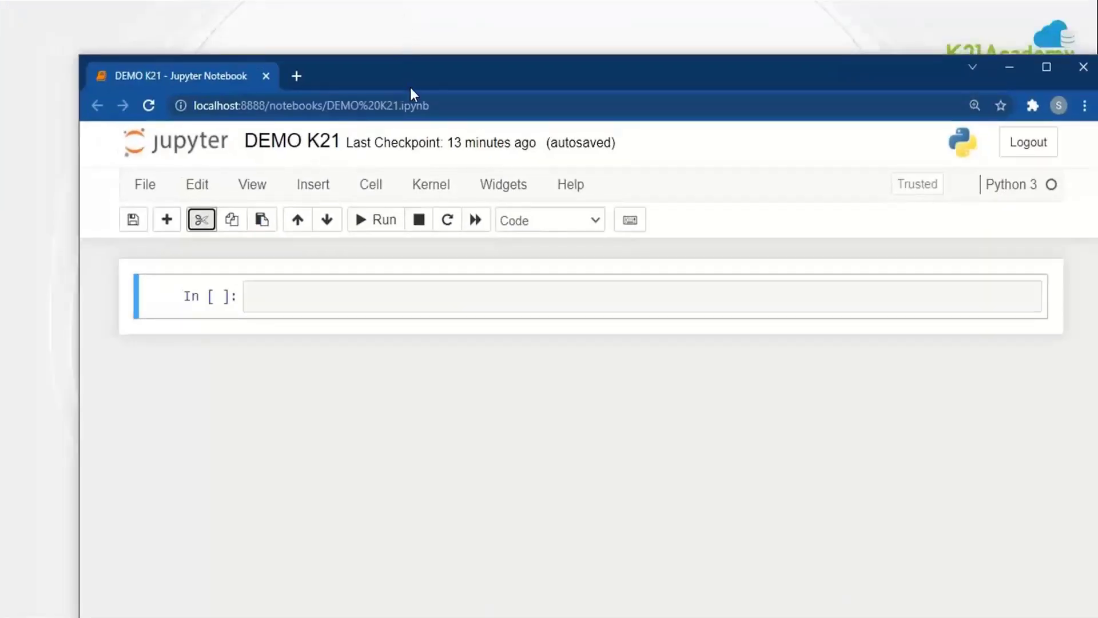
Step: Write a '## Numeric' cell with a = 10 and type(a), then run it
click(1044, 68)
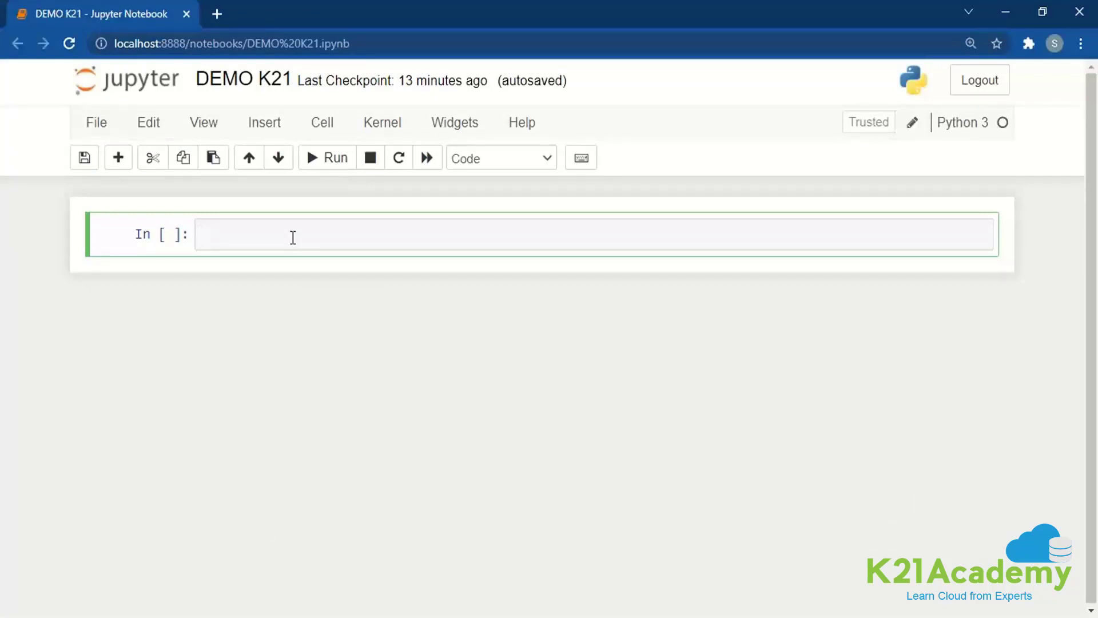
text(##)
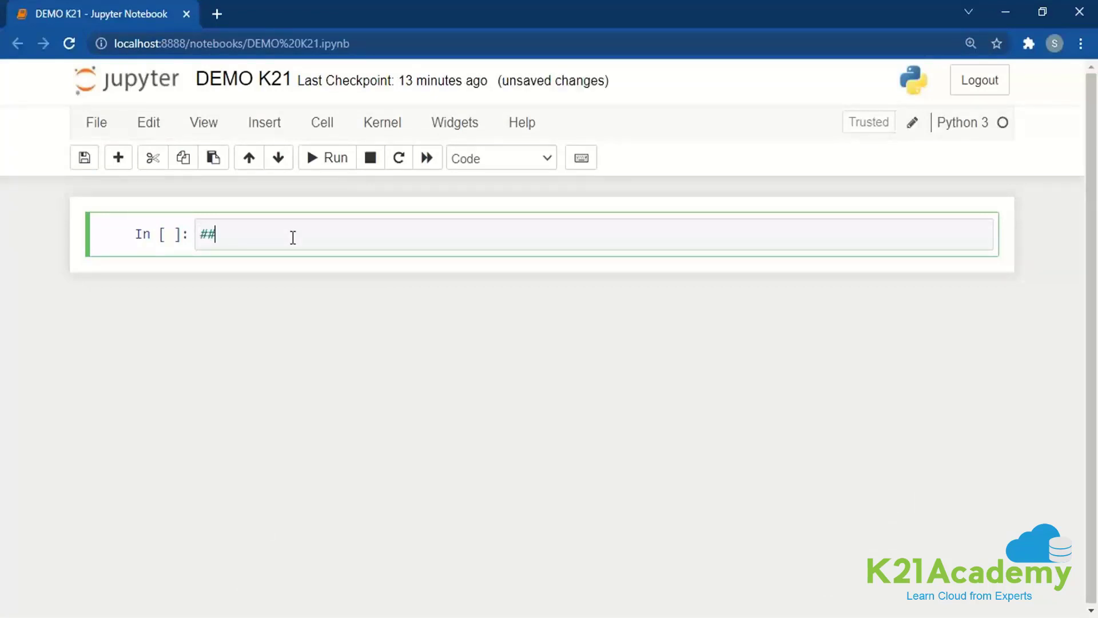
text(Numer)
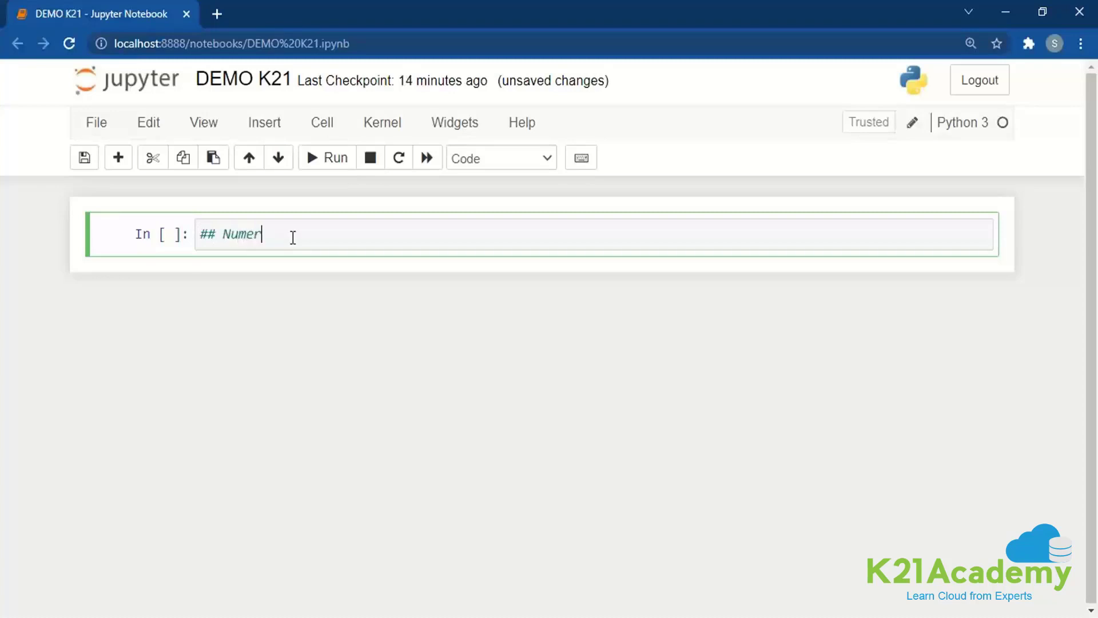
text(ic)
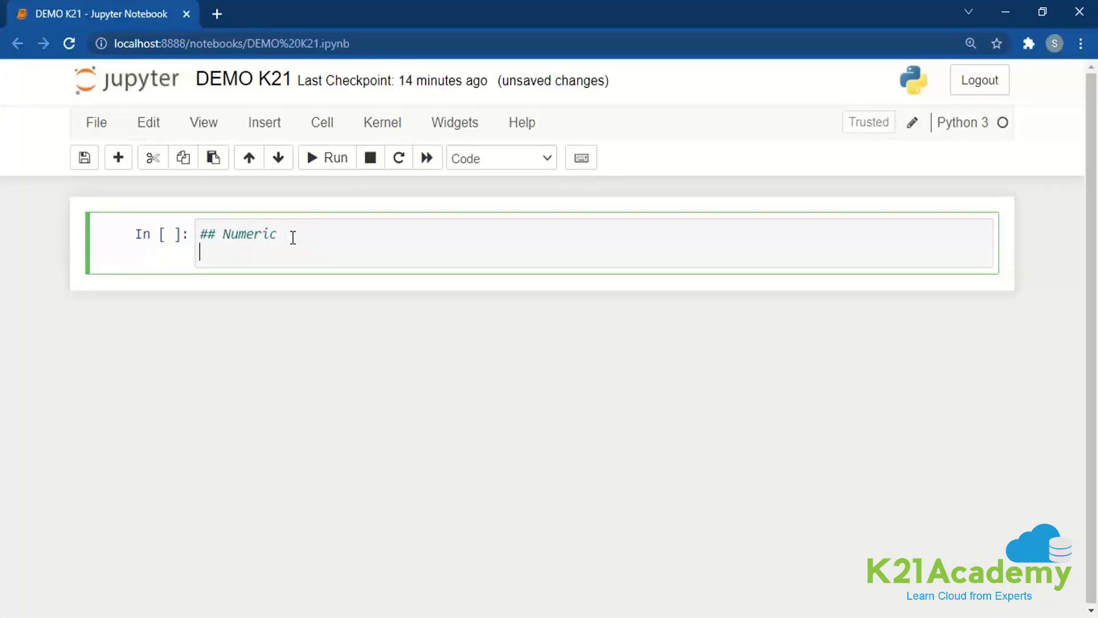
text(a)
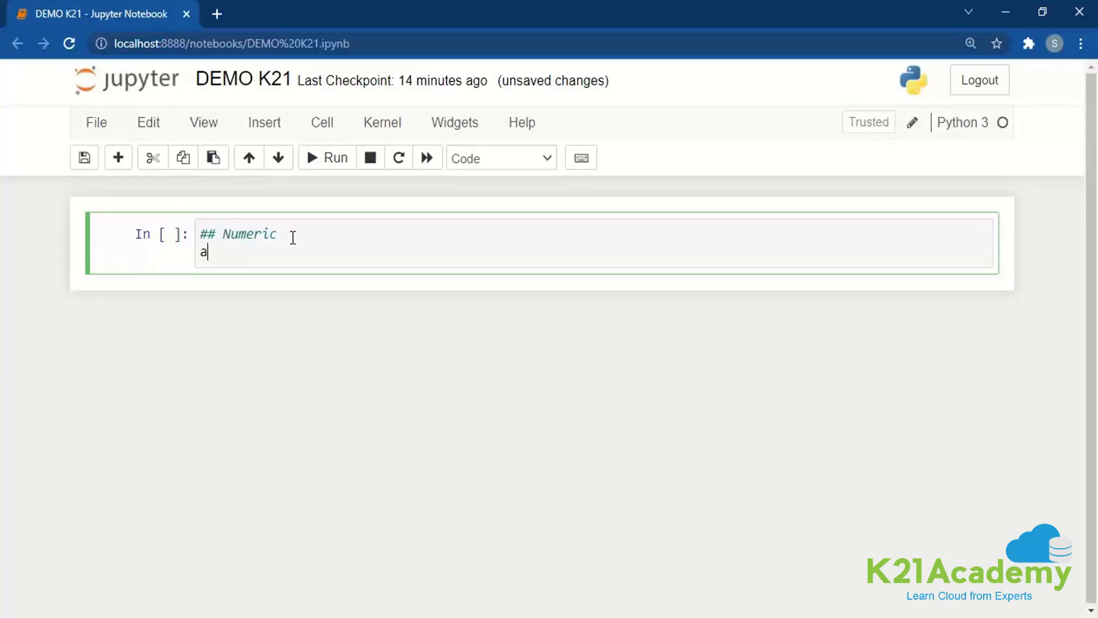
text(=)
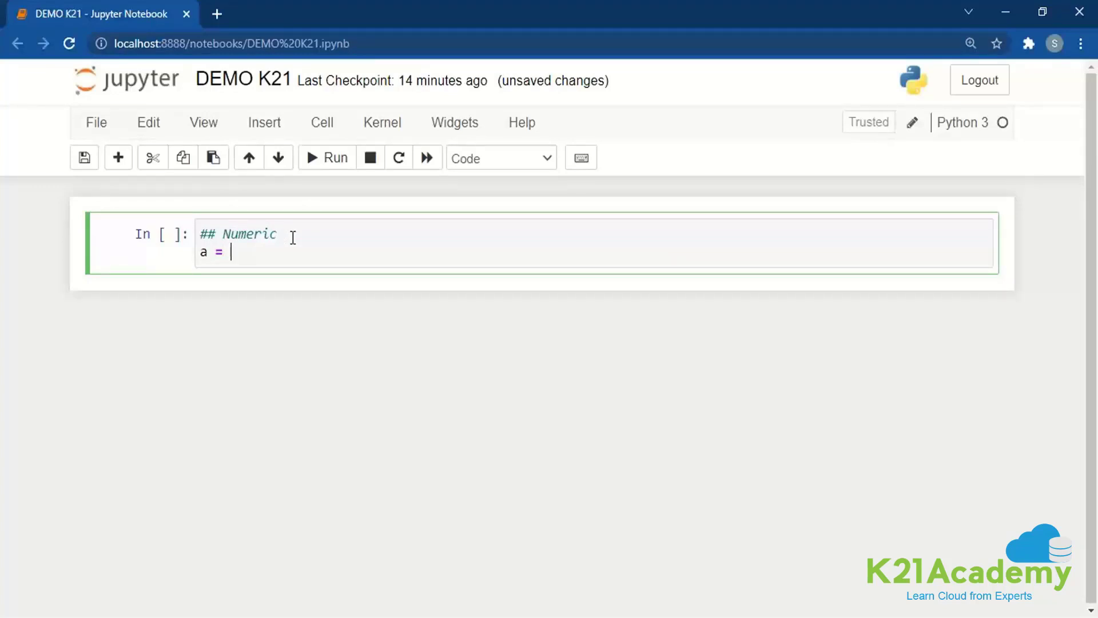
text(1)
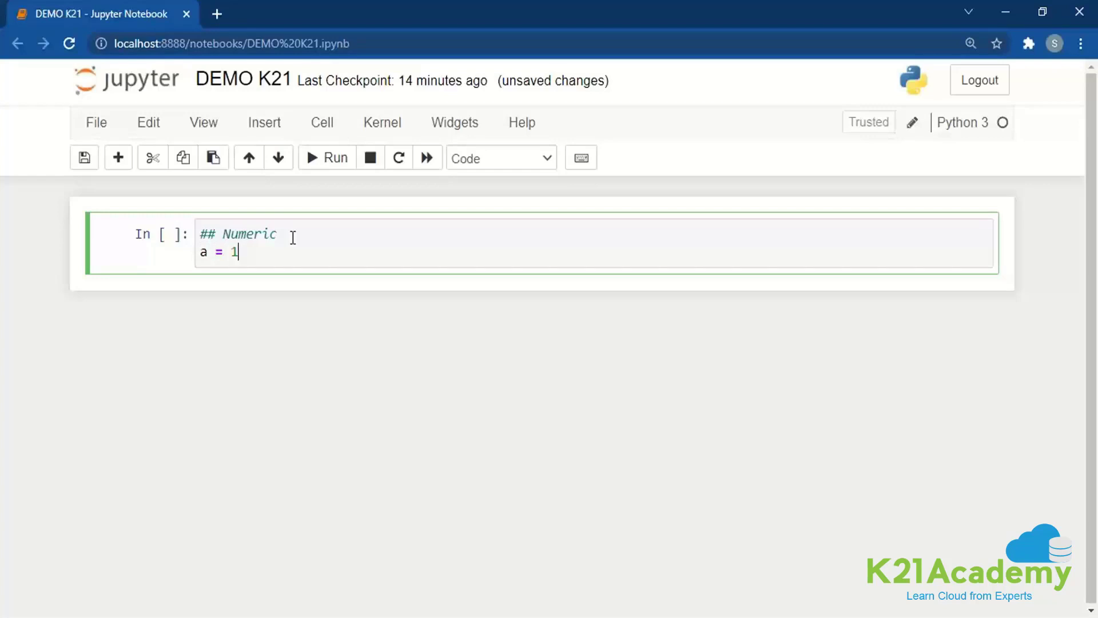
text(0)
text(p)
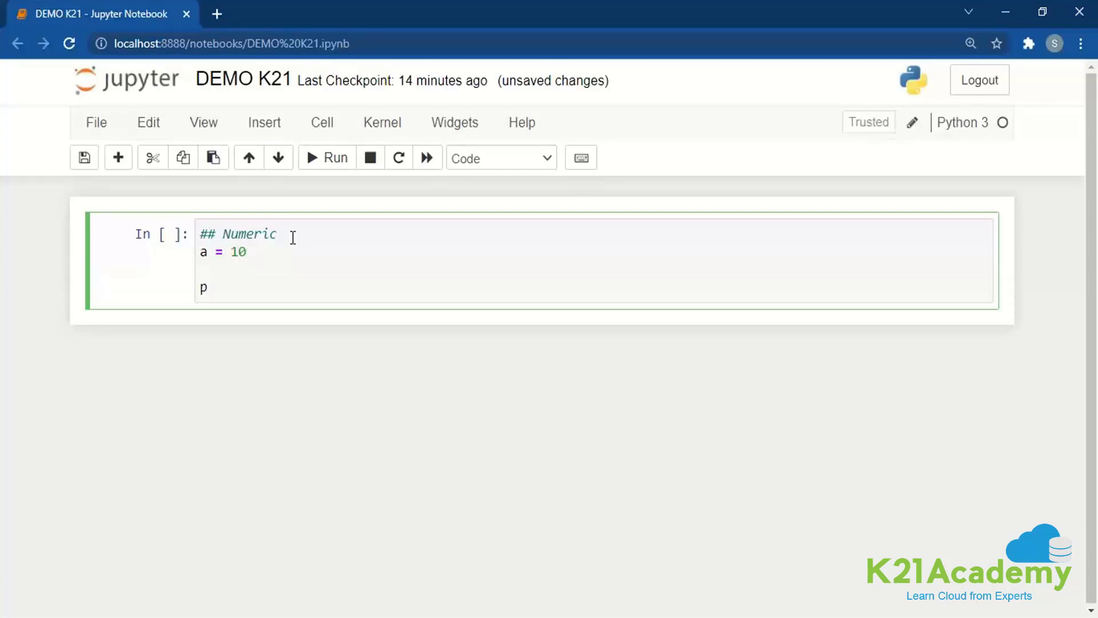
text(t)
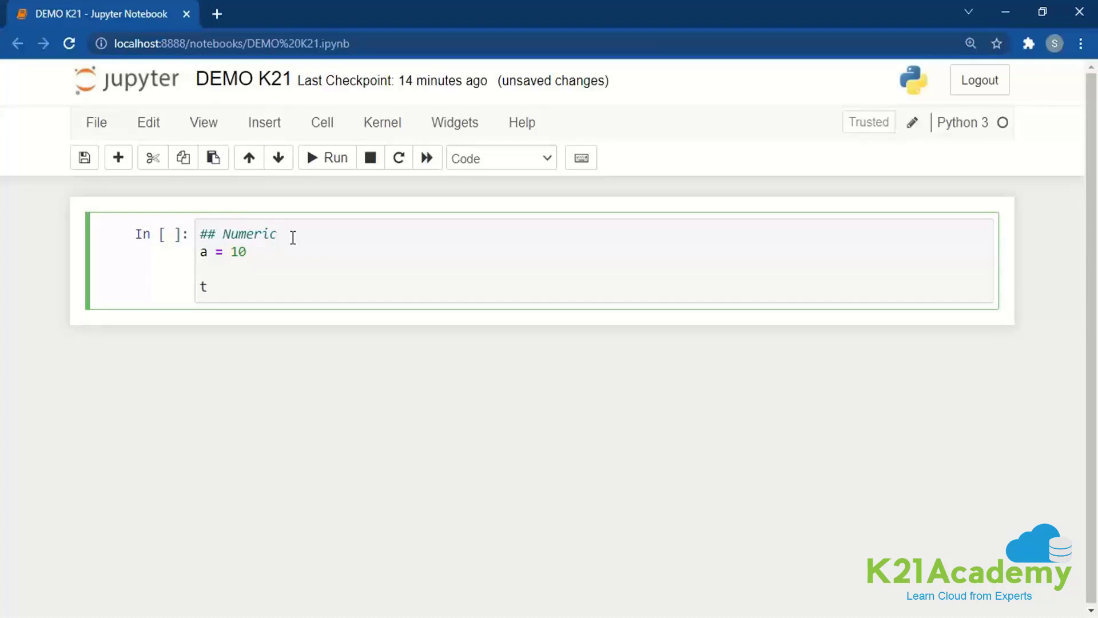
text(y)
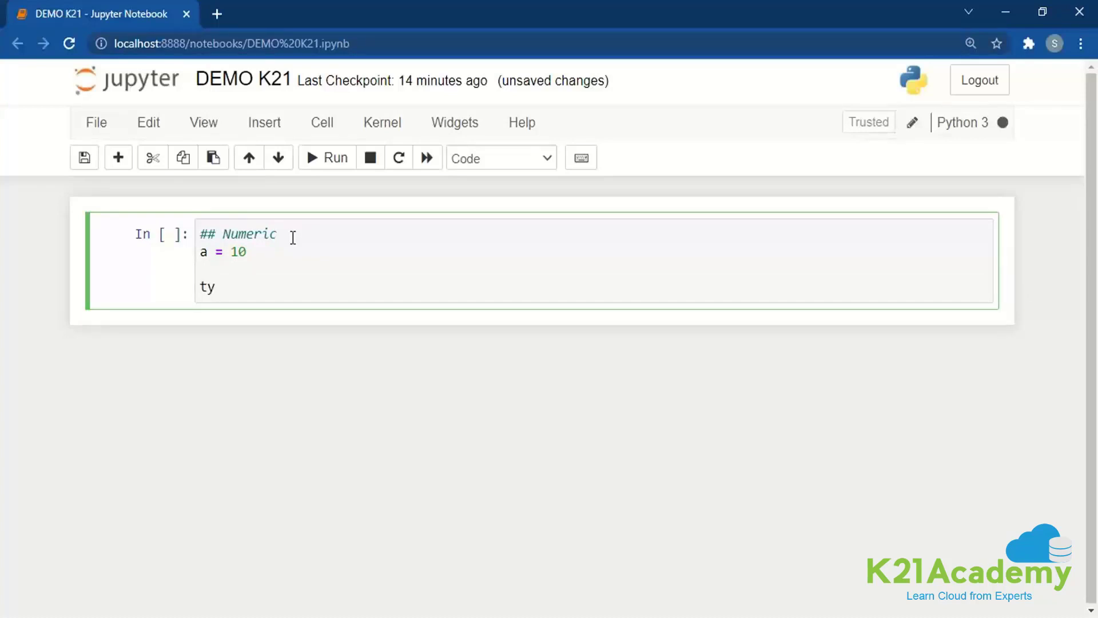
text(pe()
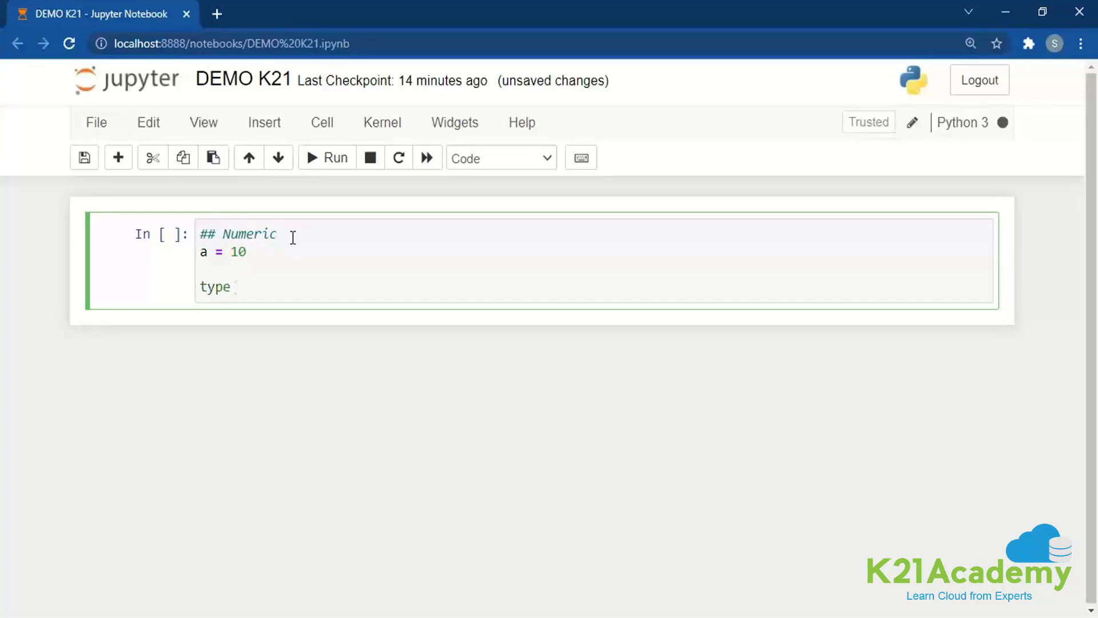
click(326, 157)
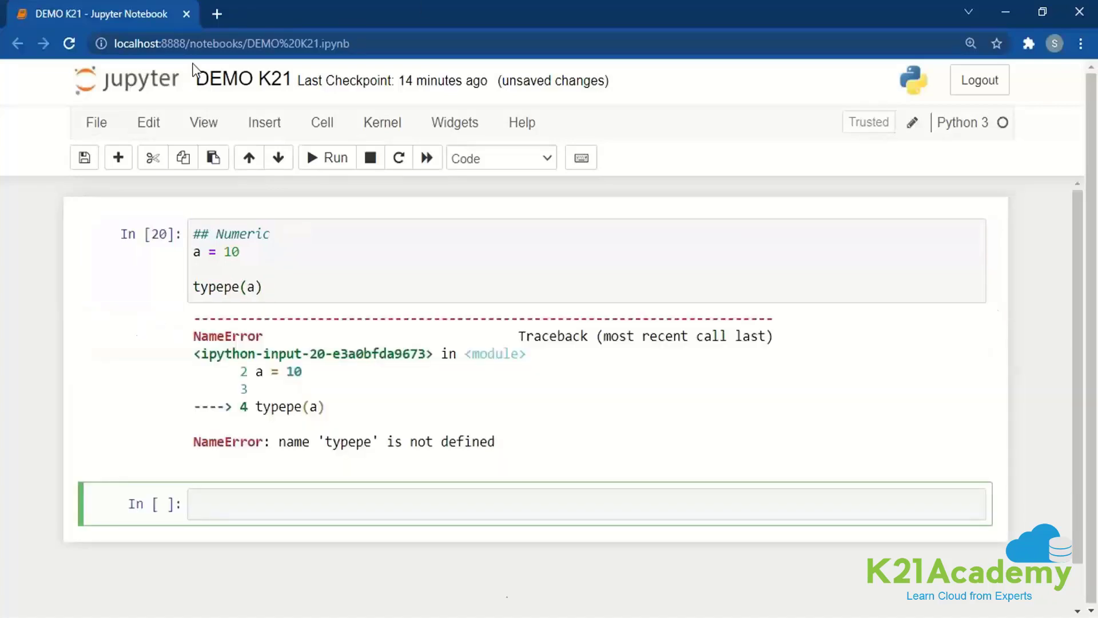
Step: Correct the misspelled 'typepe' to type(a) and rerun to output int
click(445, 354)
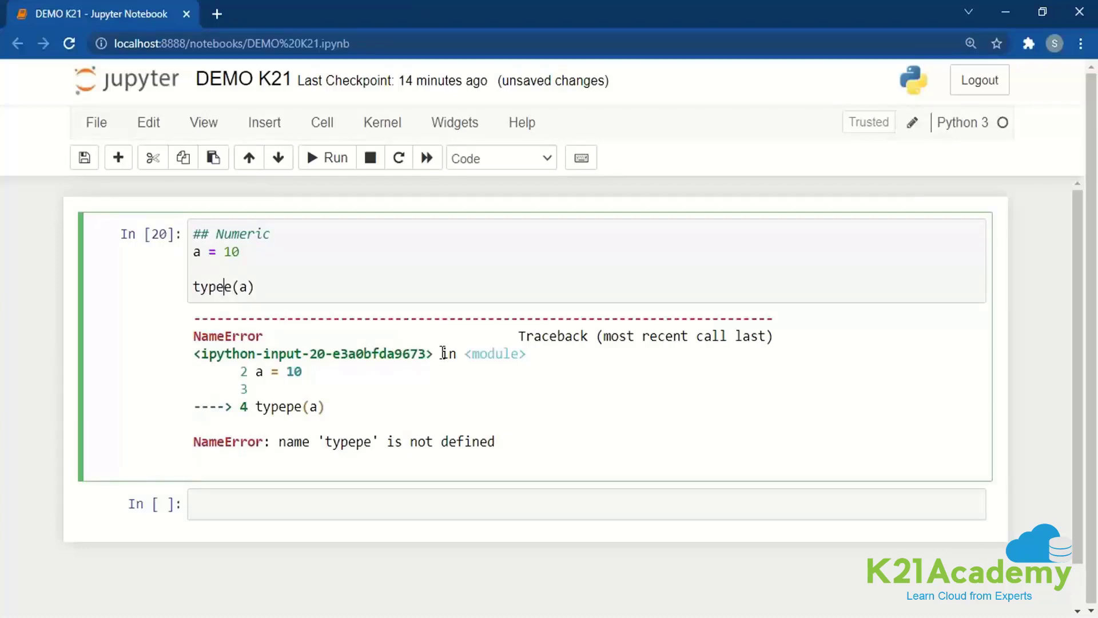
click(326, 156)
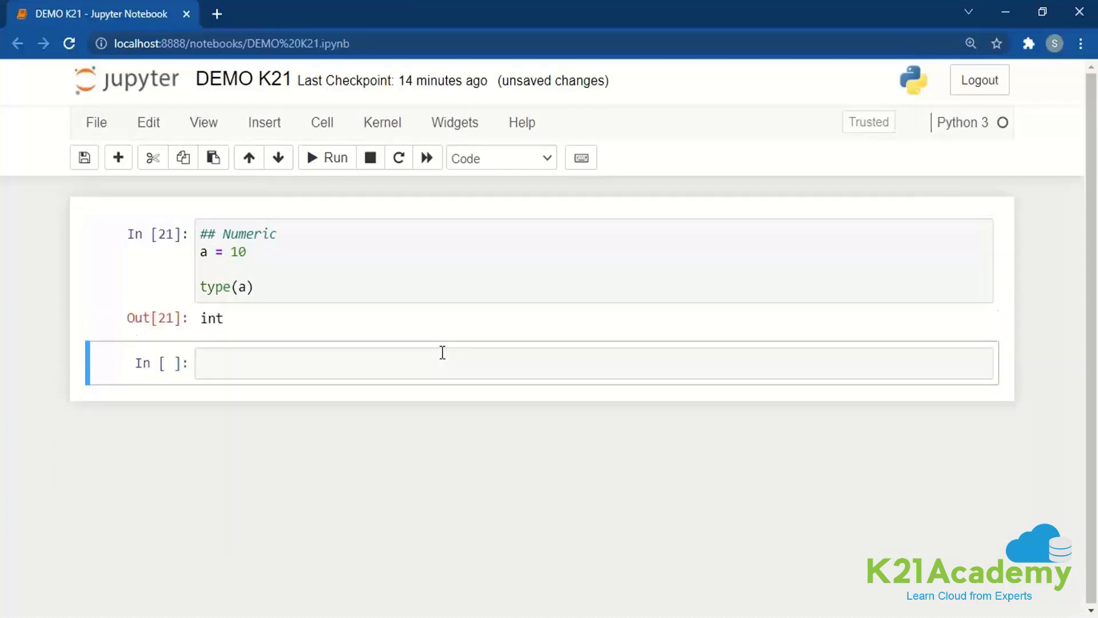
mouse_move(248, 316)
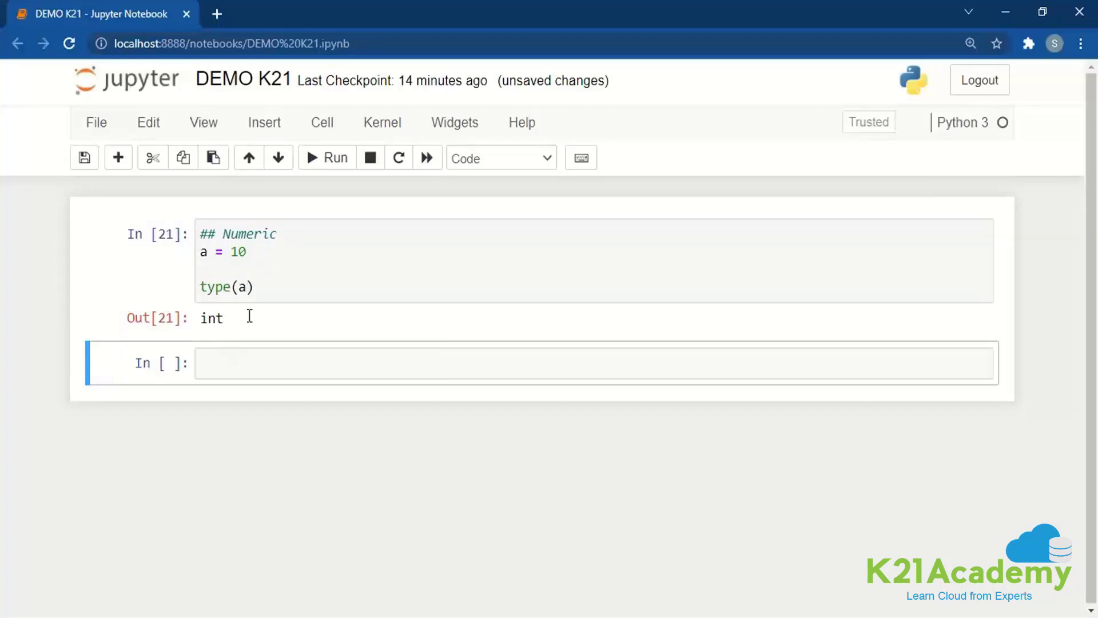
Step: Write a cell with a = 12.55 and type(a) and run it to output float
click(491, 363)
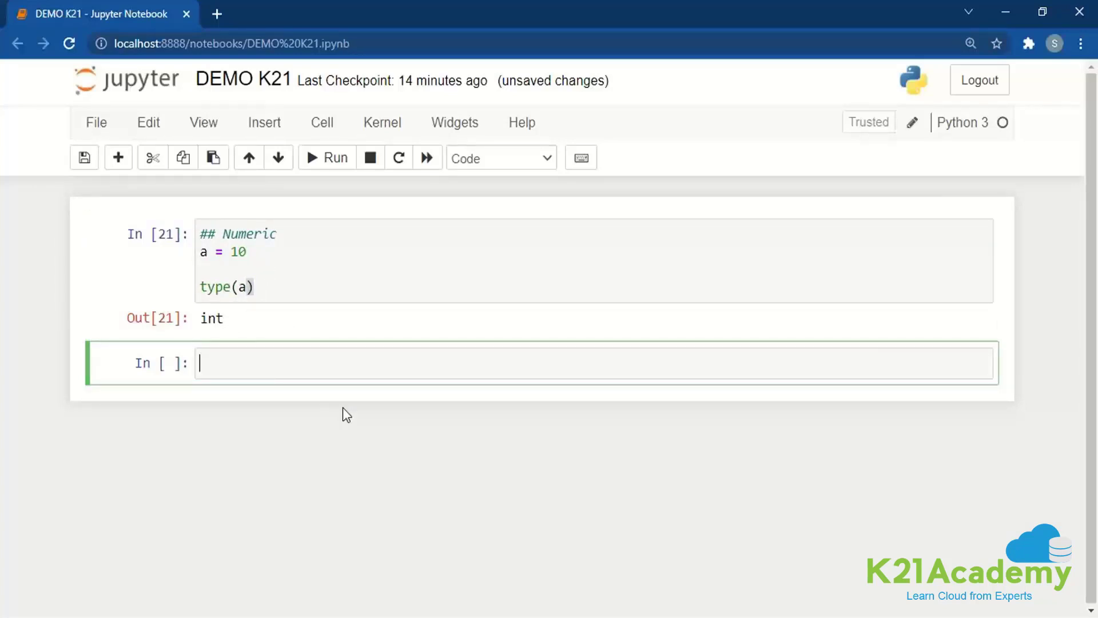
text(a =)
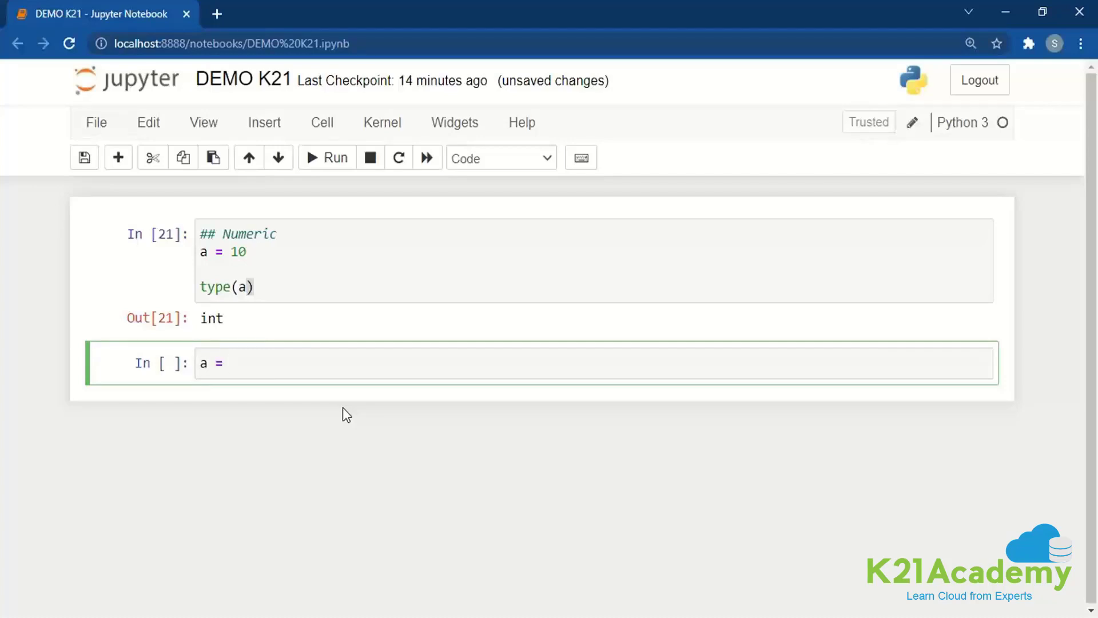
text(1)
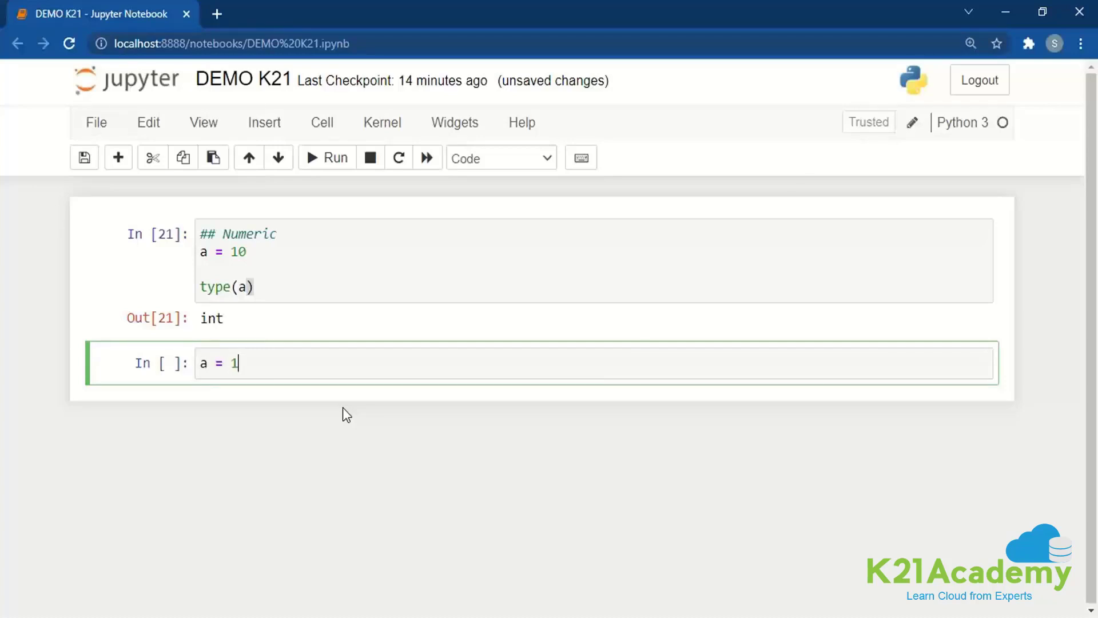
text(2.55)
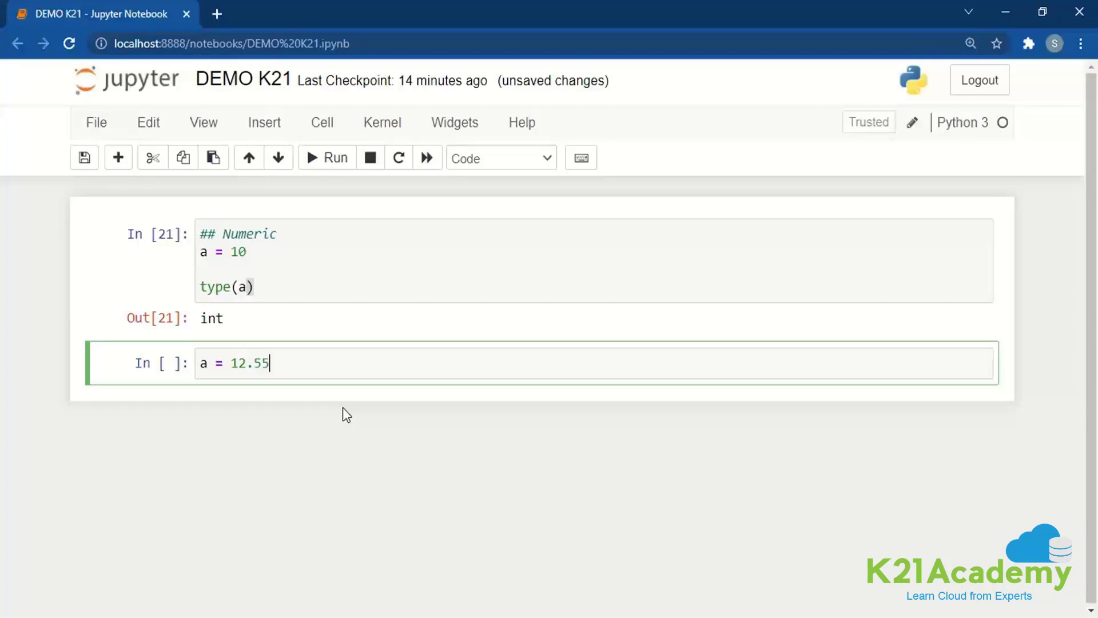
key(Return)
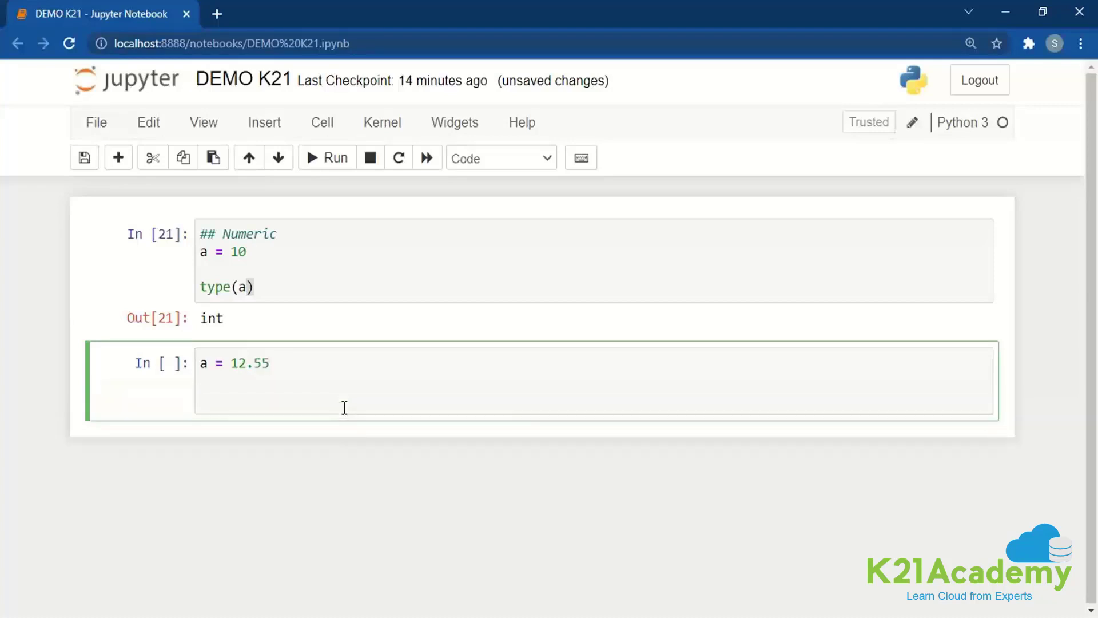
text(typw)
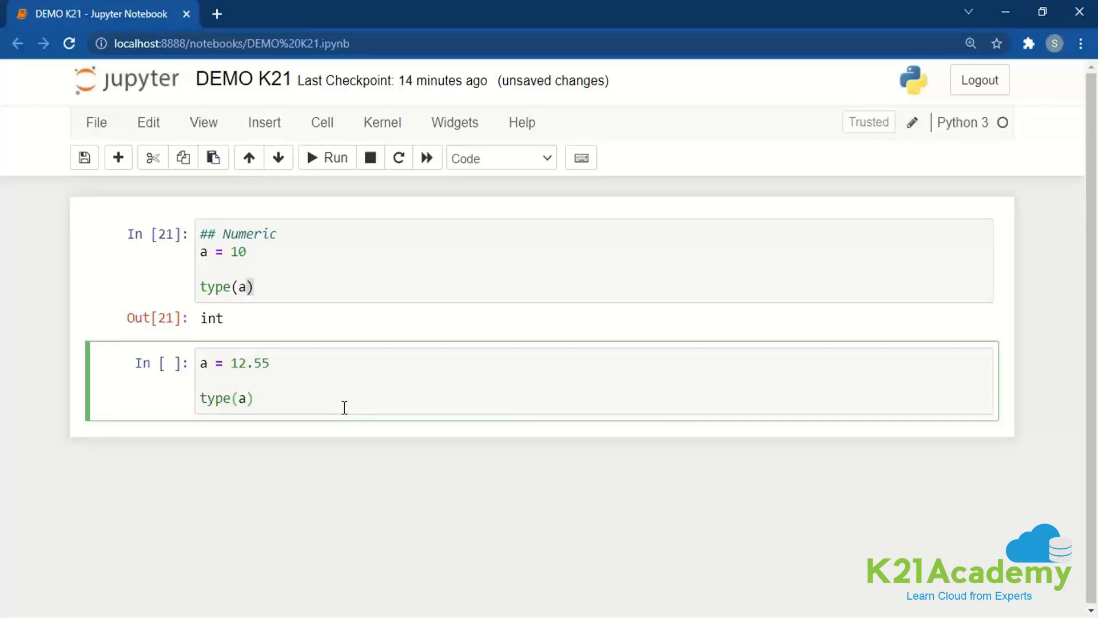
click(326, 157)
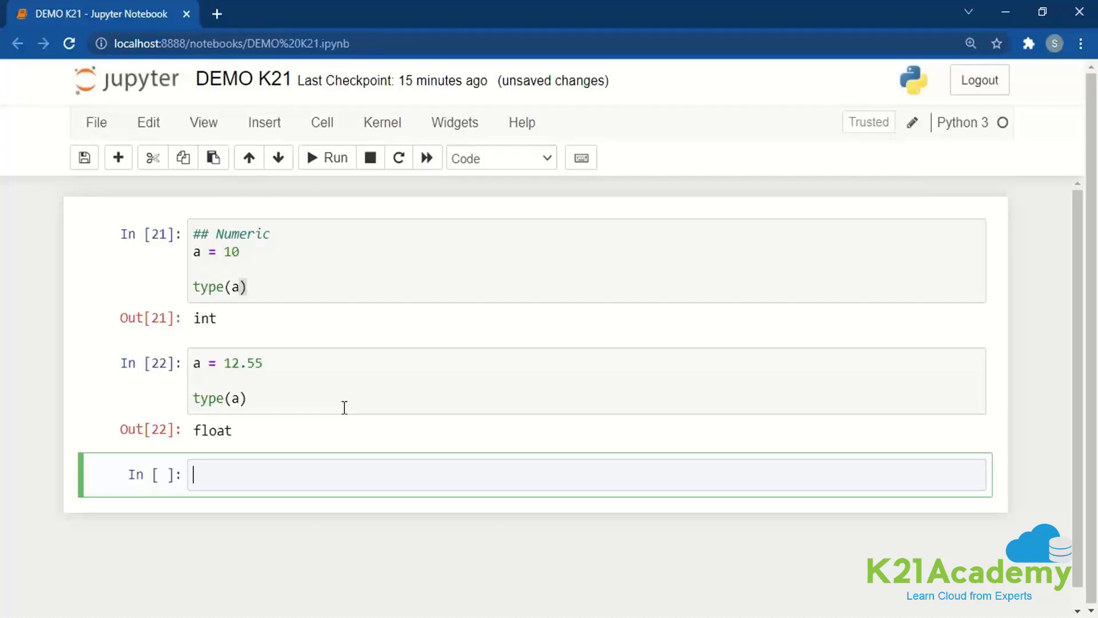
Step: Write a '## String' cell with a = "K21" and type(a) and run it to output str
text($)
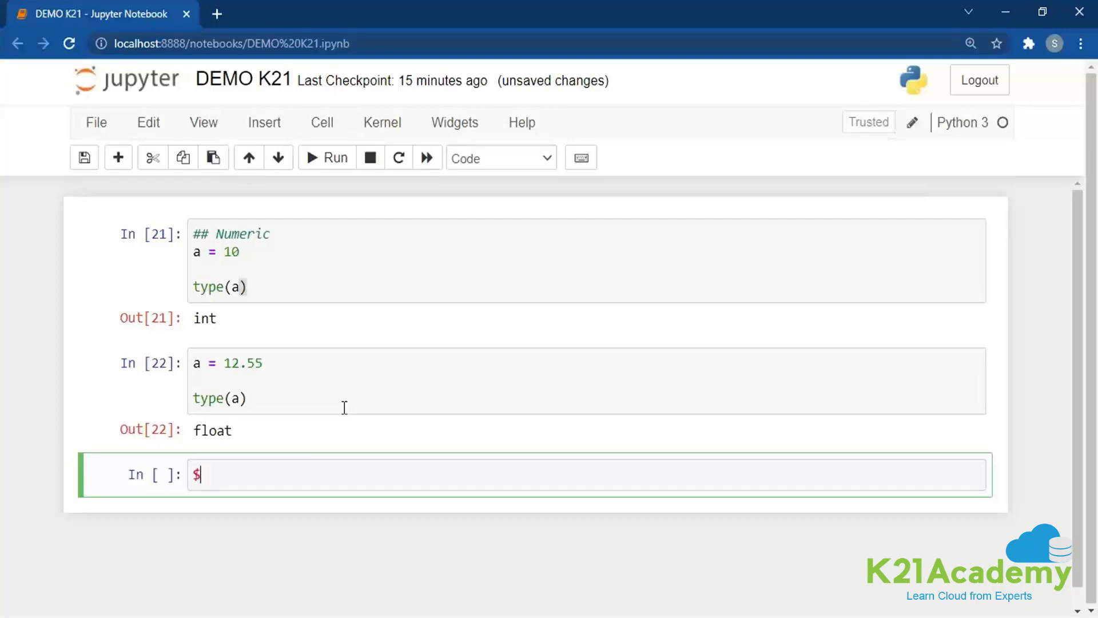
text(## S)
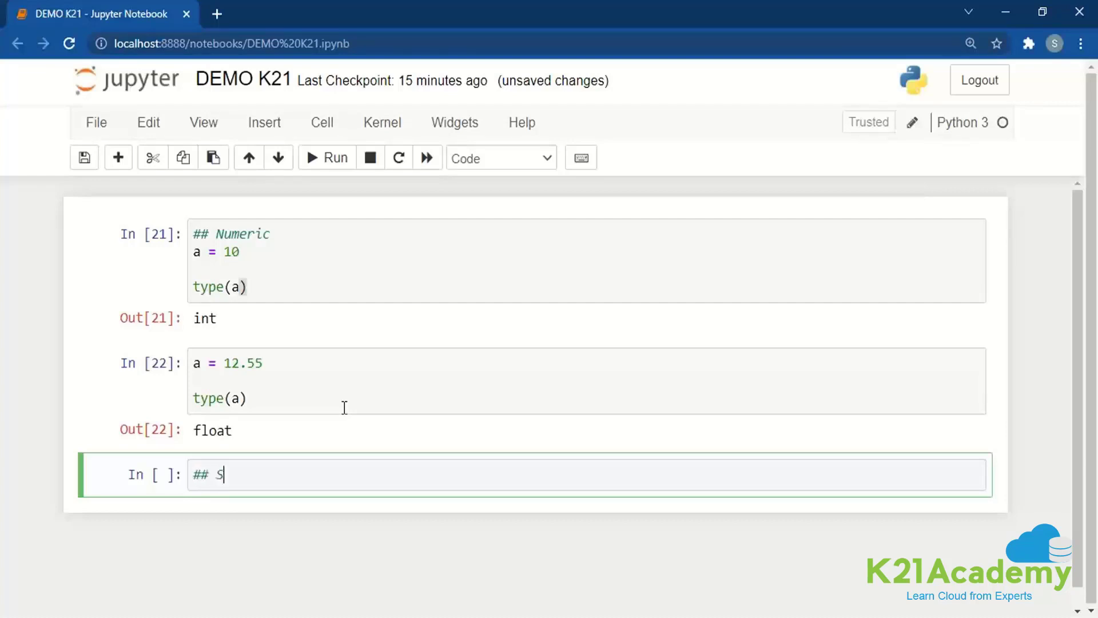
text(tring)
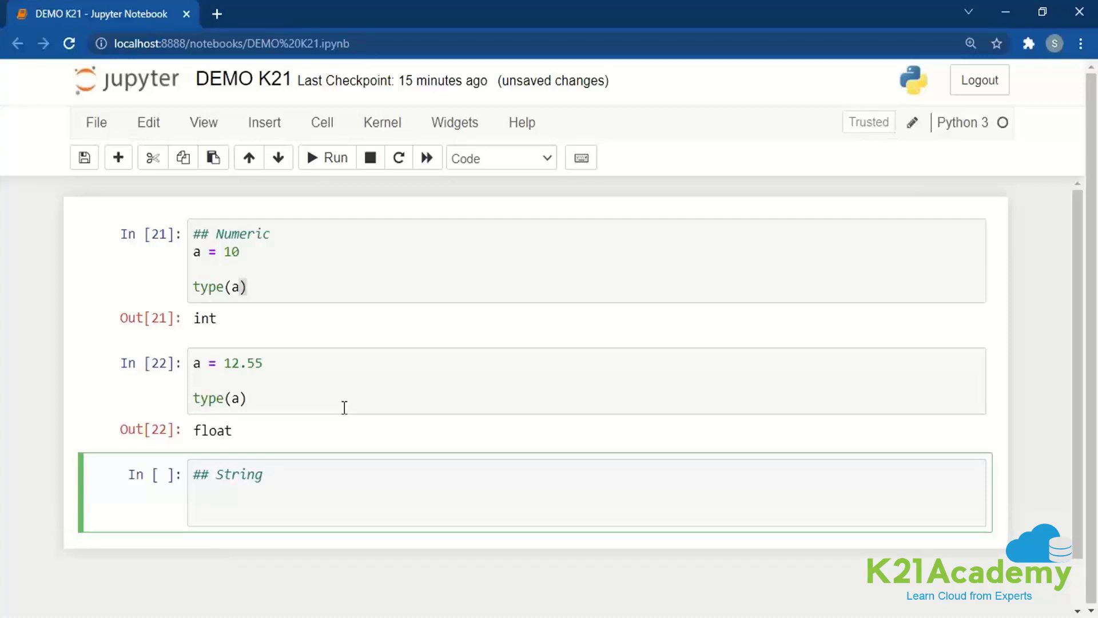
scroll(down, 3)
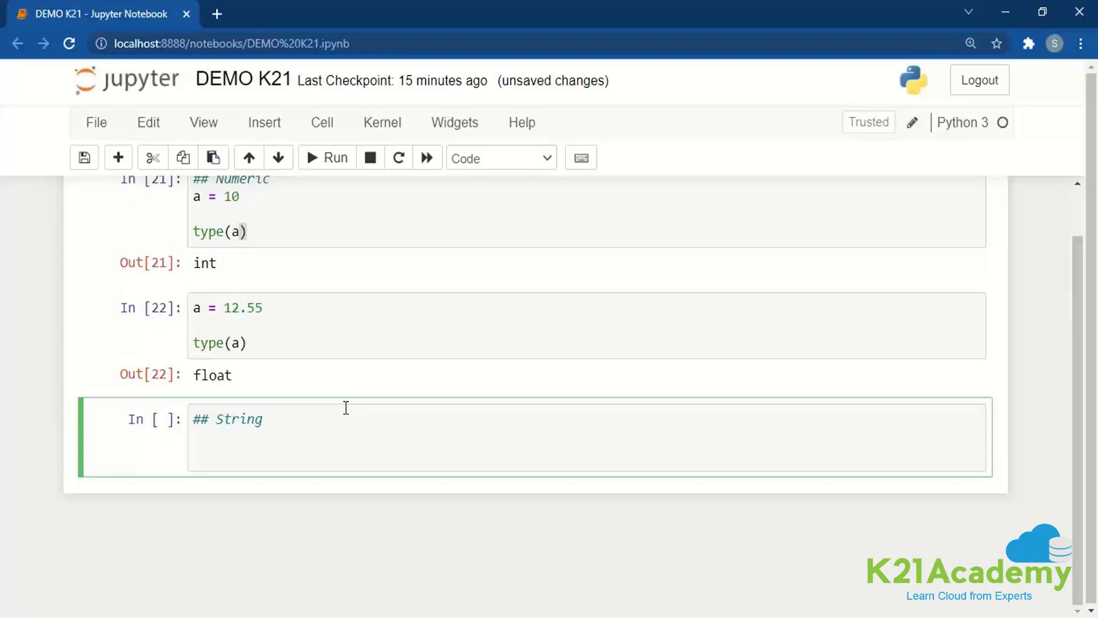
key(Return)
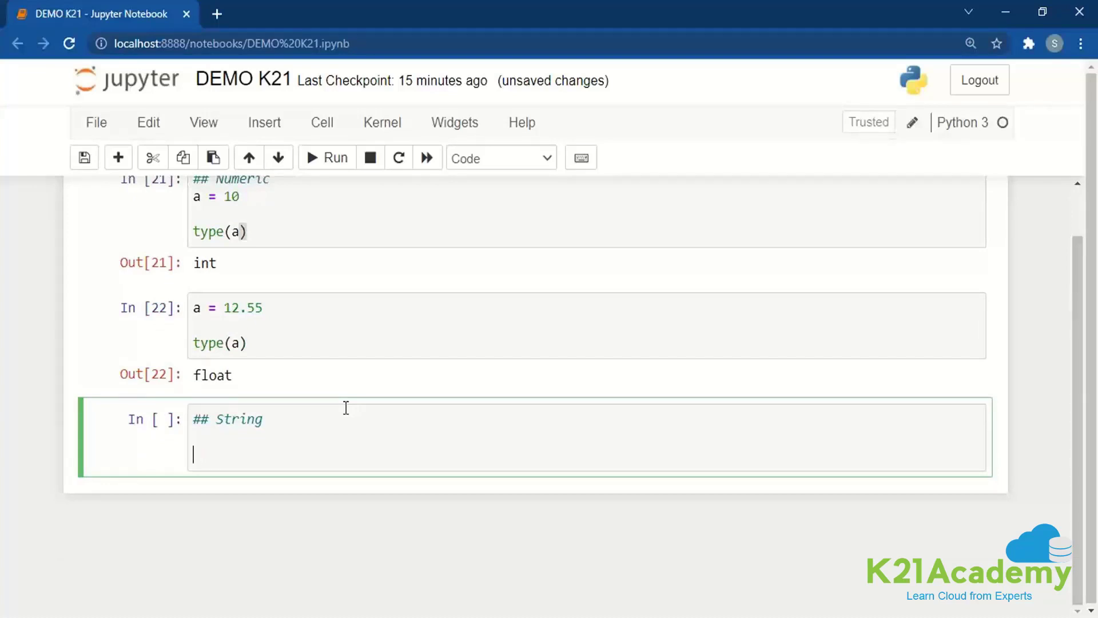
text(a = ")
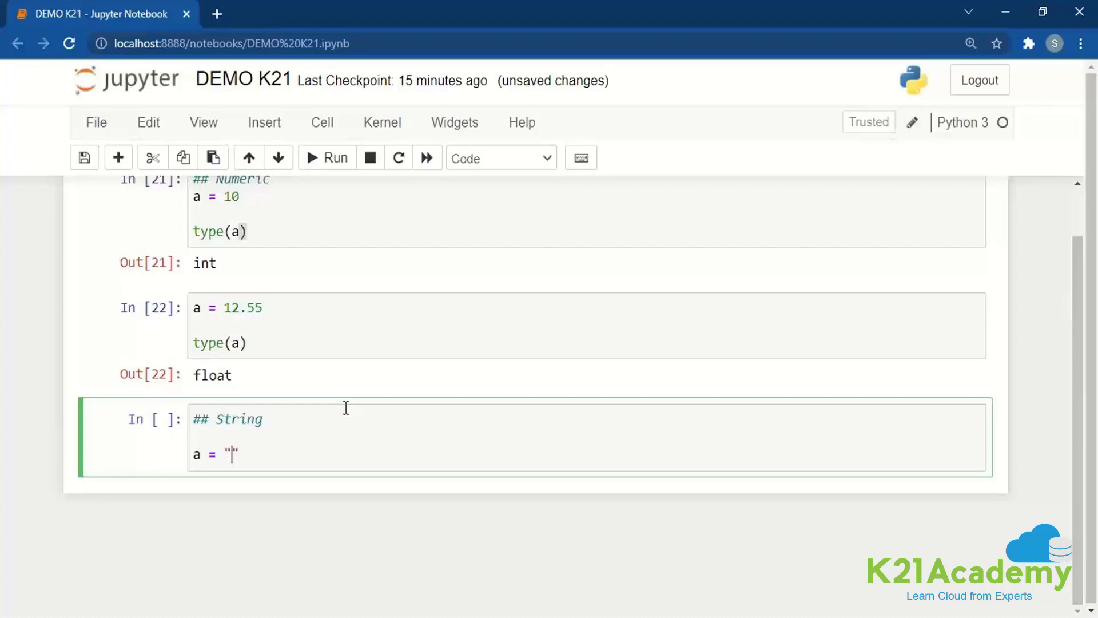
text(K)
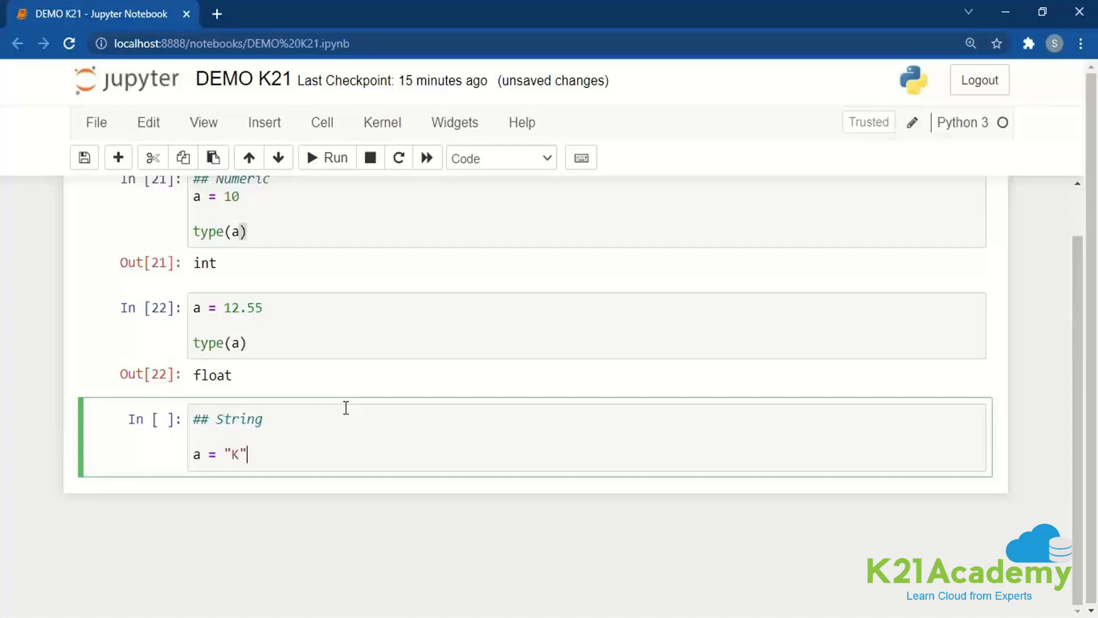
text(t)
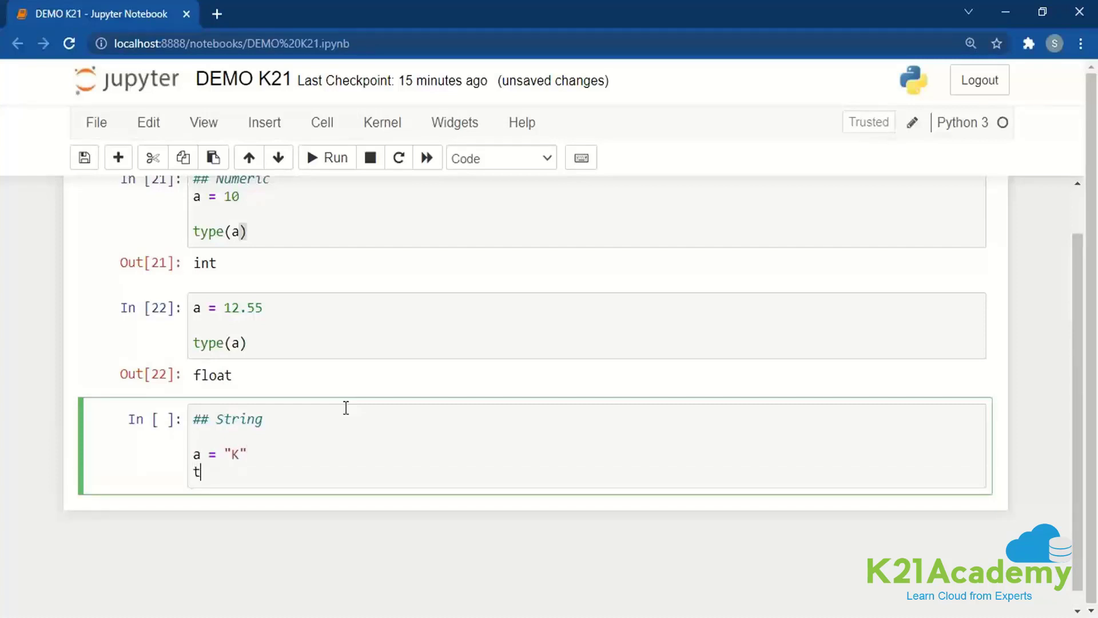
text(yp)
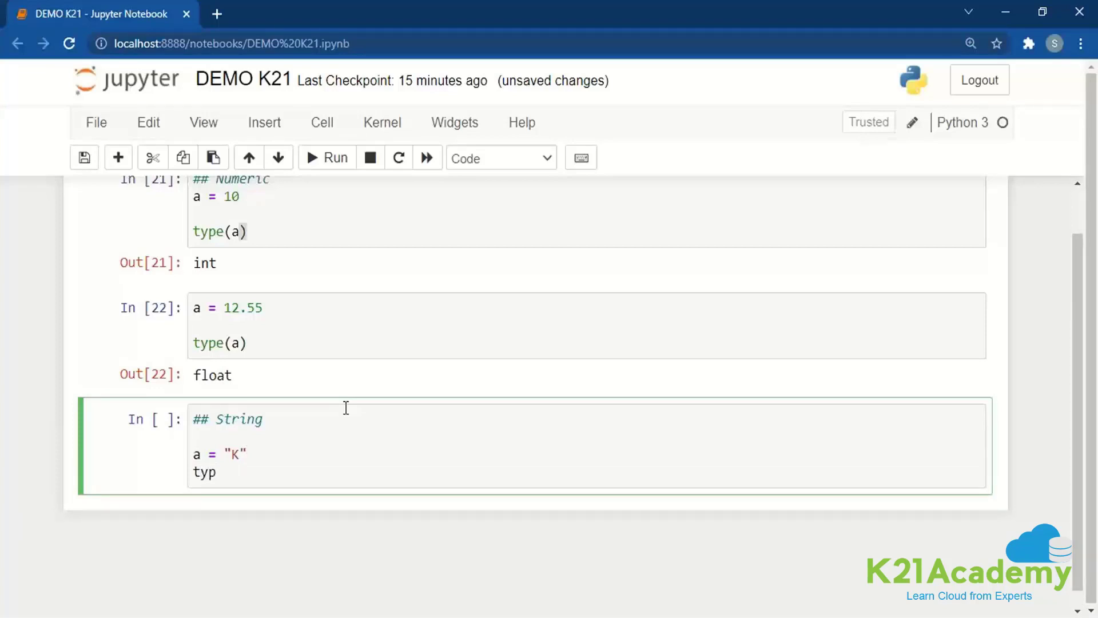
text(e(a))
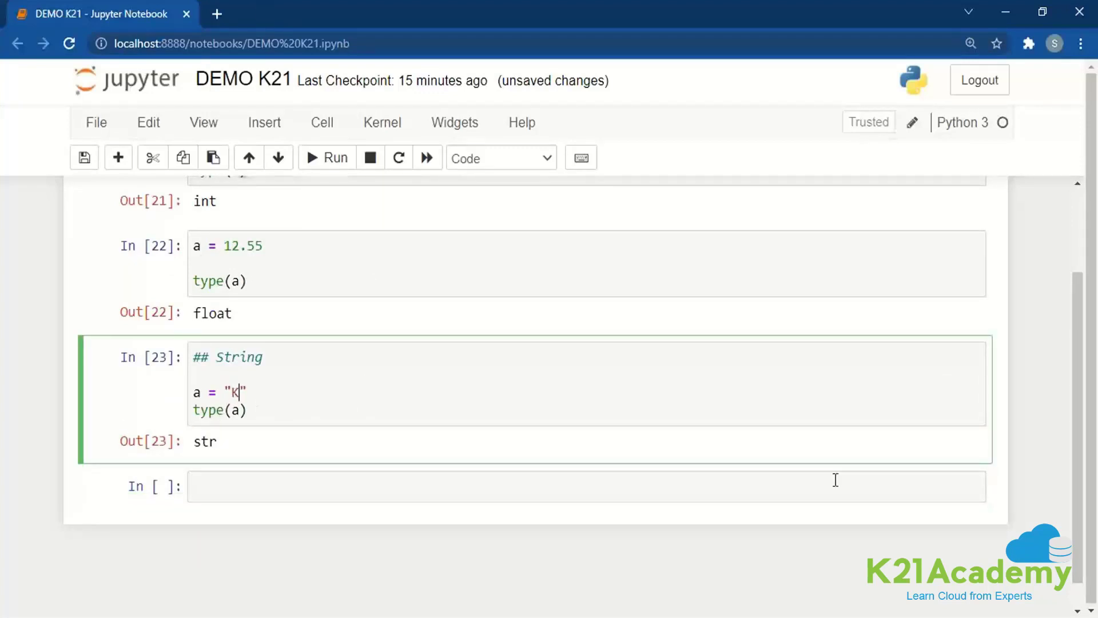
text(21)
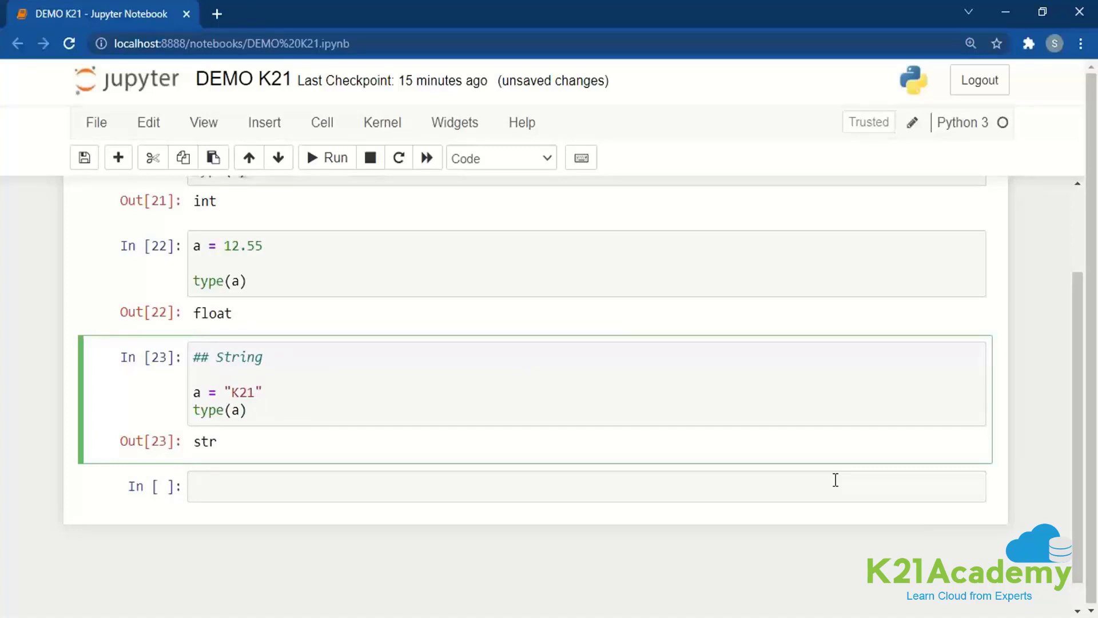
click(326, 156)
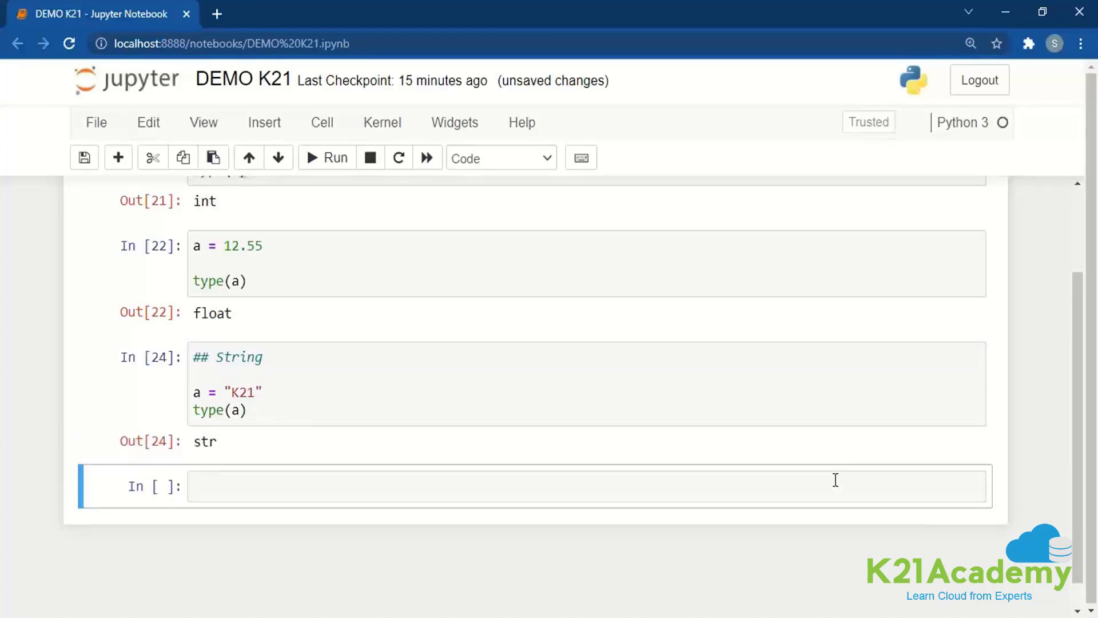
mouse_move(319, 439)
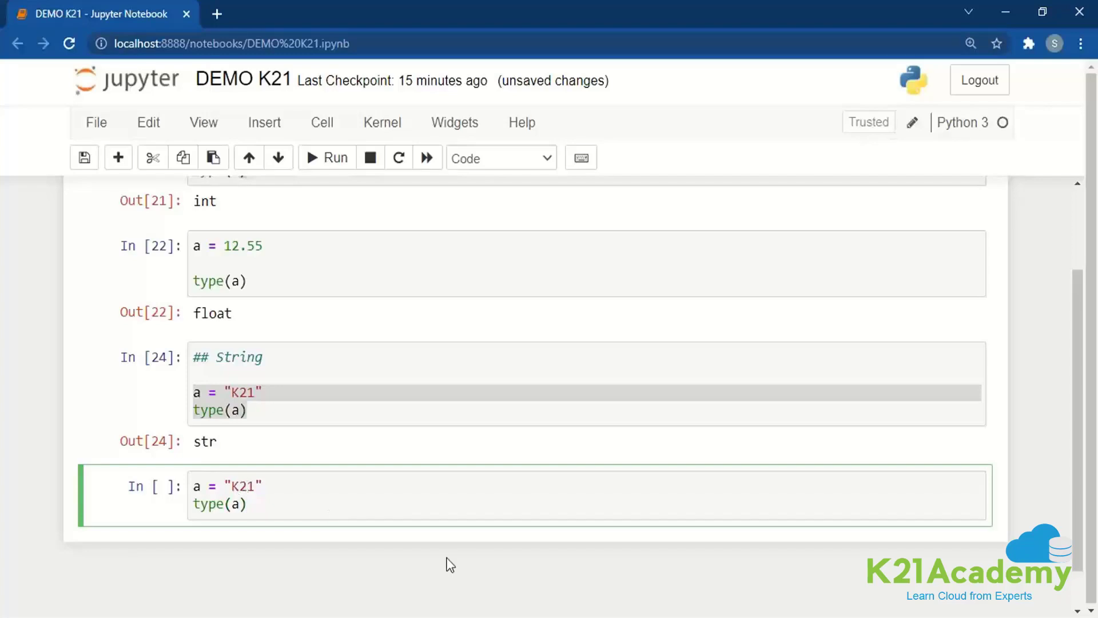
Step: Edit the copied String cell so a = "21" and rerun it, still reporting str
click(326, 157)
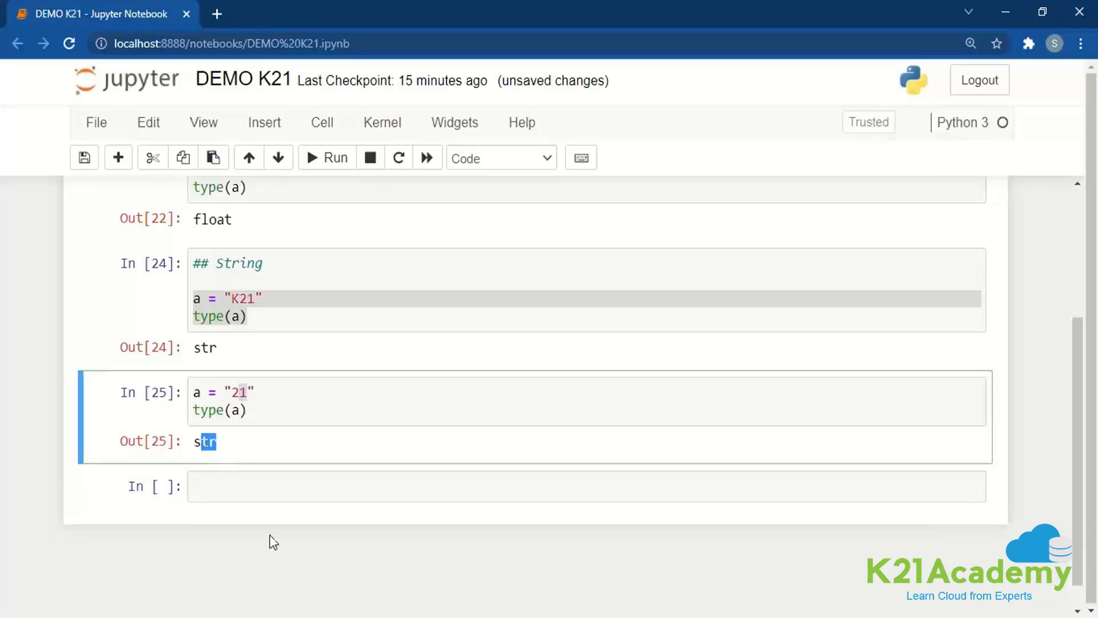
text(a)
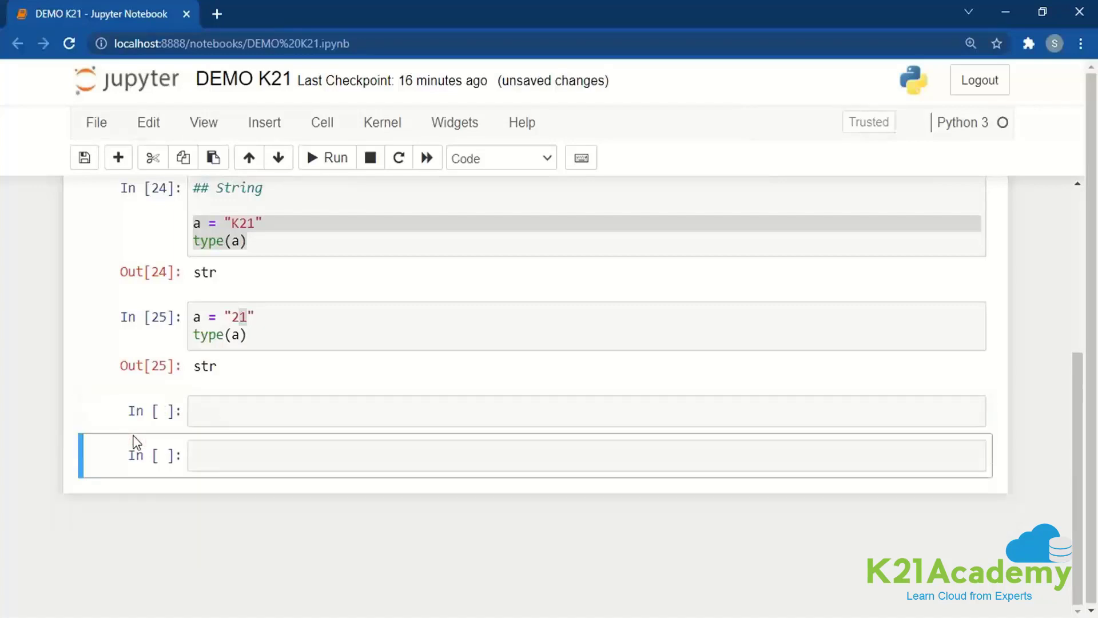
scroll(up, 3)
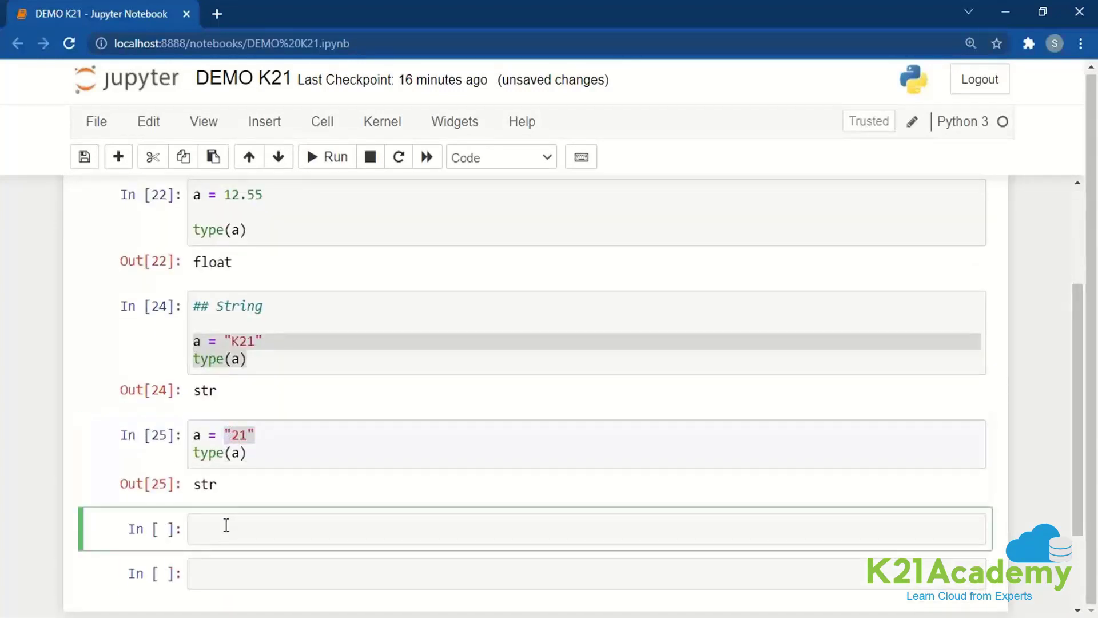
Step: Write a '## Boolian' cell with a = True and type(a) and run it to output bool
text(""')
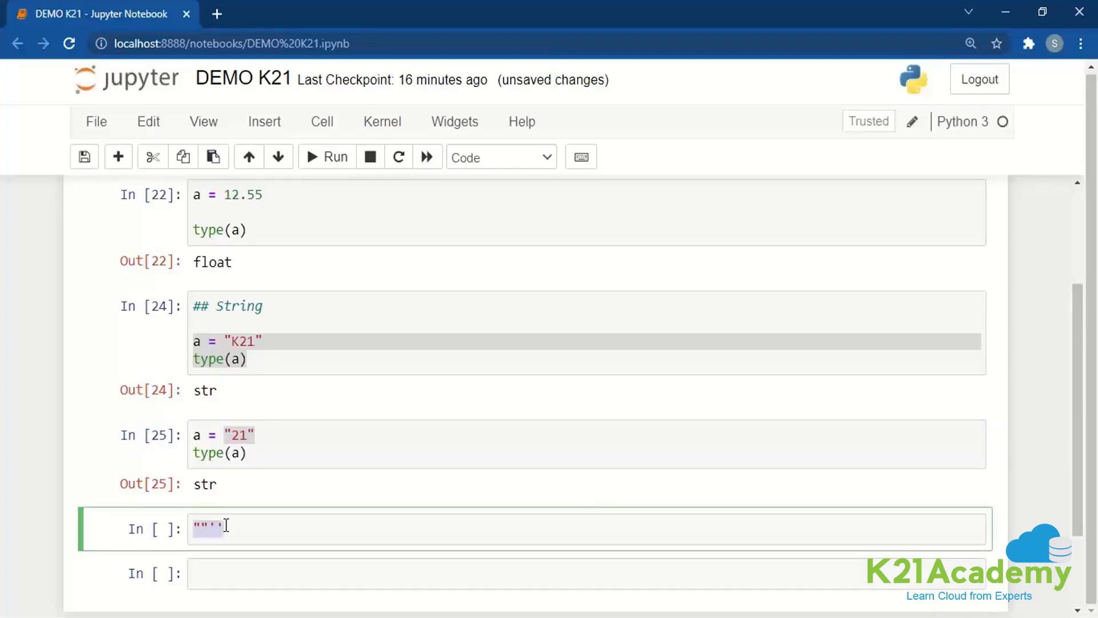
key(backspace)
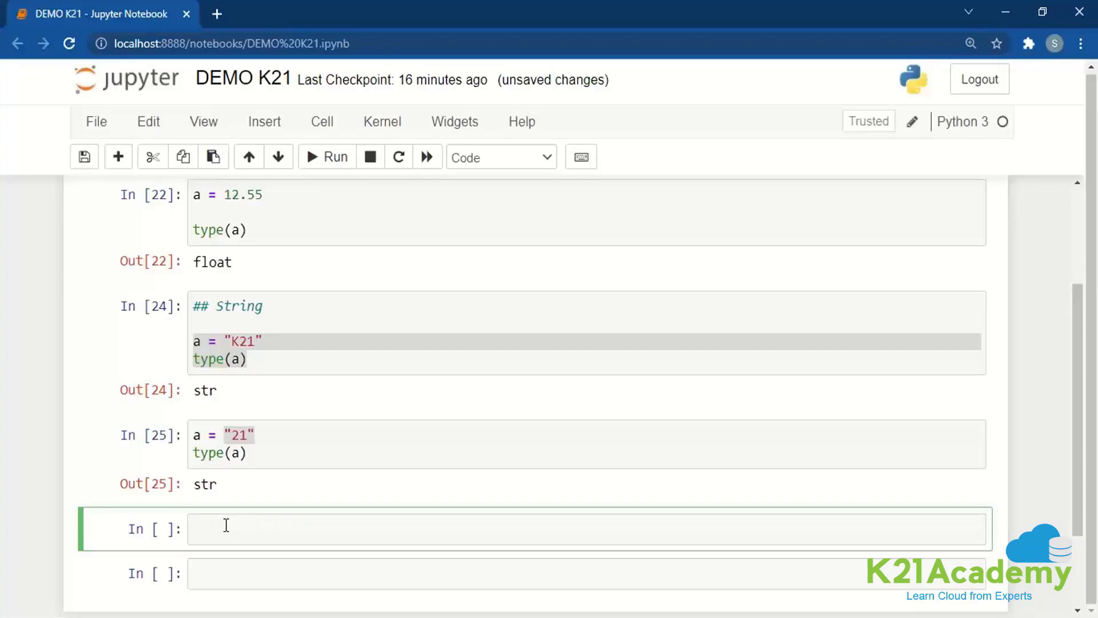
text($$)
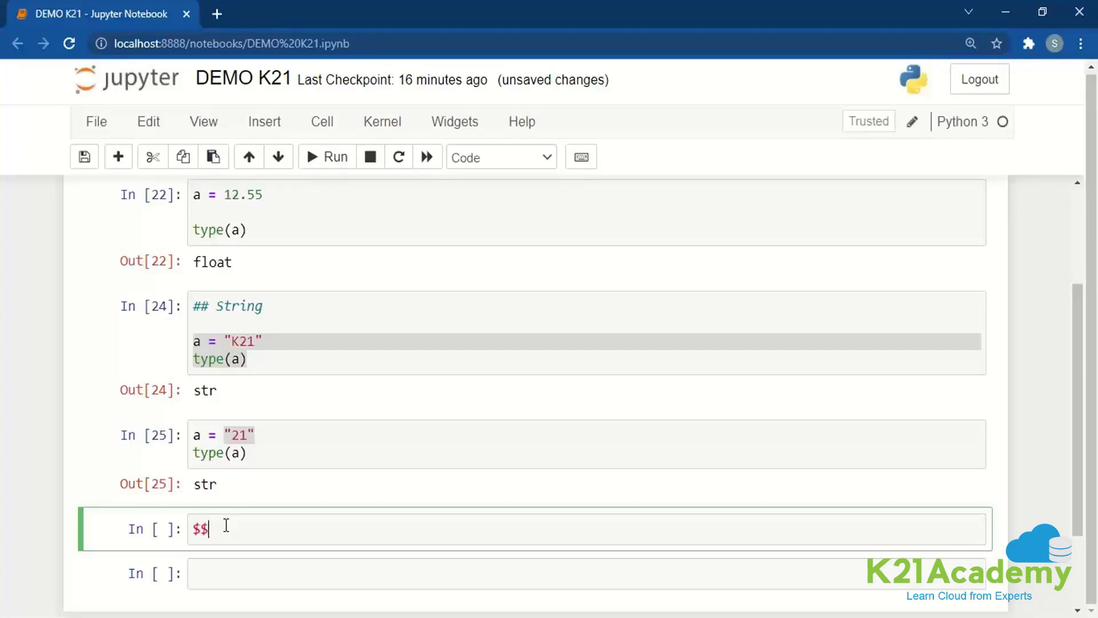
text(##)
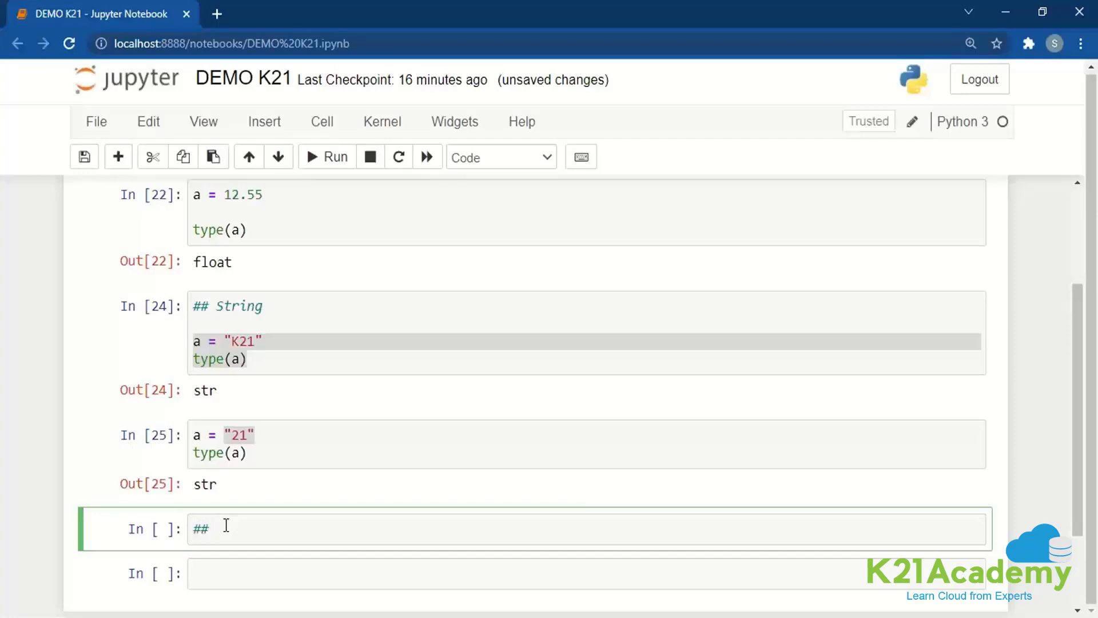
text(Boolisn)
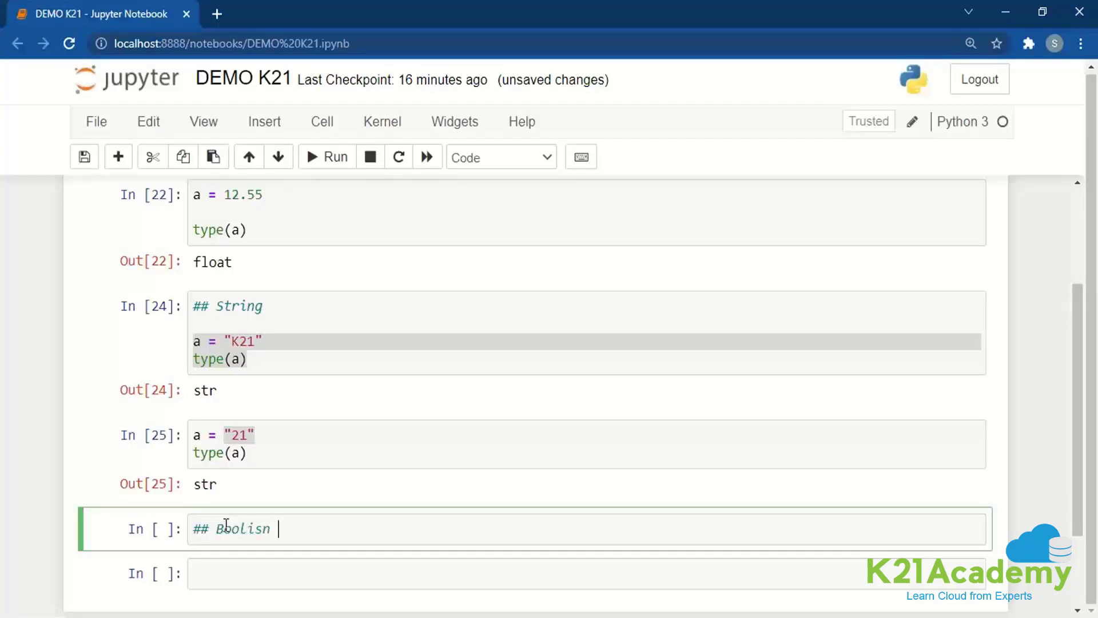
key(Backspace)
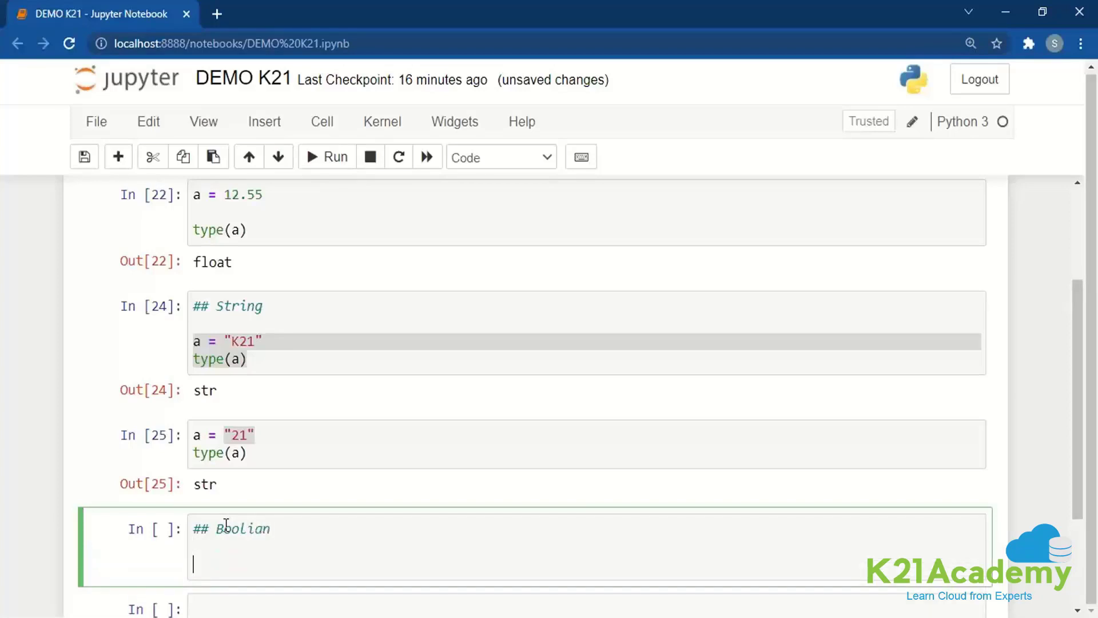
scroll(down, 3)
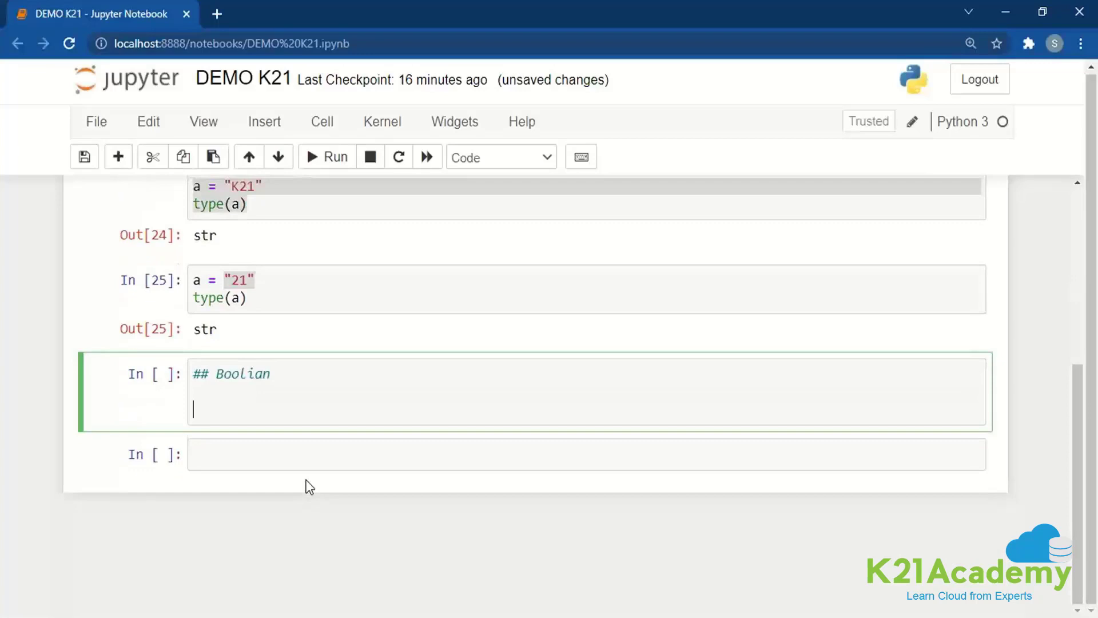
text(a =)
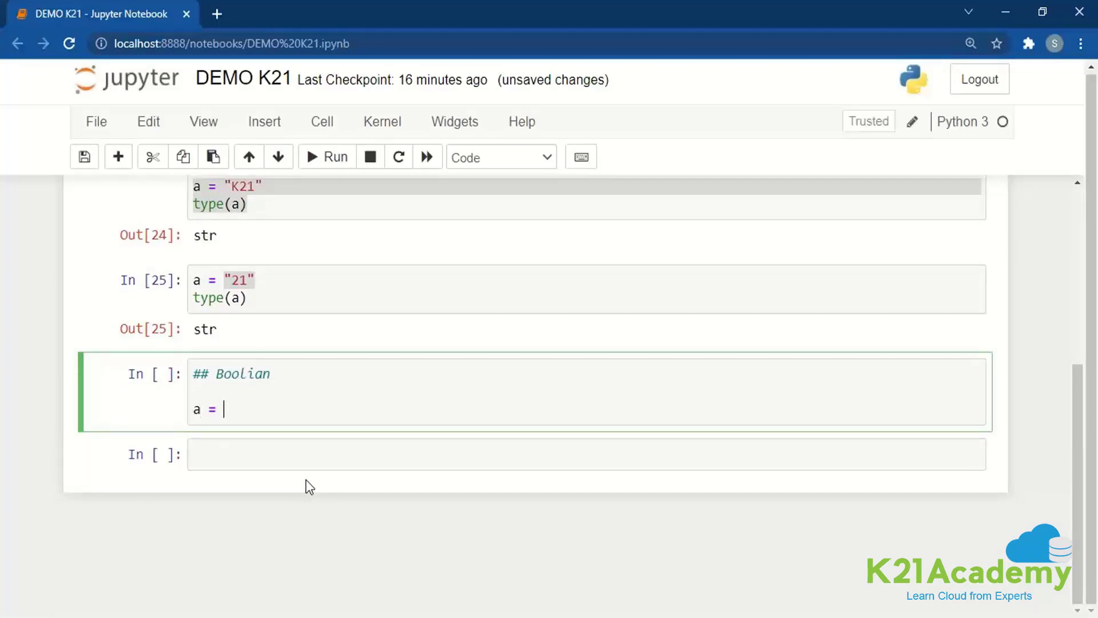
text(True)
text(type(a))
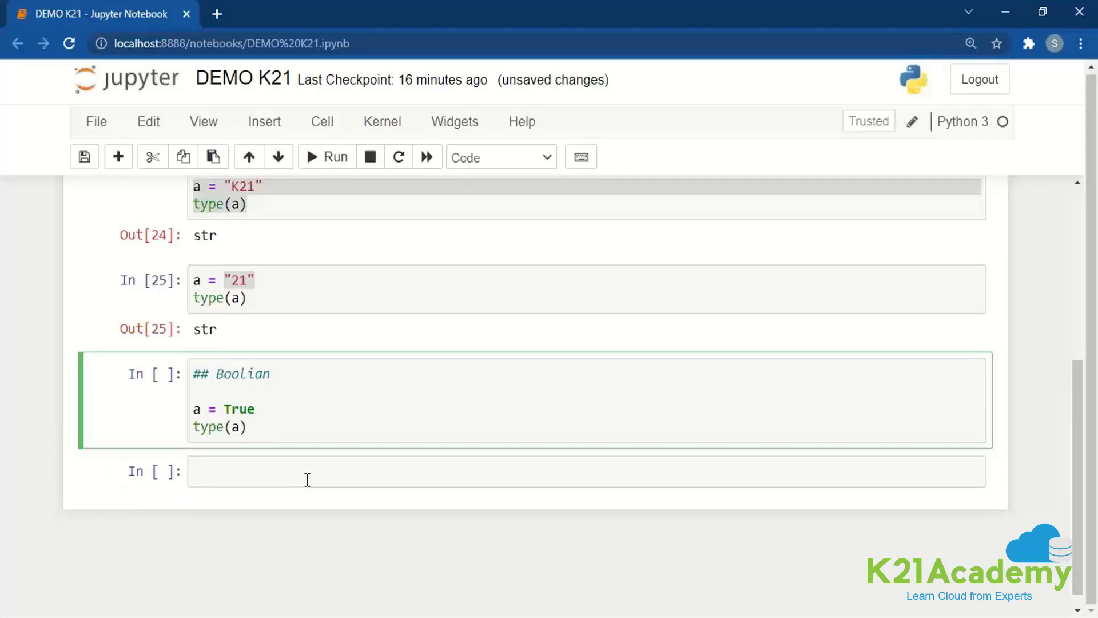
click(326, 157)
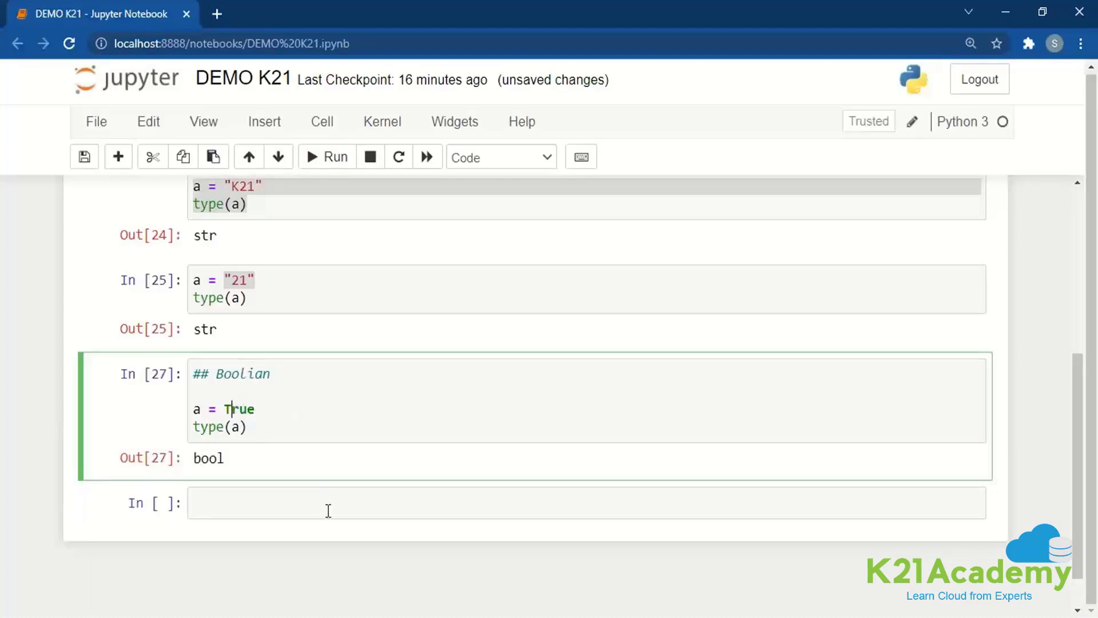
click(326, 157)
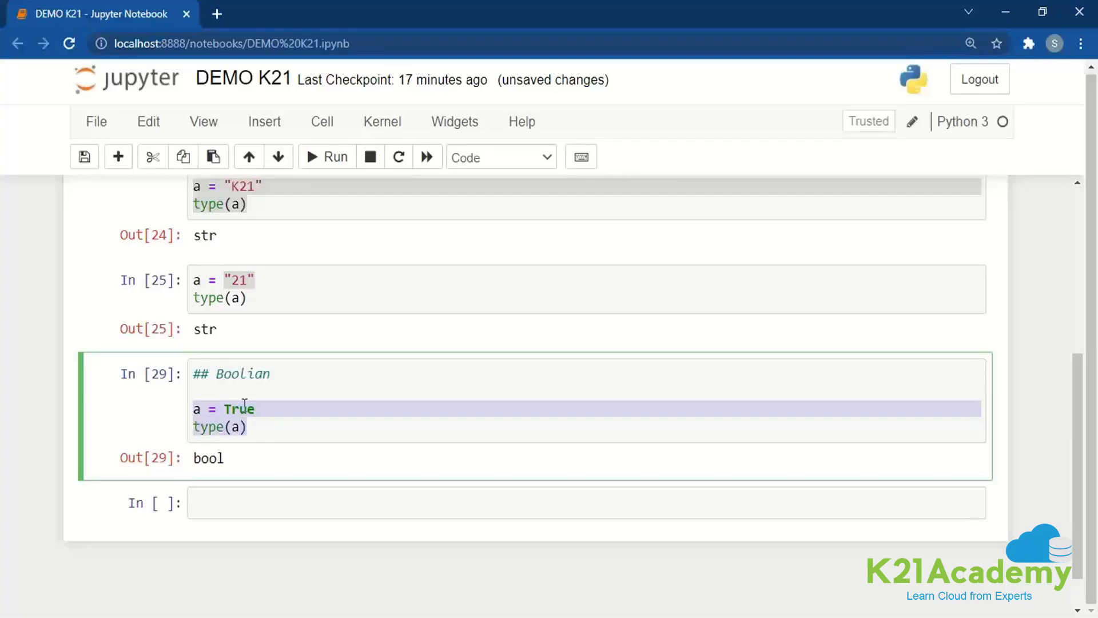
Step: Change the value to a = False, rerun the cell, and move to the empty cell below
key(Backspace)
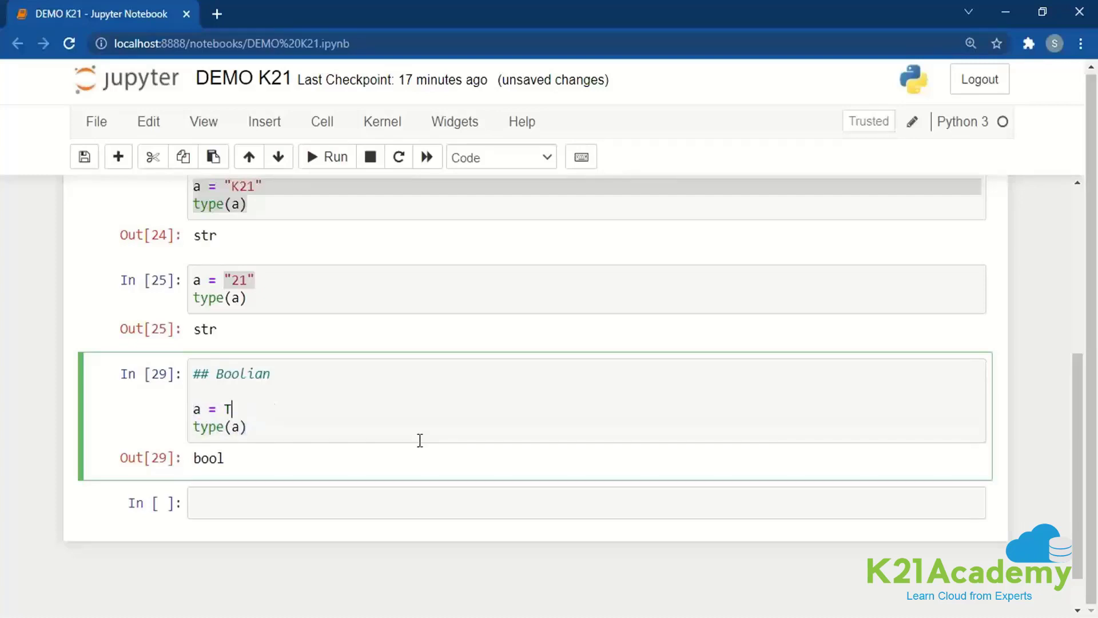
text(F)
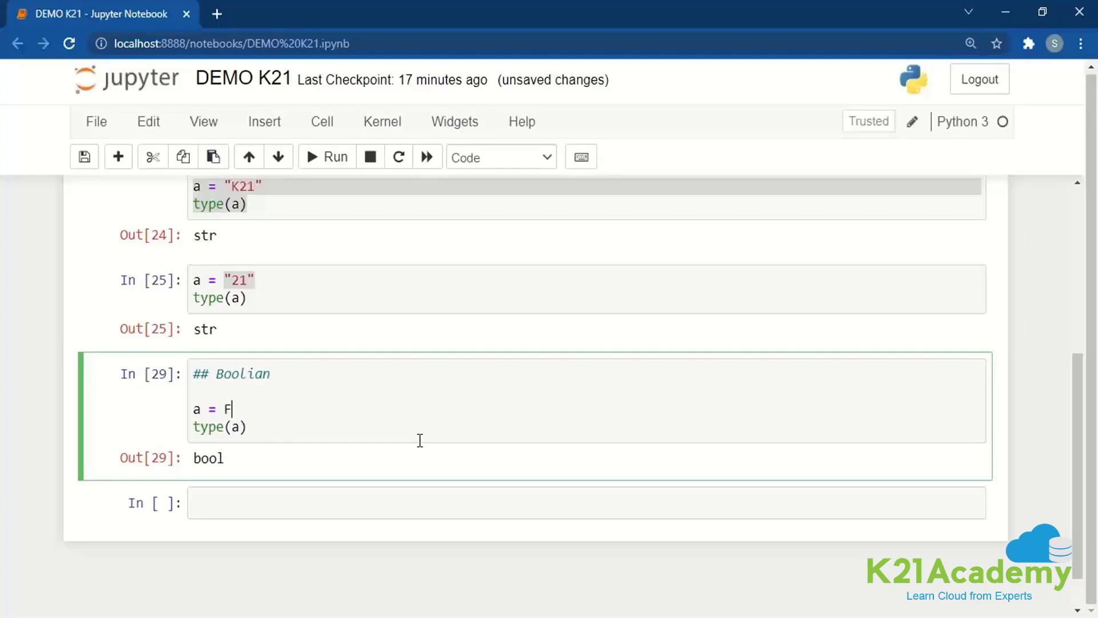
click(326, 157)
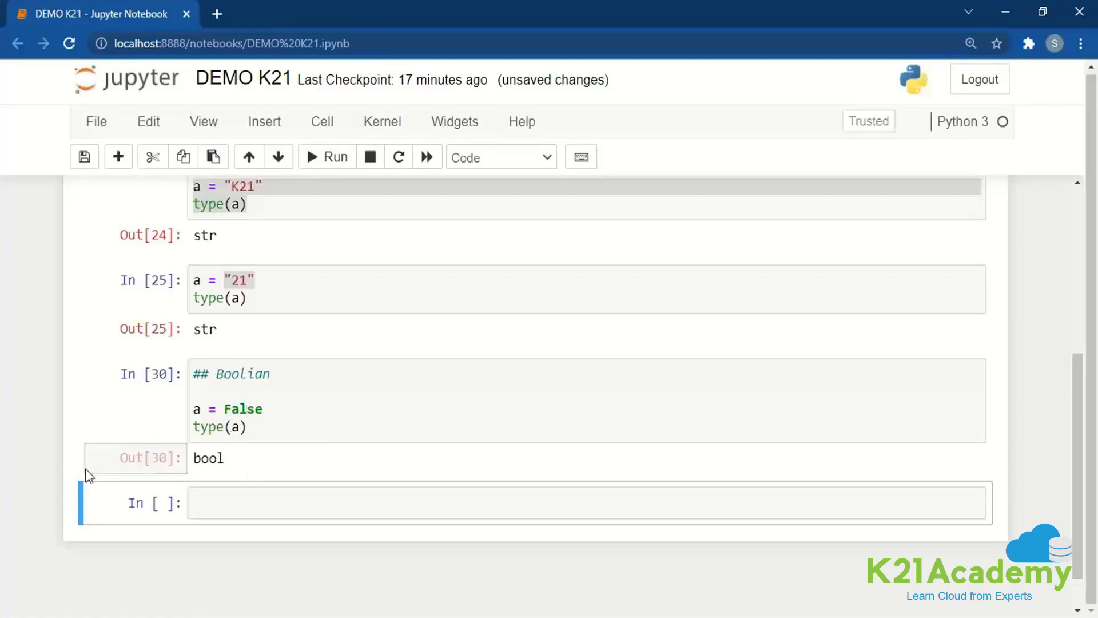
click(411, 404)
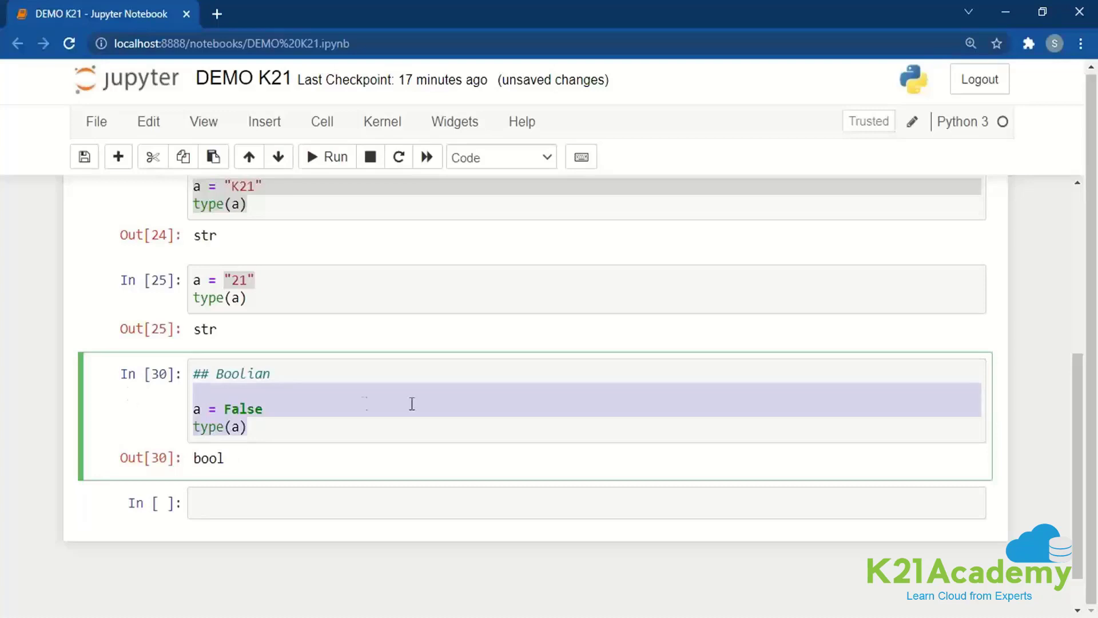
click(490, 454)
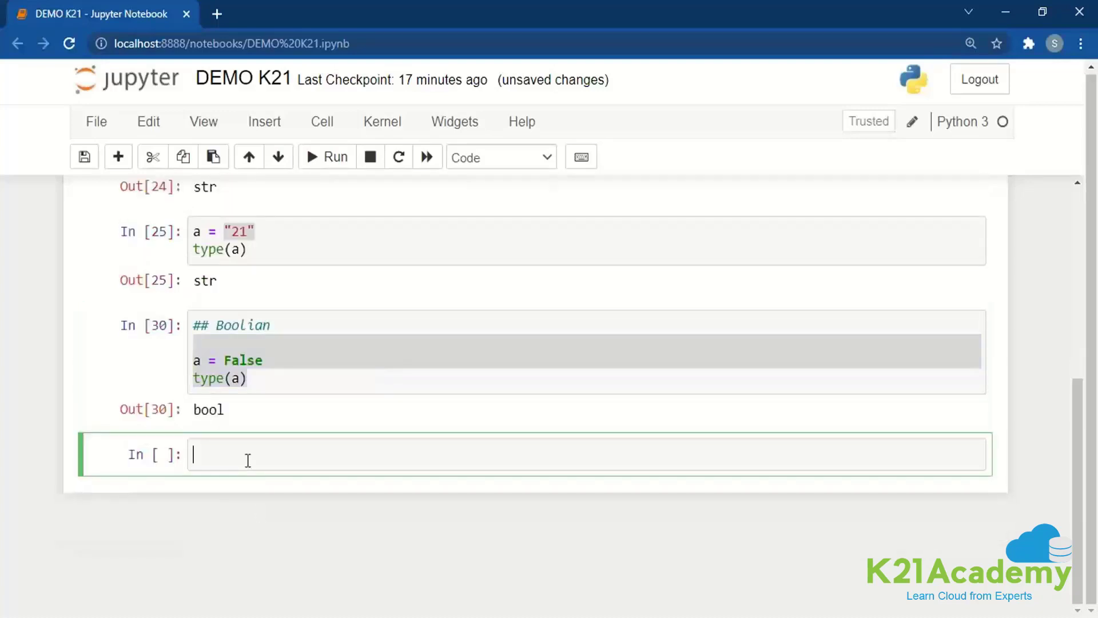
Step: Write a '## List' cell assigning a = ["hi", "i", "am", "from", "K", 21] and run it
text(##)
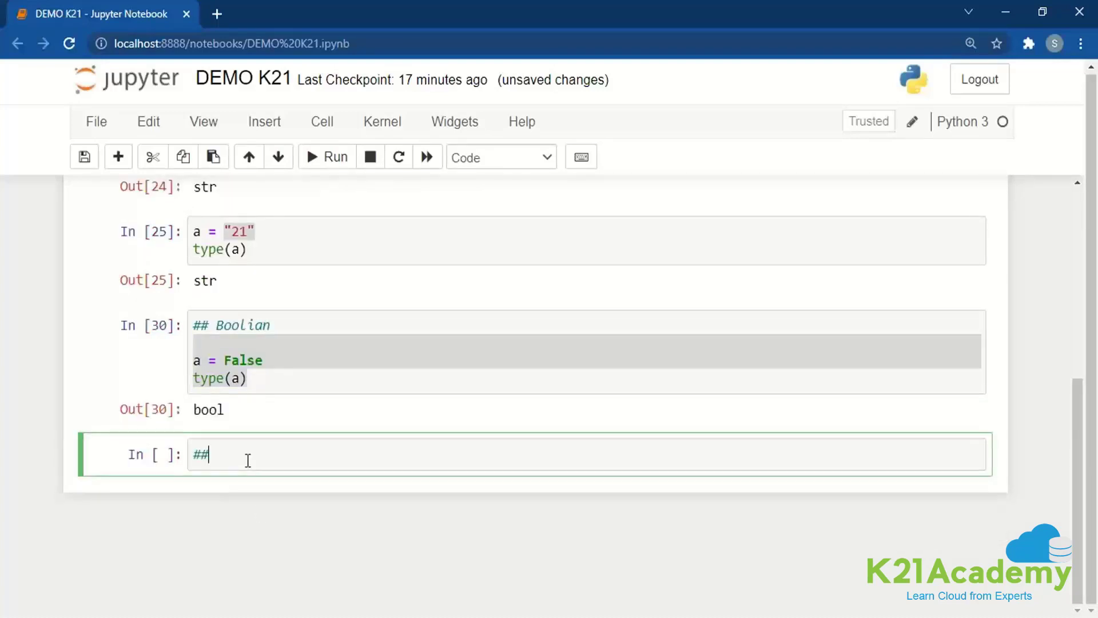
text(List)
text(a =)
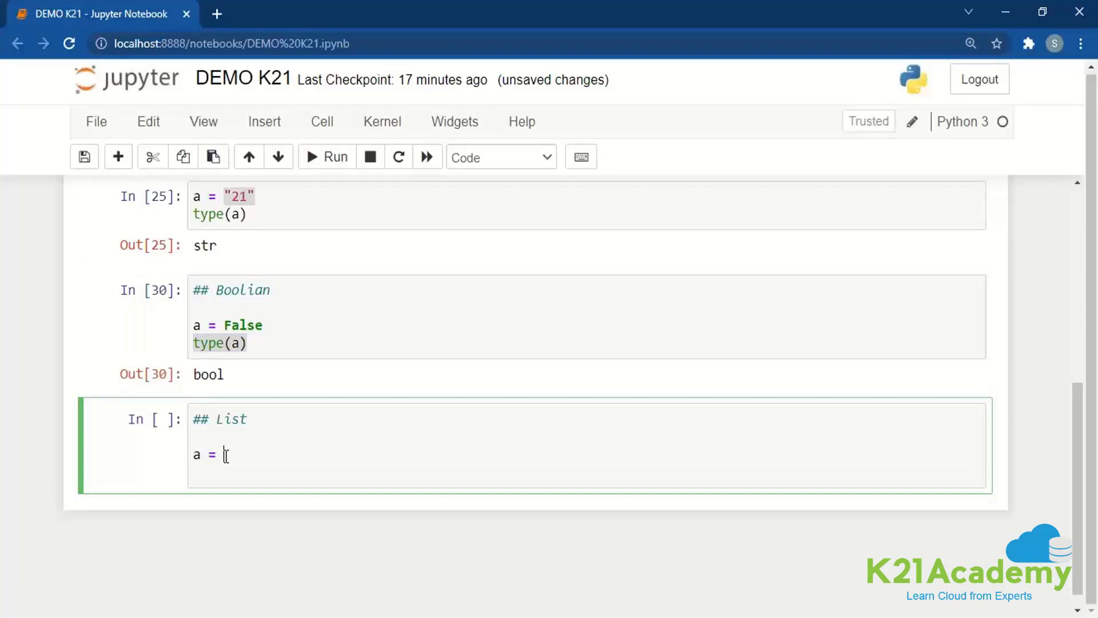
text([])
text(type(a)
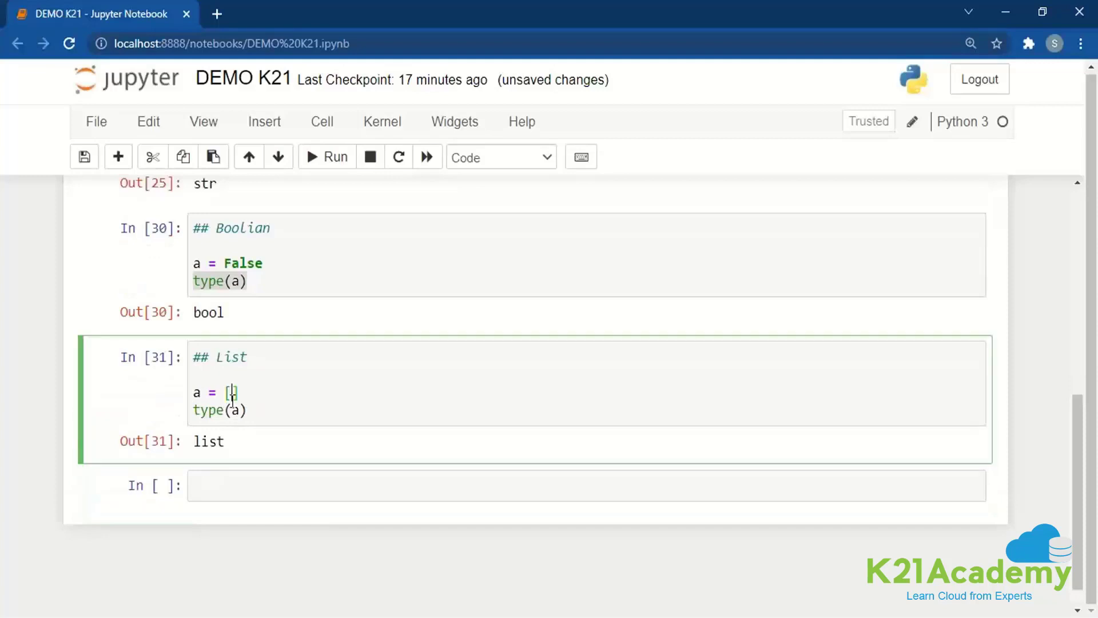
text("")
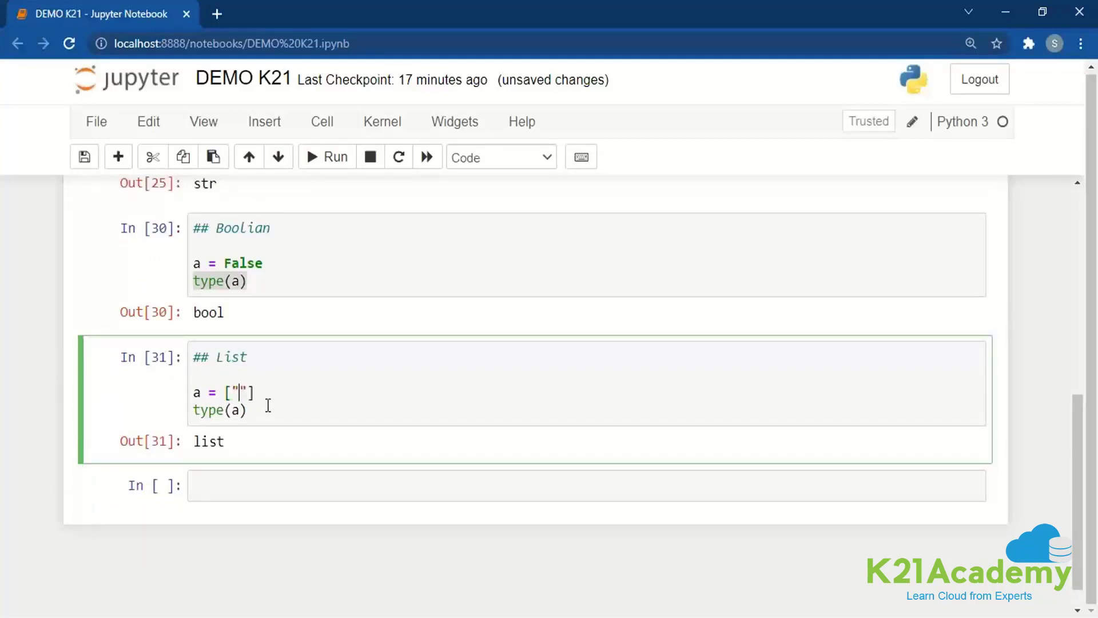
text(h)
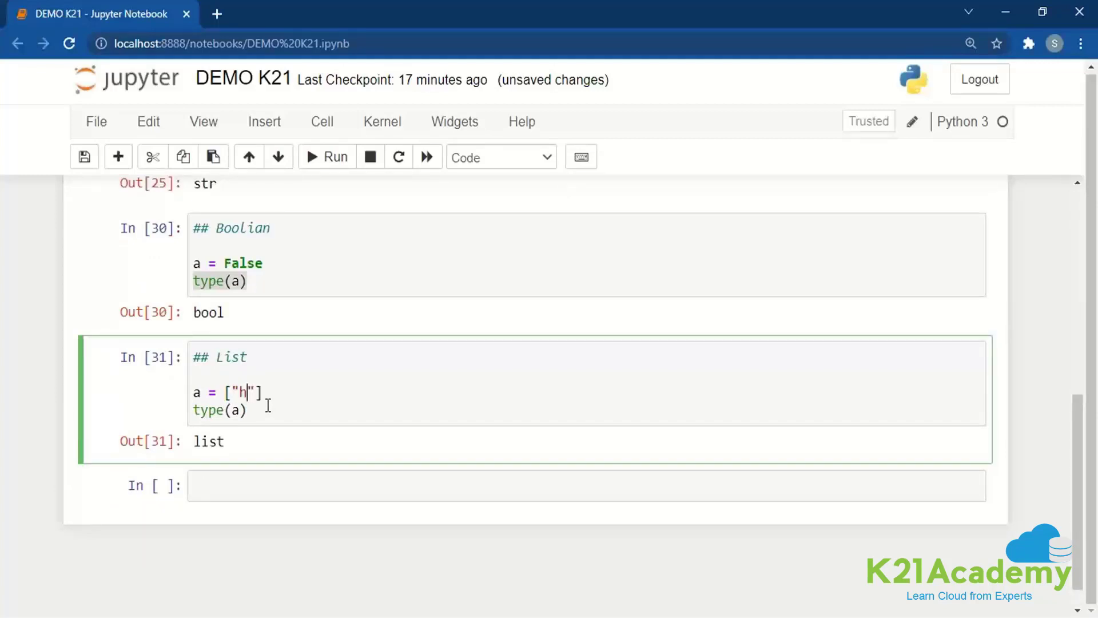
text(i", "i)
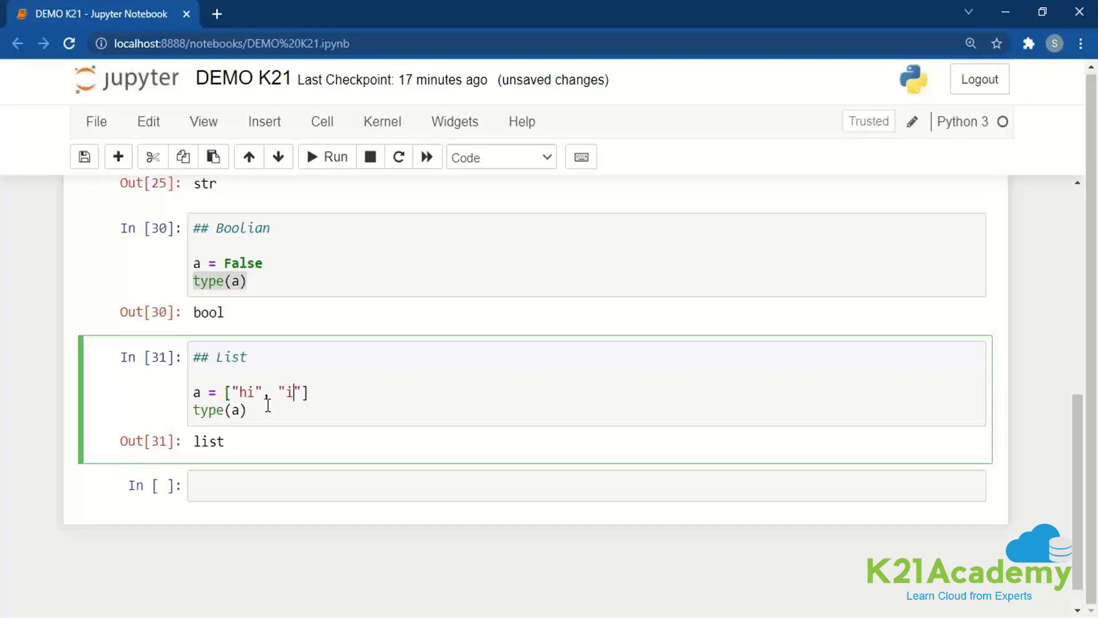
text(,)
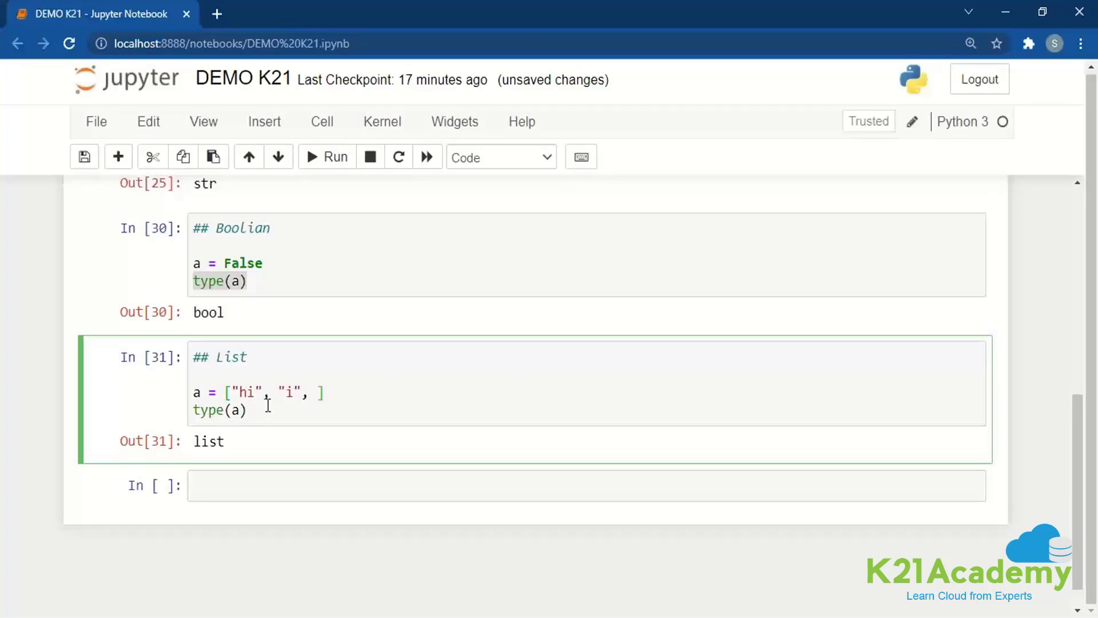
text("am", "f)
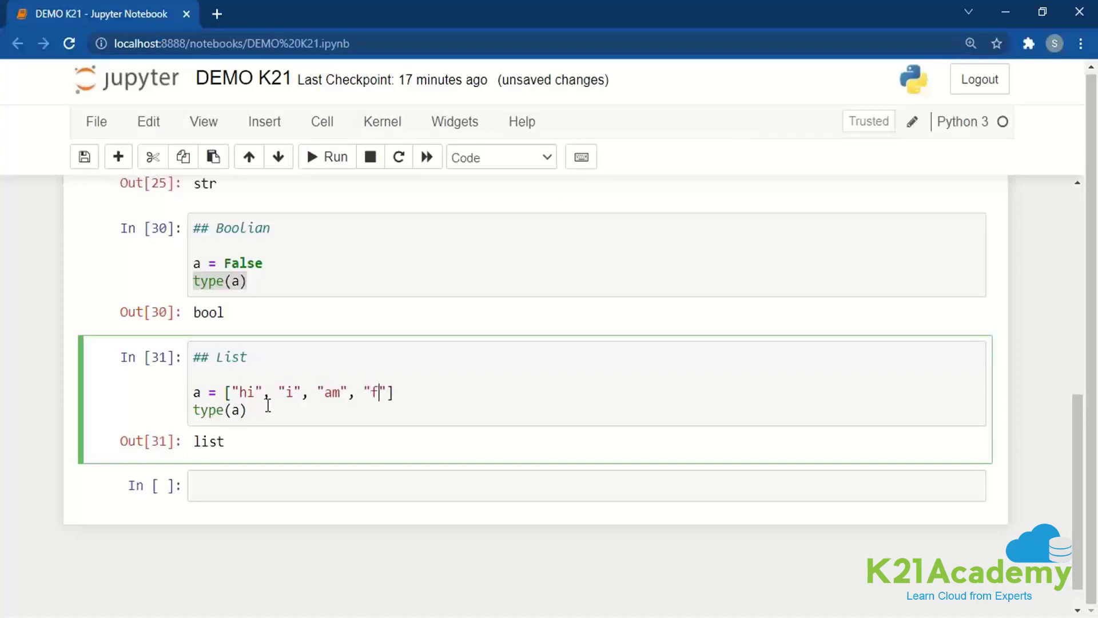
text(rom)
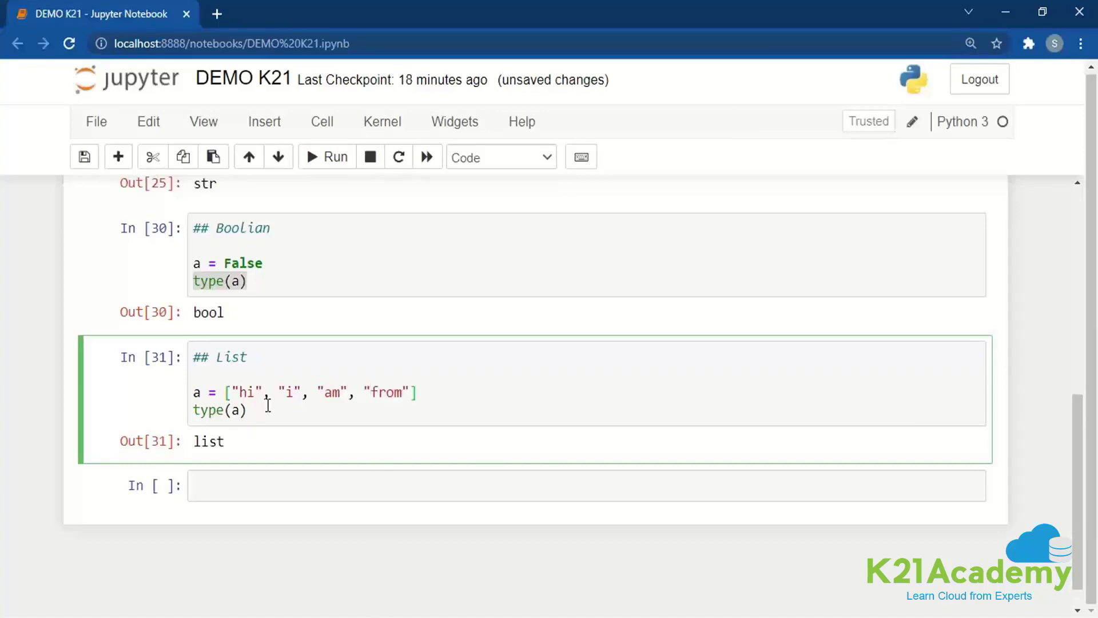
text(, "")
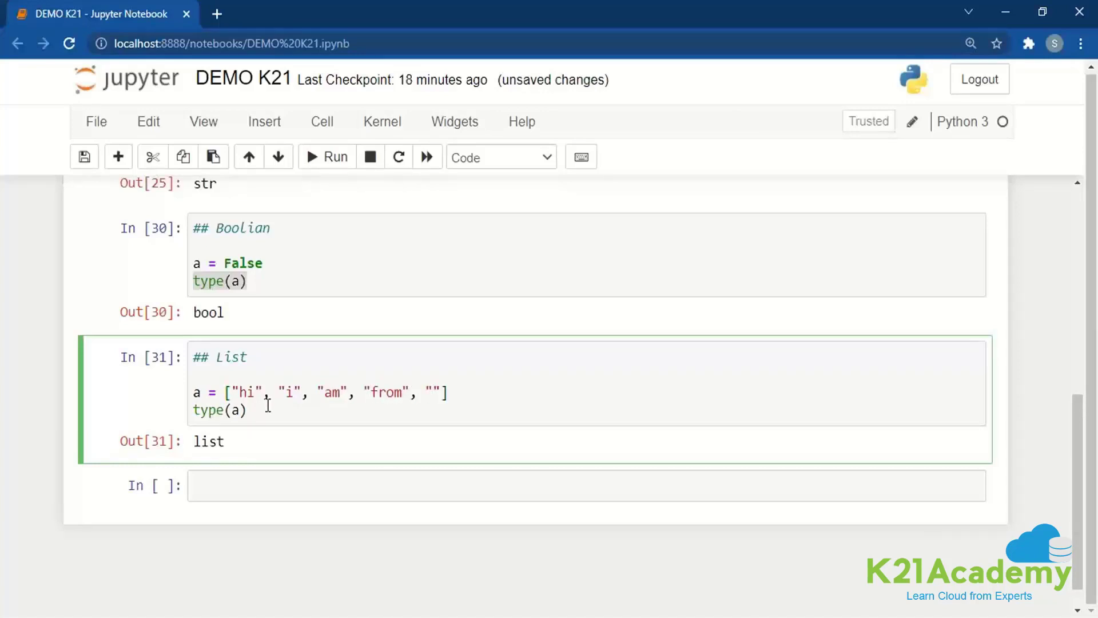
text("K",)
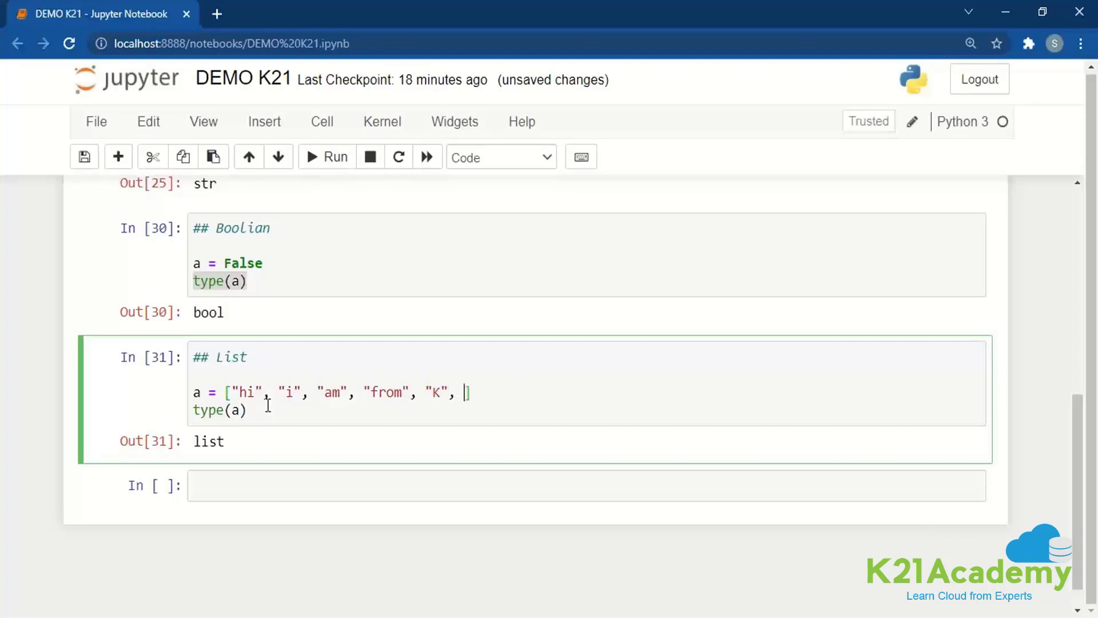
text(21)
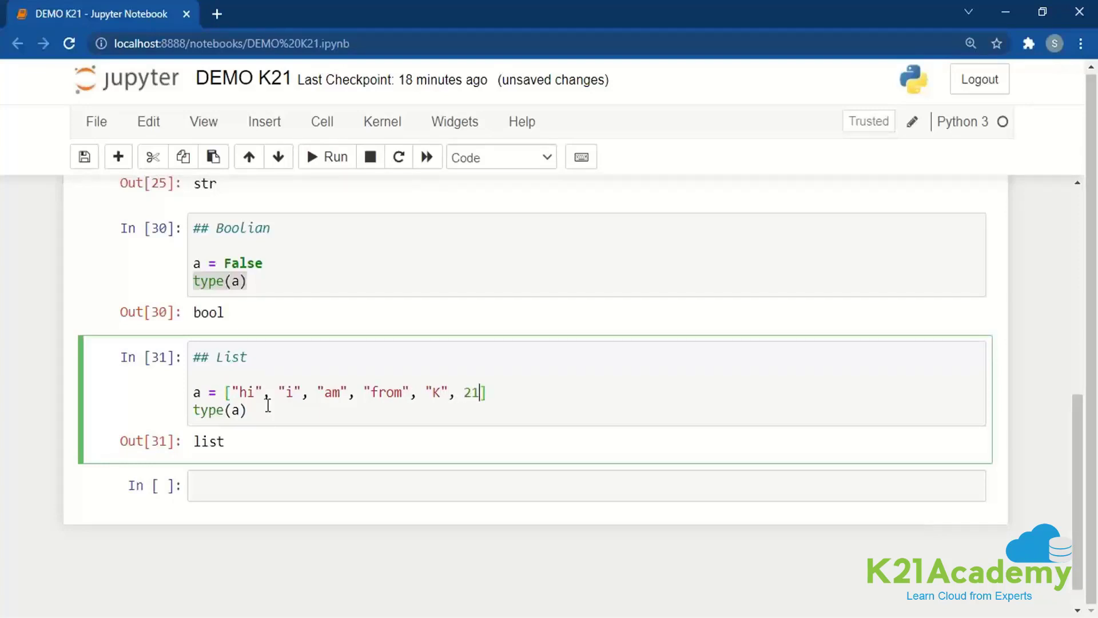
click(326, 157)
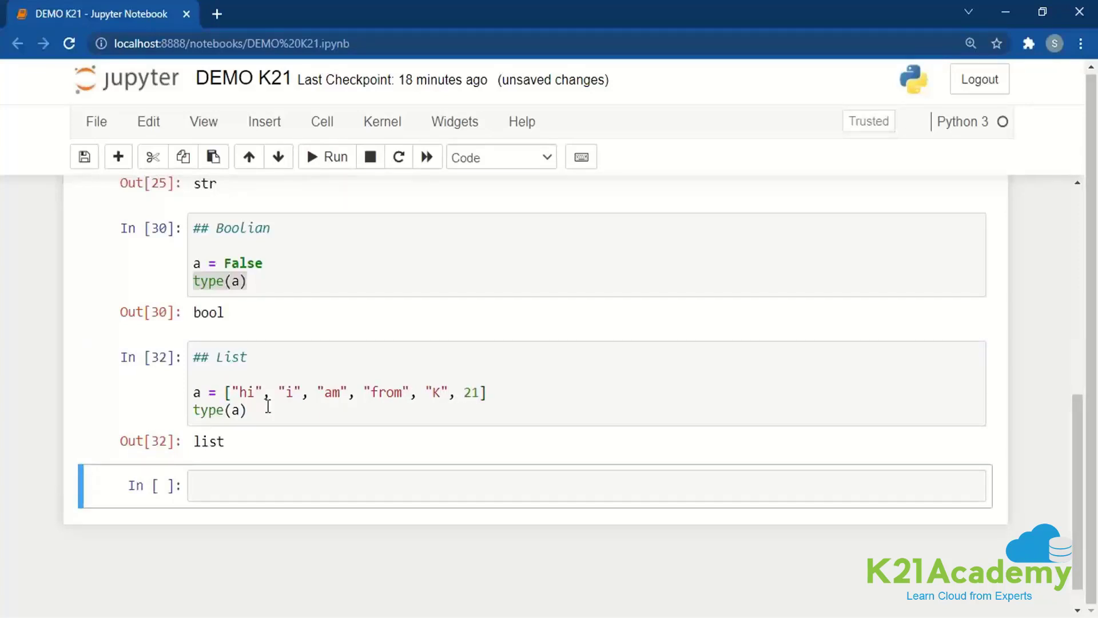
click(561, 485)
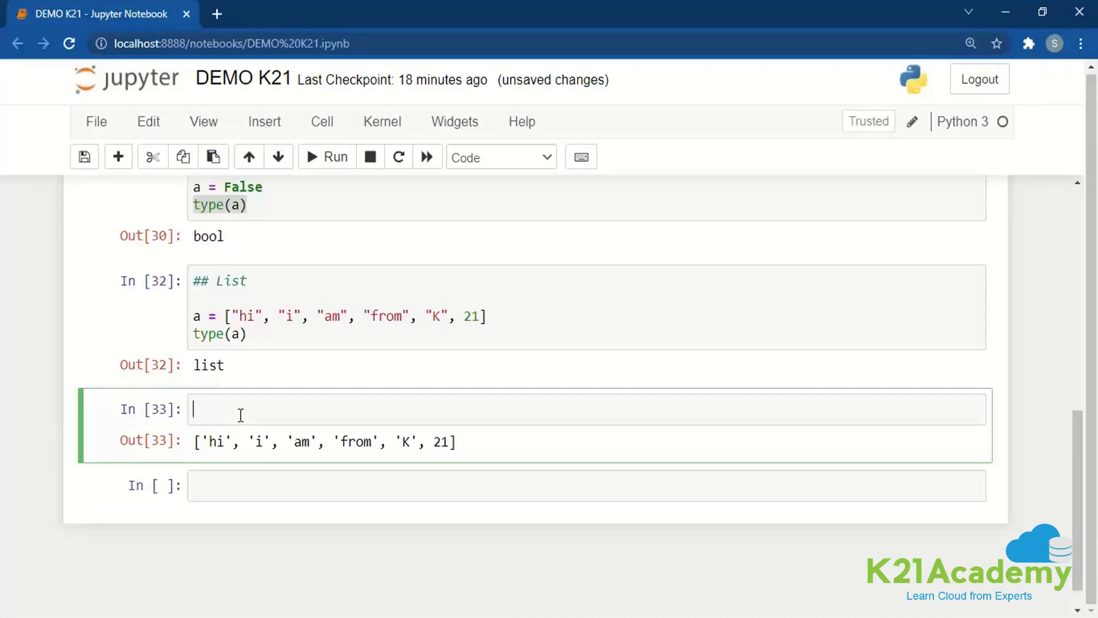
Step: Write 'for i in a: print(i)' and run it to print each list item
text(for)
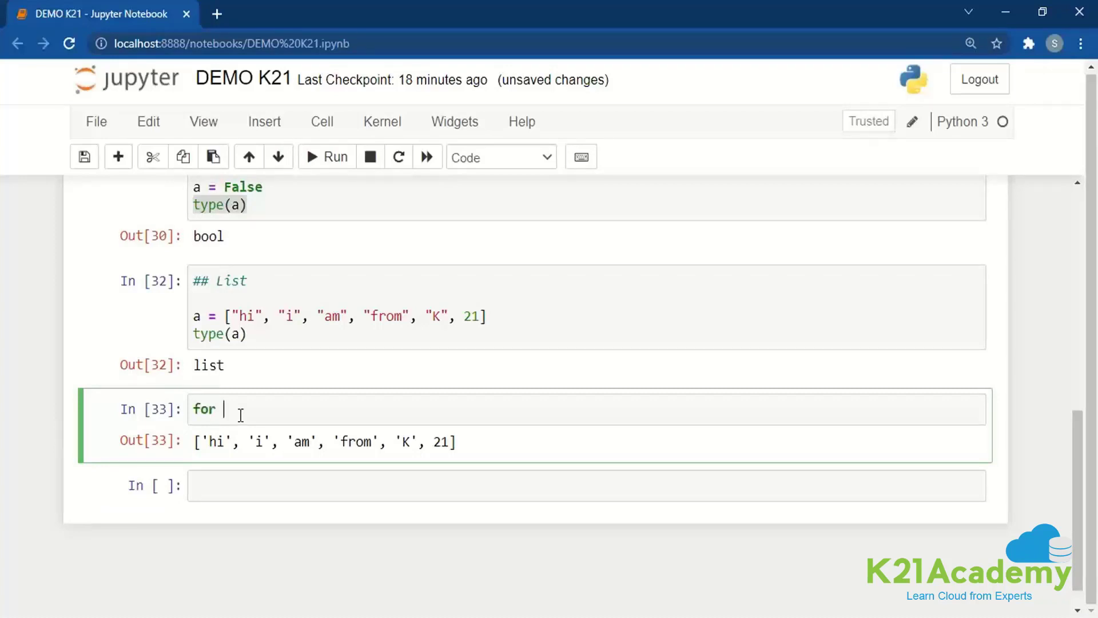
text(a)
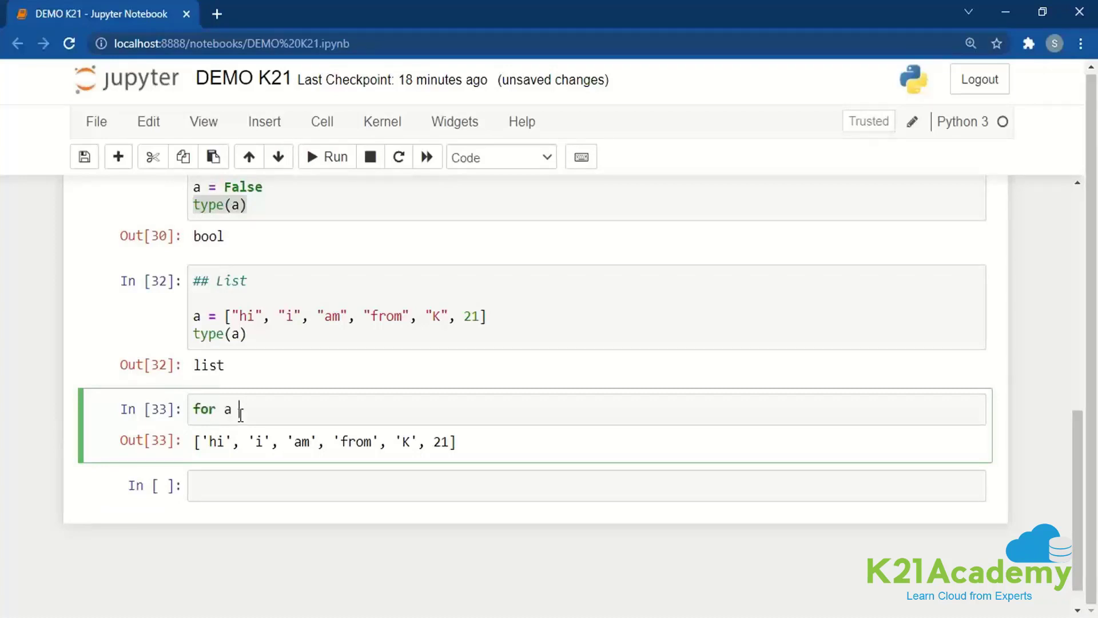
text(i in a :)
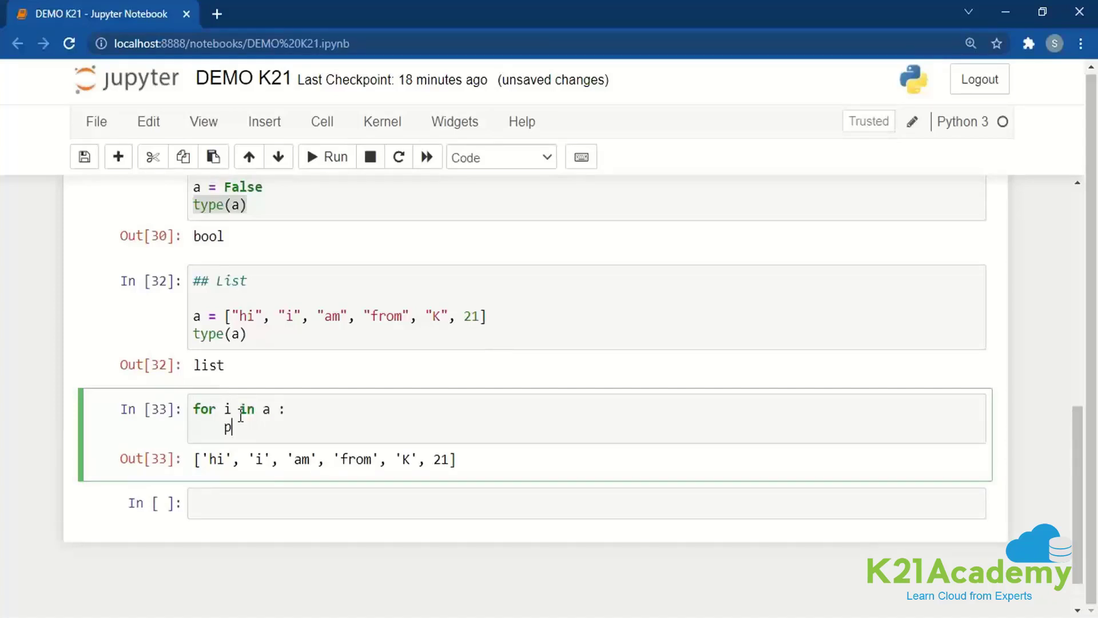
text(rint(i))
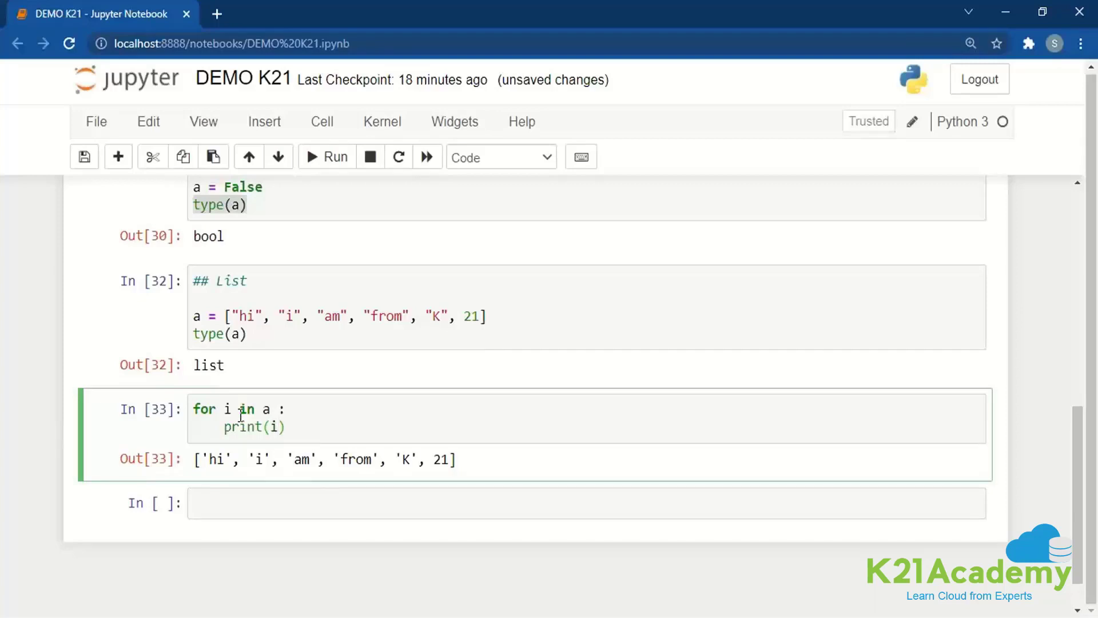
click(325, 156)
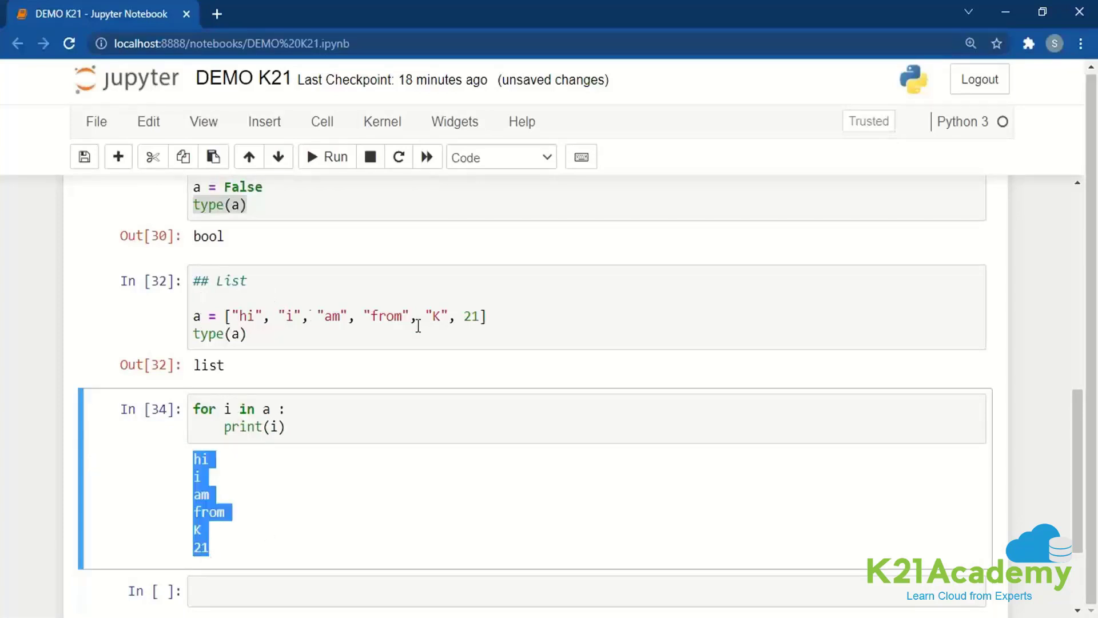
Step: Change the loop to print(type(i)) and run it, showing five str and one int
click(311, 413)
text(type()
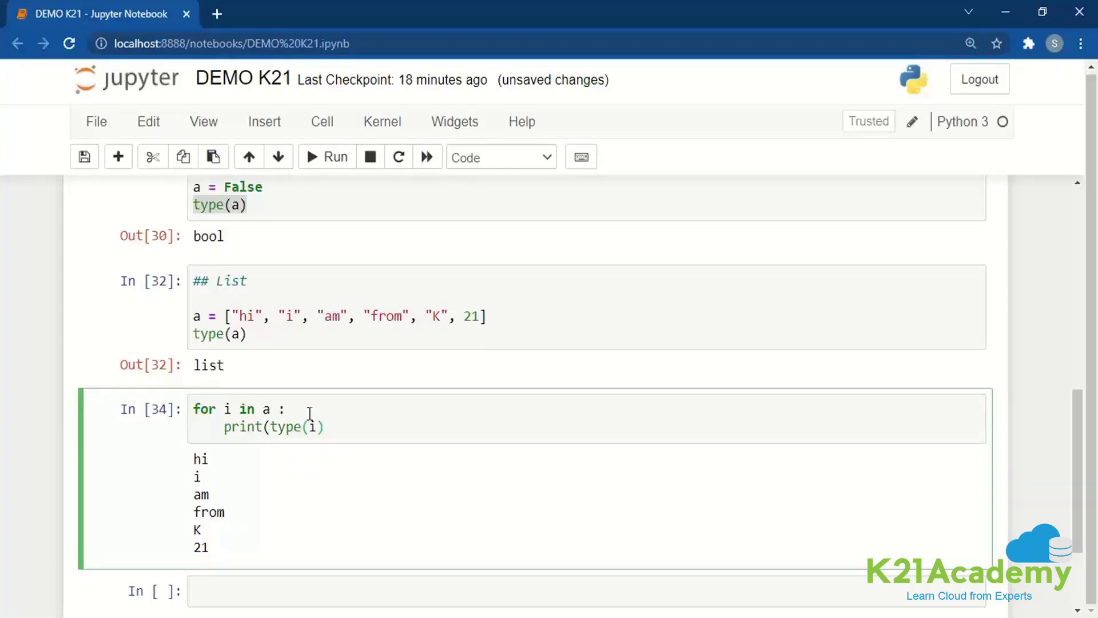
mouse_move(503, 299)
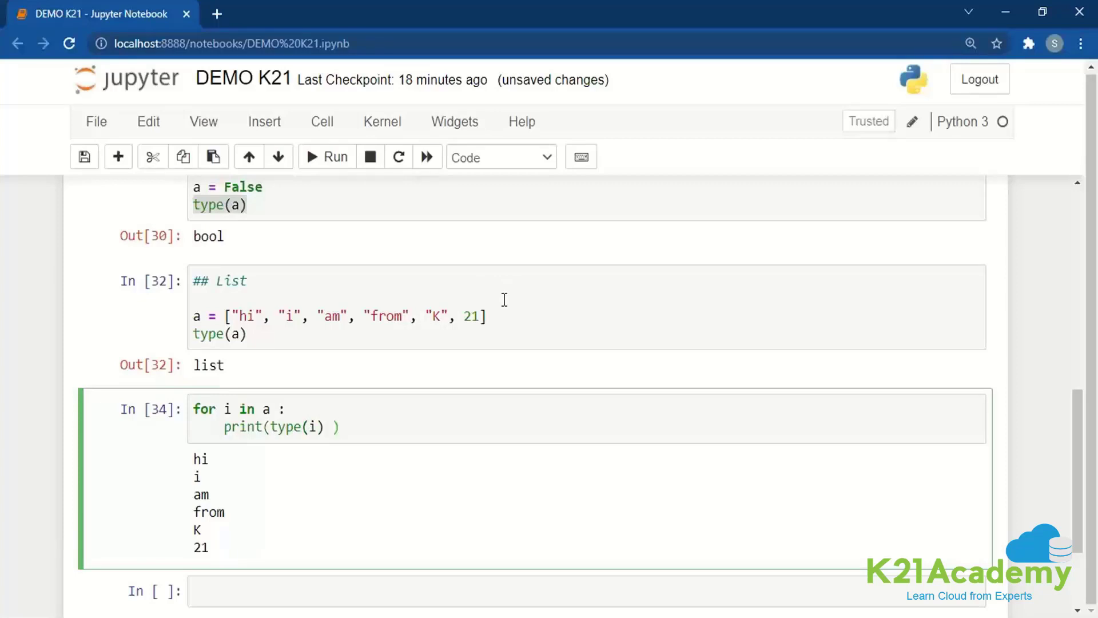
click(326, 157)
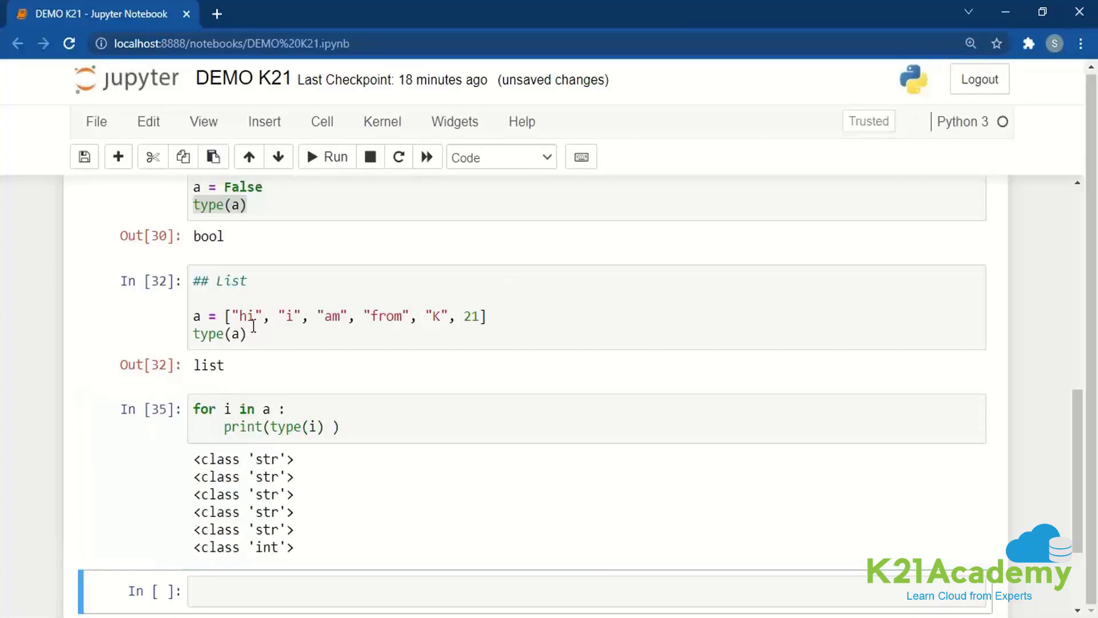
double_click(266, 547)
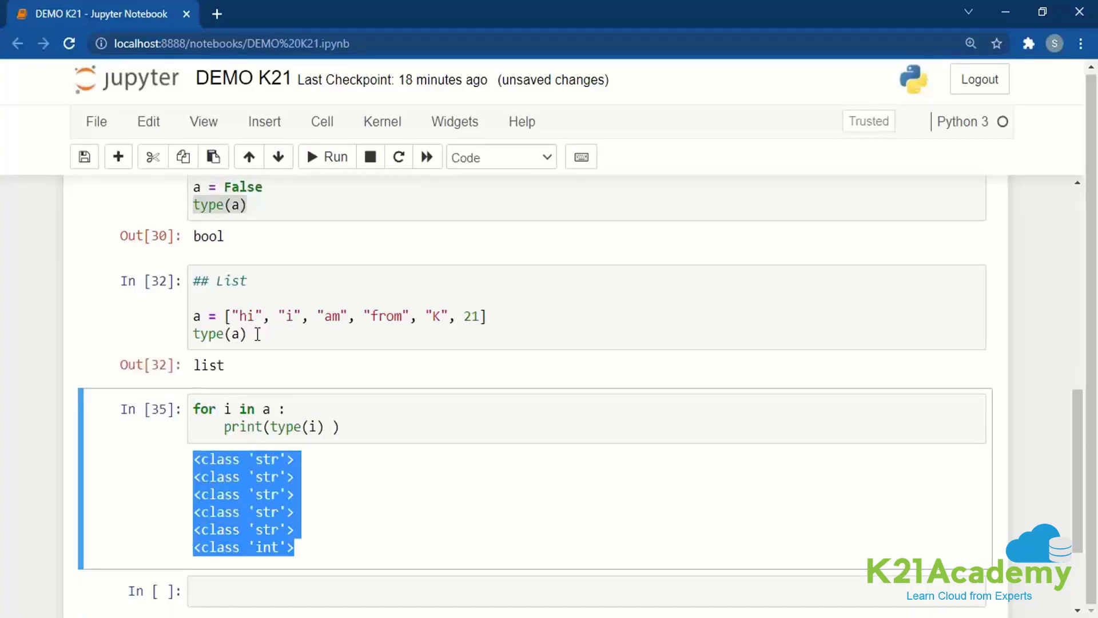
click(204, 364)
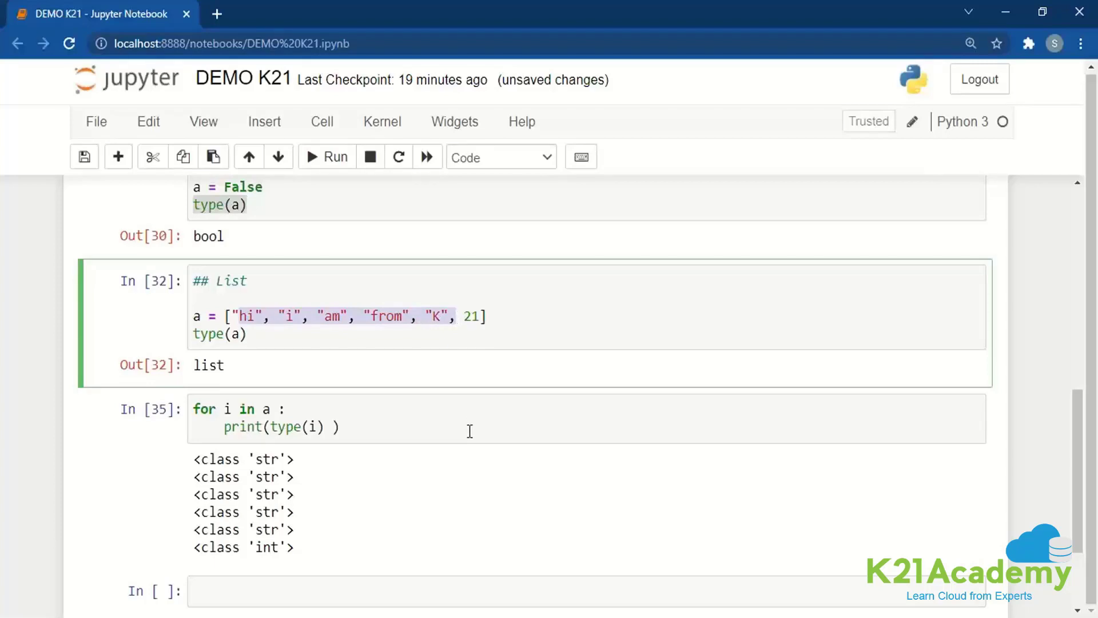
mouse_move(364, 311)
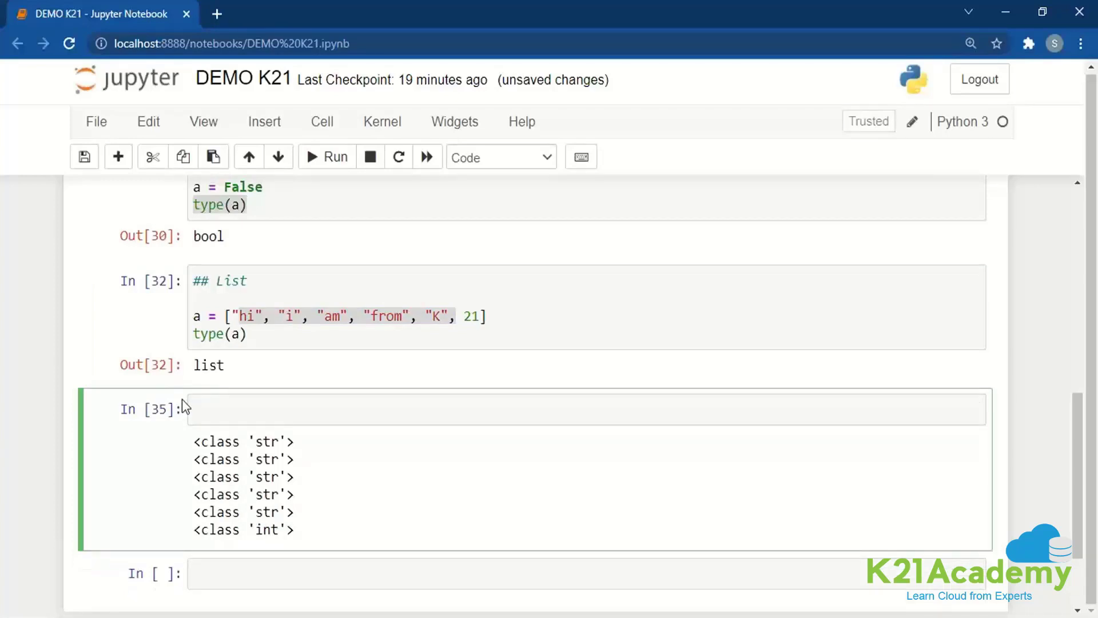
Step: Write a '## tuple' cell assigning the same six items as a tuple with type(a) and run it to output tuple
text(## tuple)
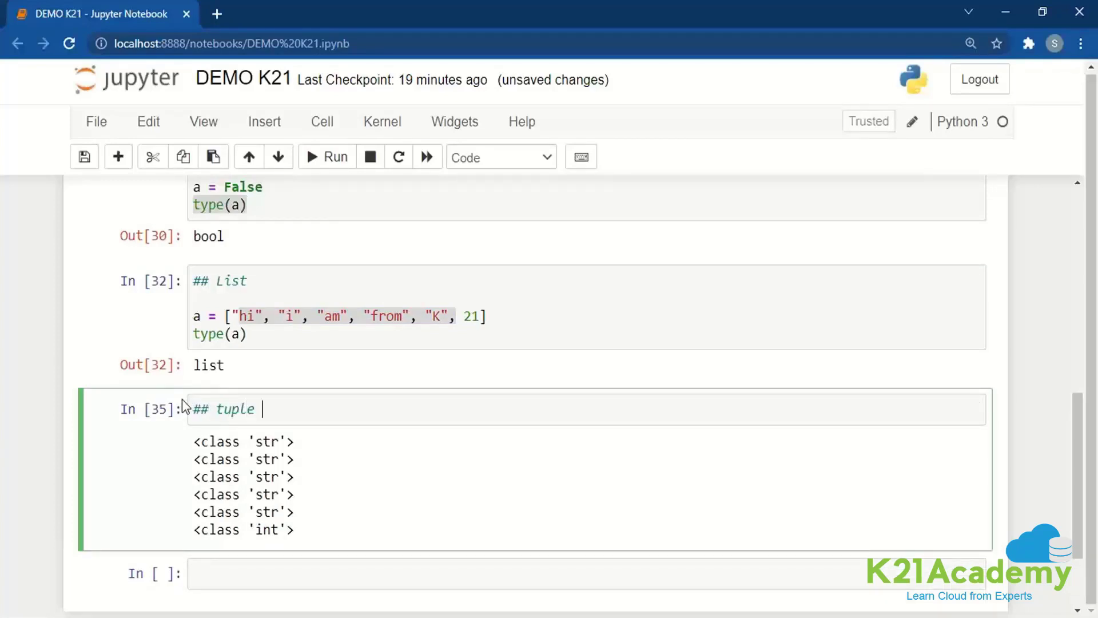
click(326, 157)
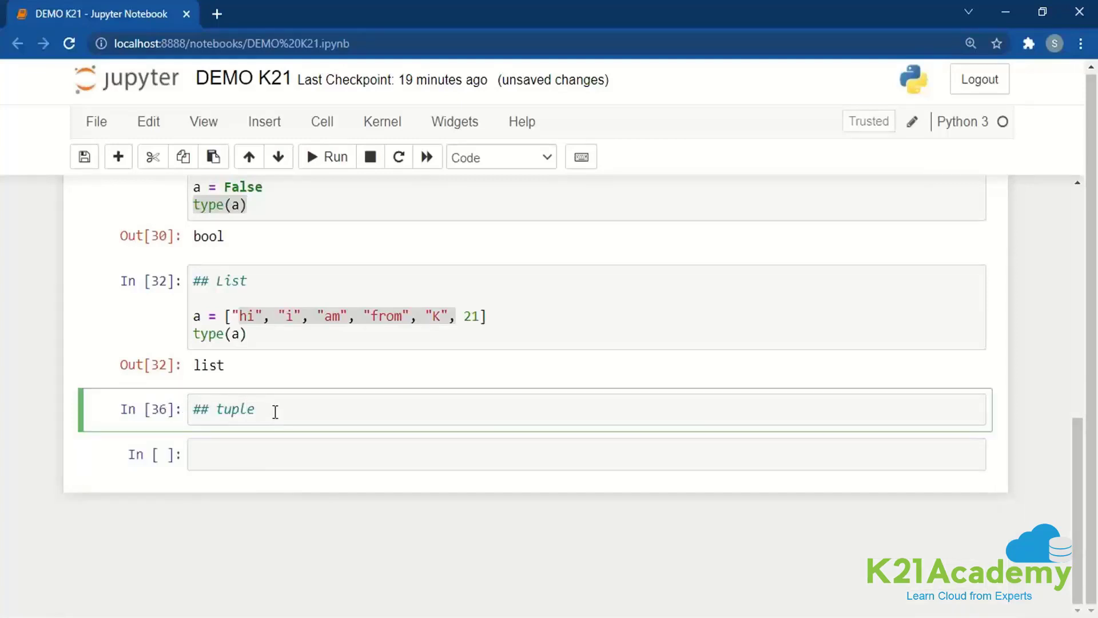
text(a =)
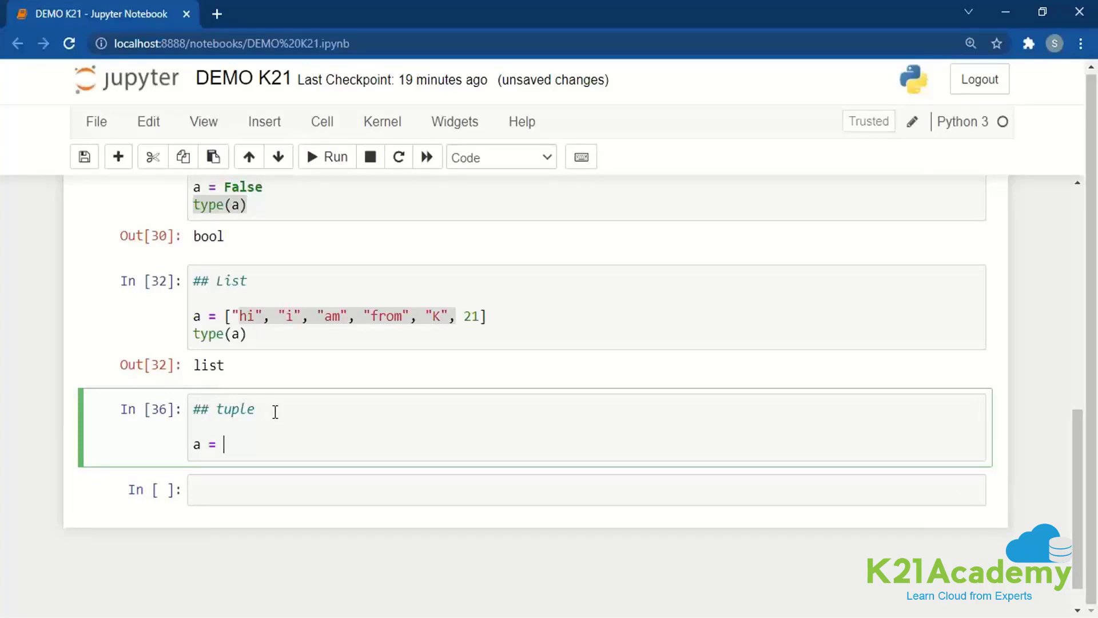
mouse_move(525, 324)
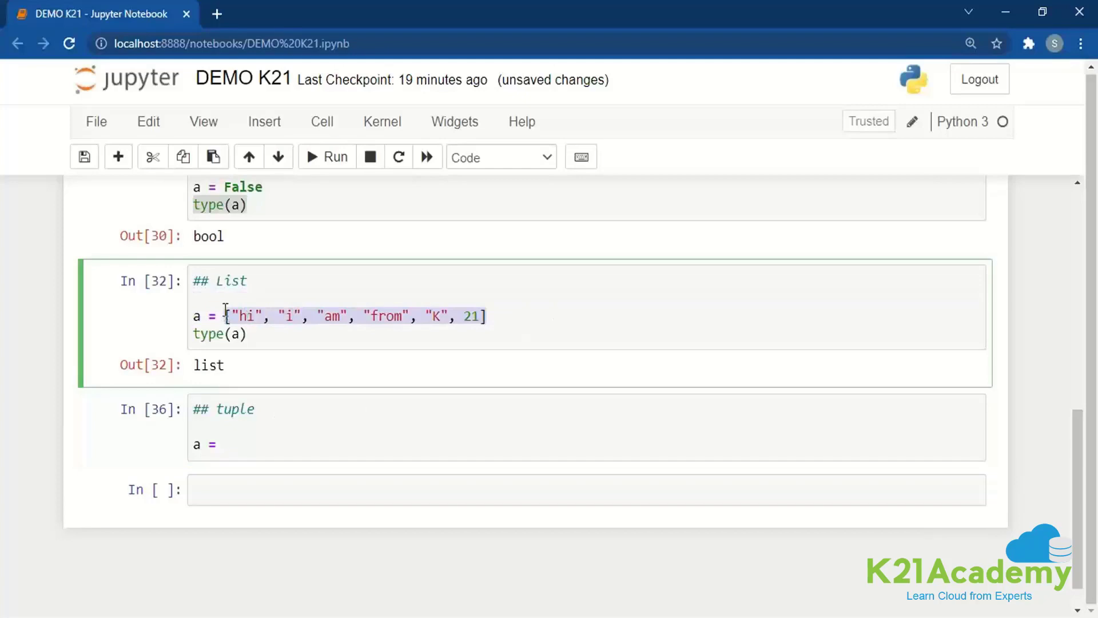
click(232, 443)
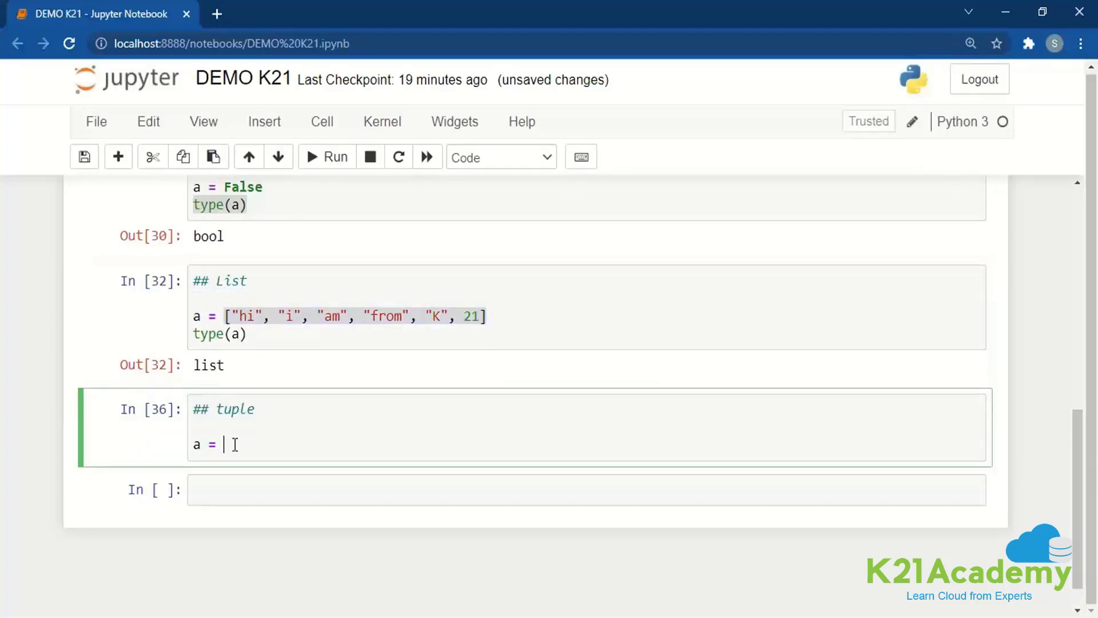
text(["hi", "i", "am", "from", "K", 21])
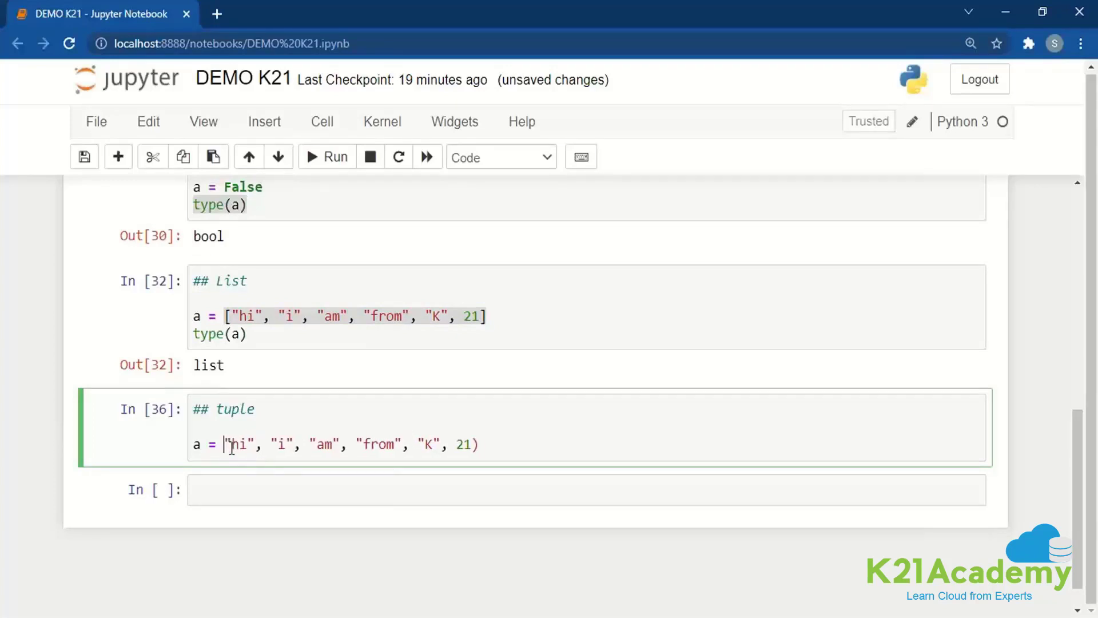
text(()
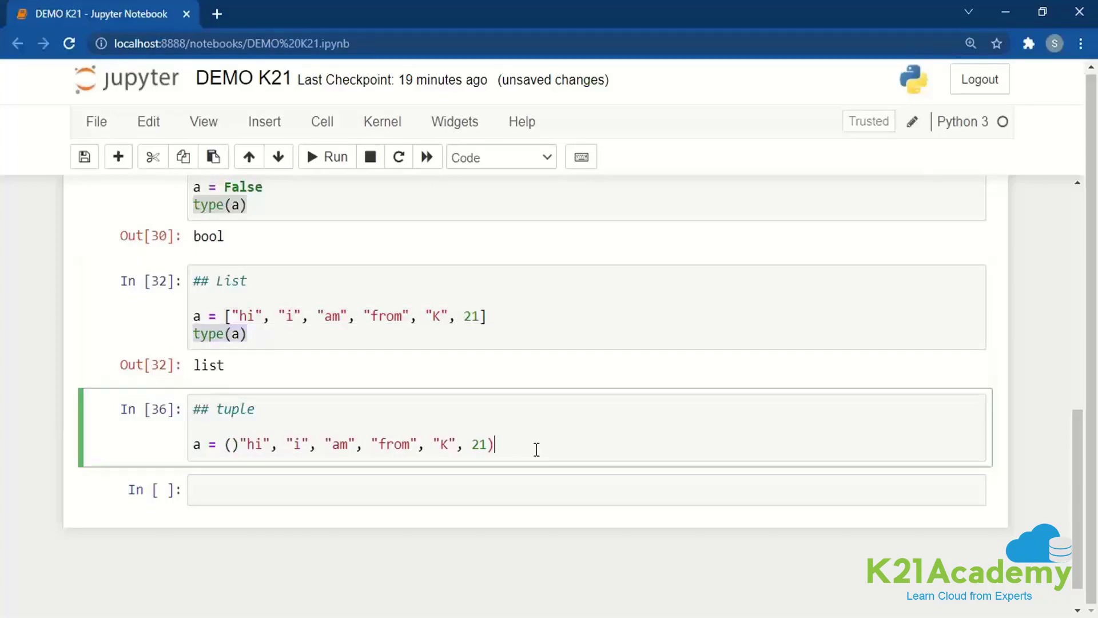
key(Return)
text(type(a))
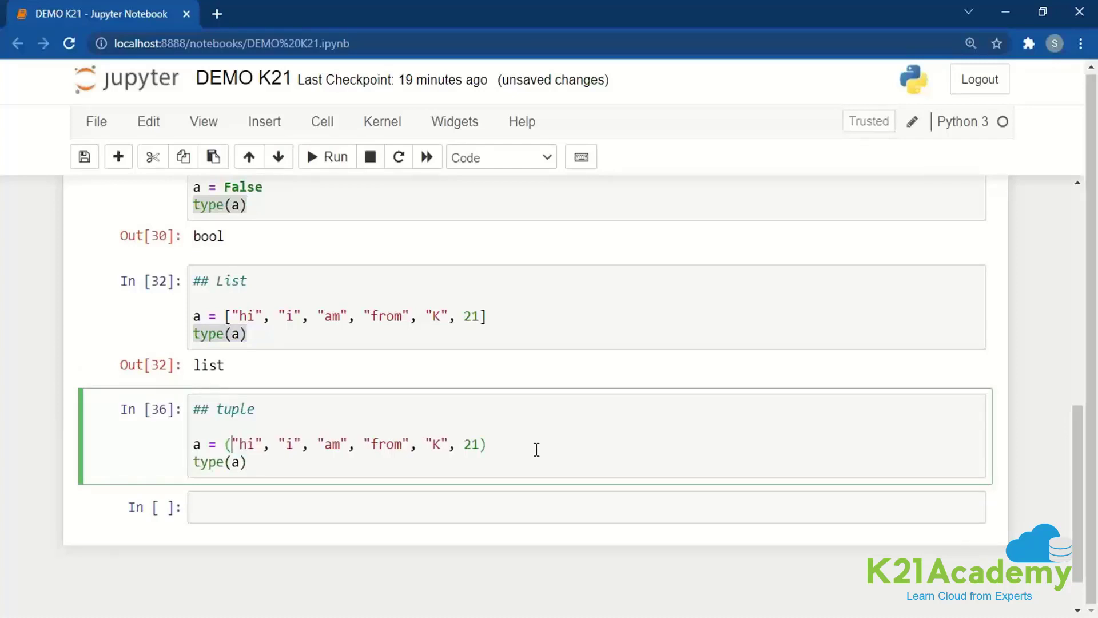
click(326, 157)
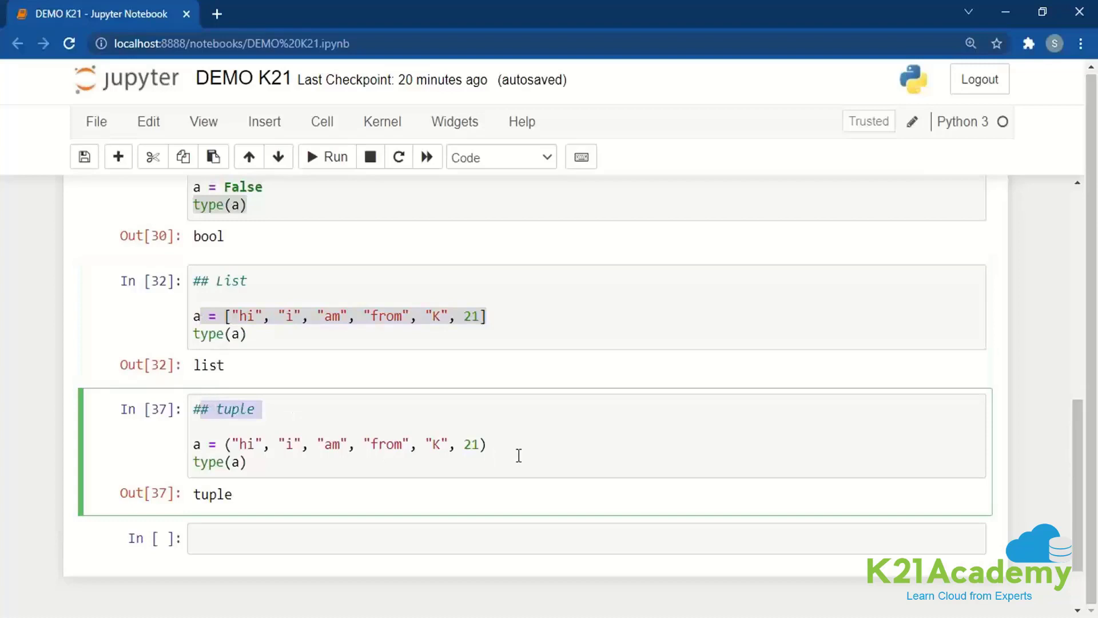
Step: Clear the stray 'a.' text so the cell below the tuple example is empty
click(194, 444)
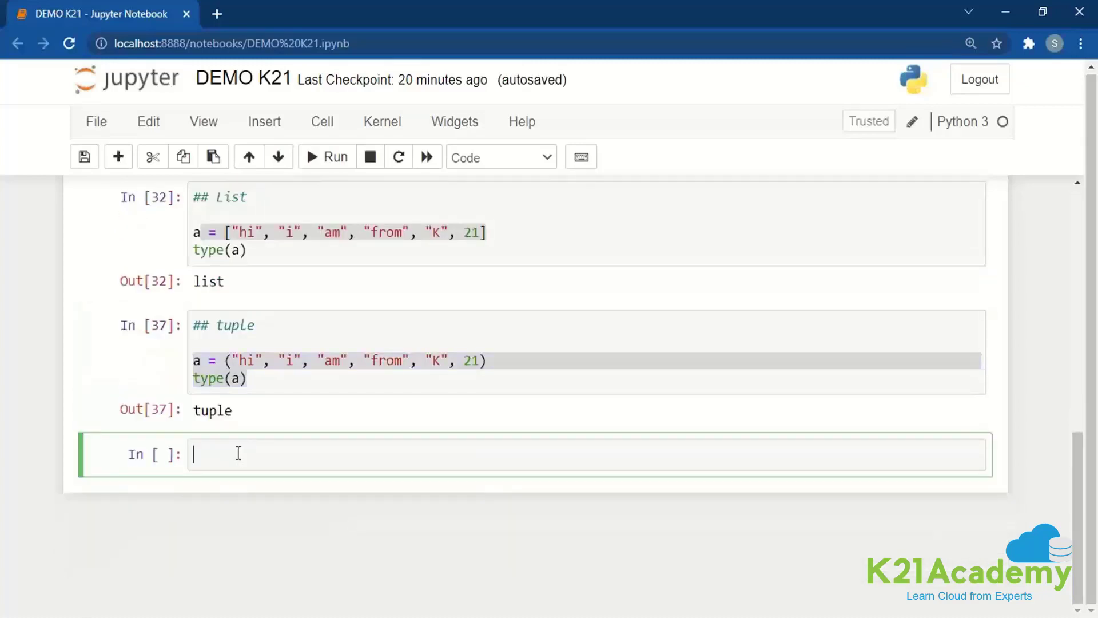
text(a.)
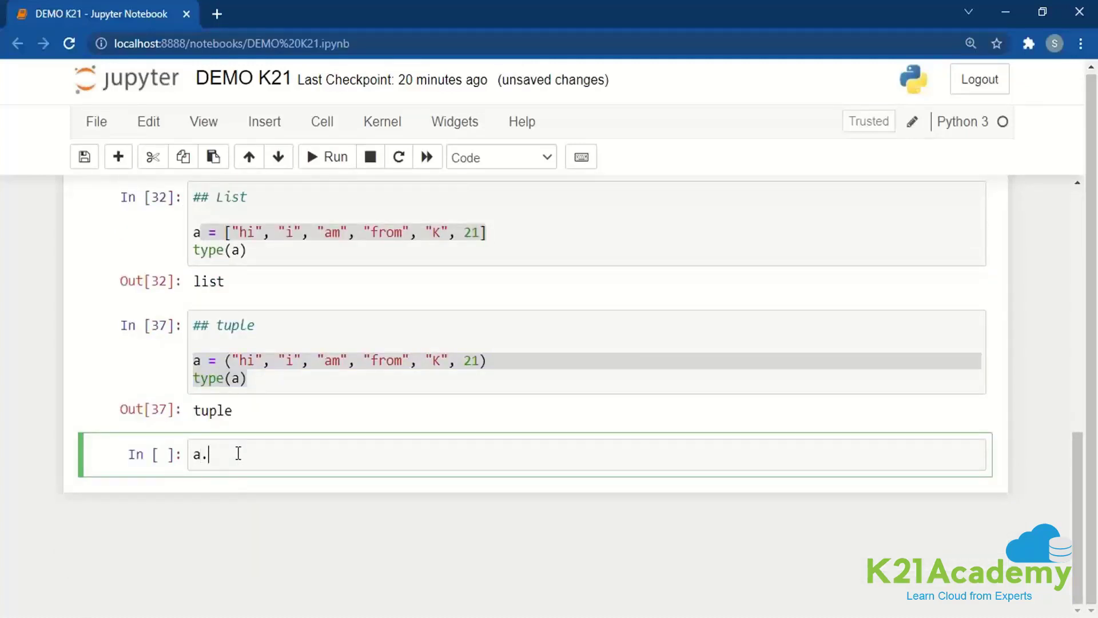
key(Backspace)
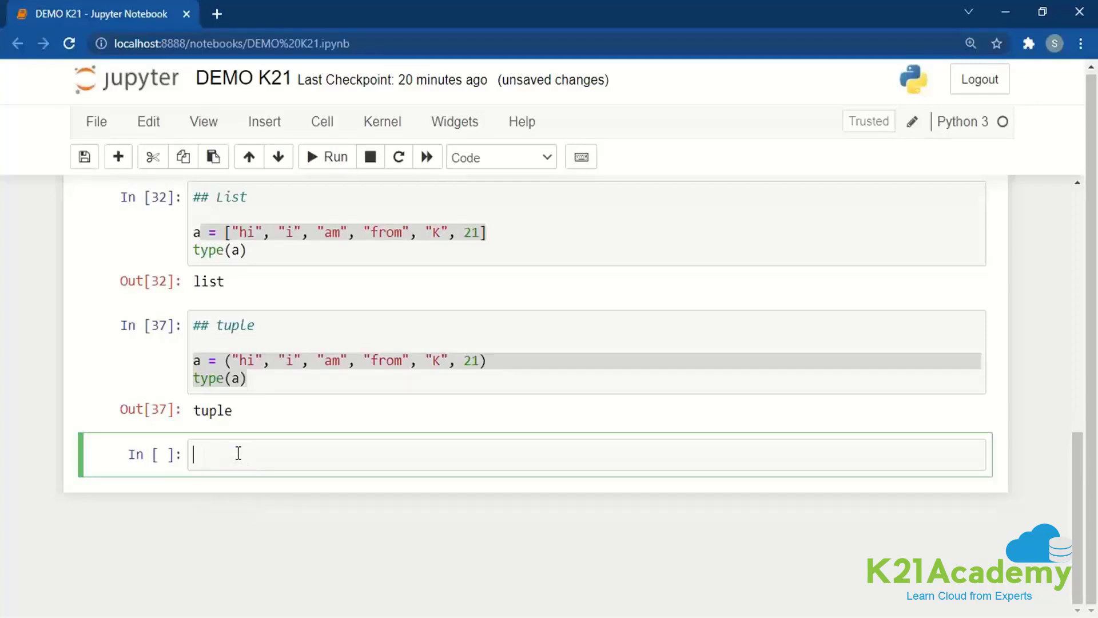
mouse_move(152, 560)
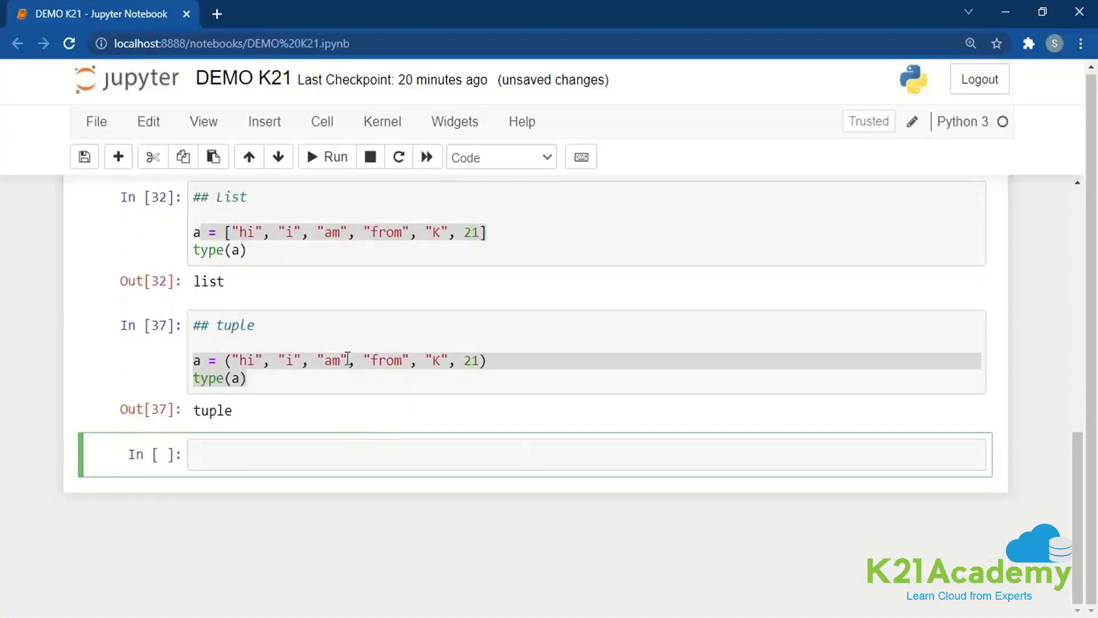
click(280, 454)
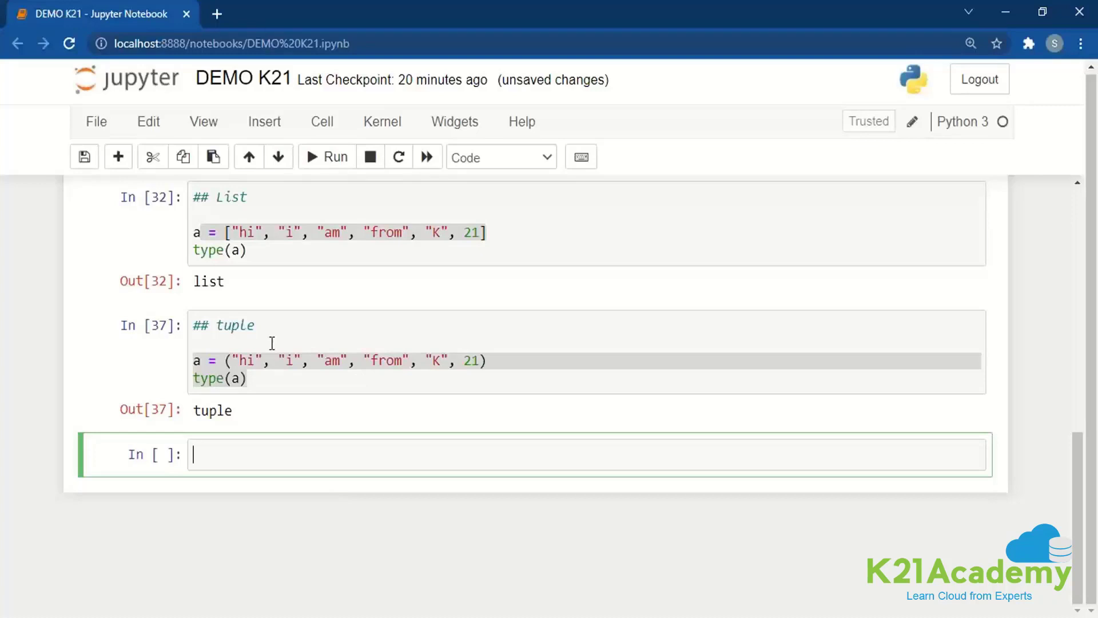
Step: Write a '## Dictionary' cell assigning a = {1: "K", 2 :21}
text(##)
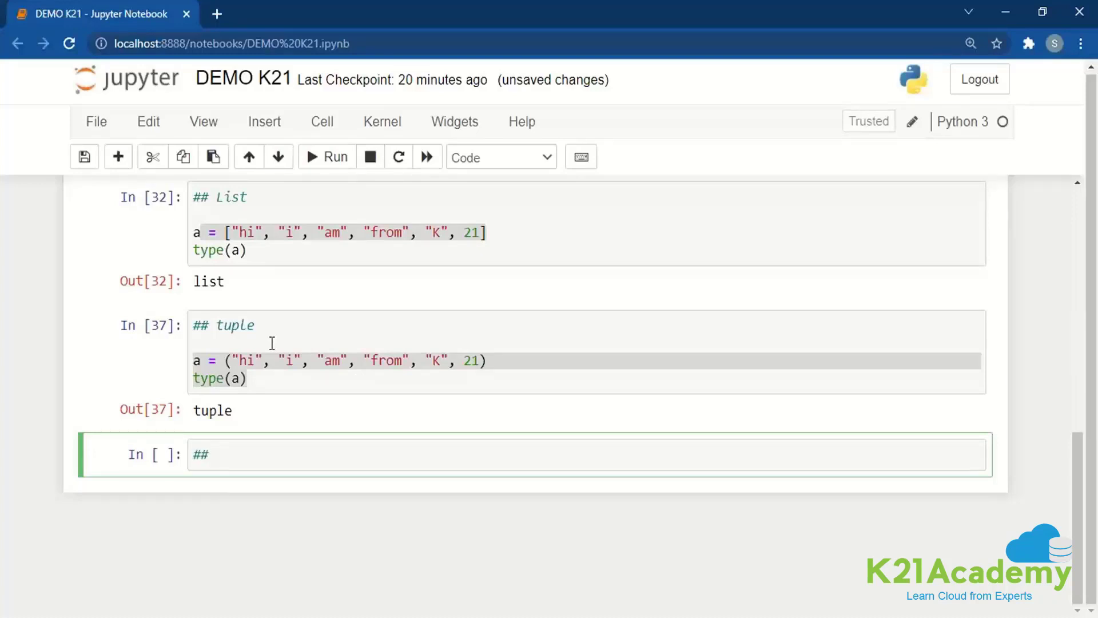
text(Set)
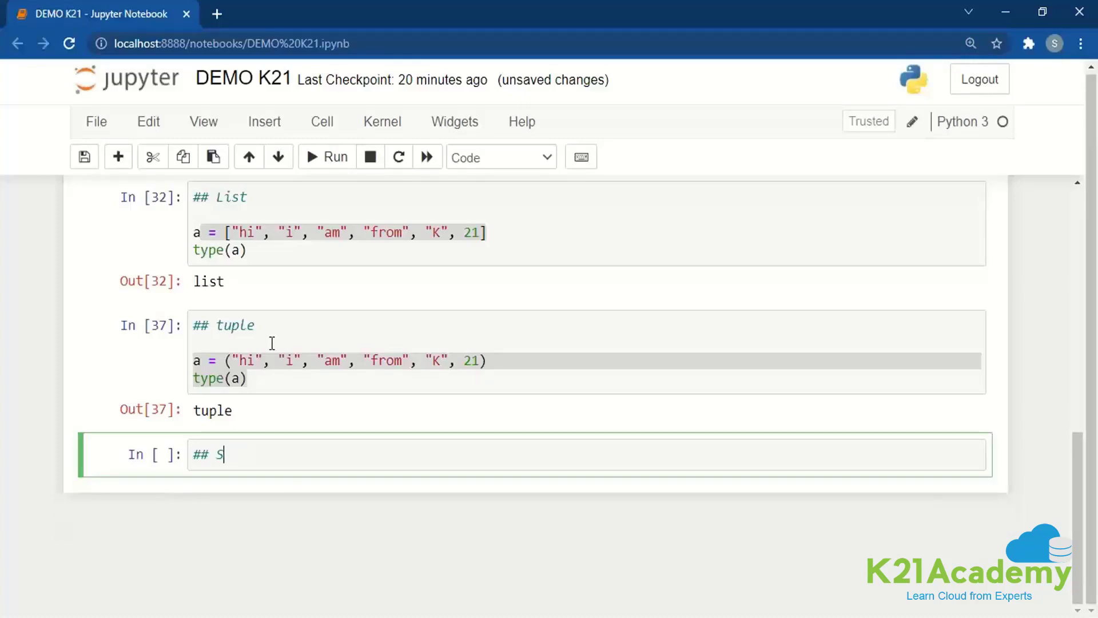
text(Dictionary)
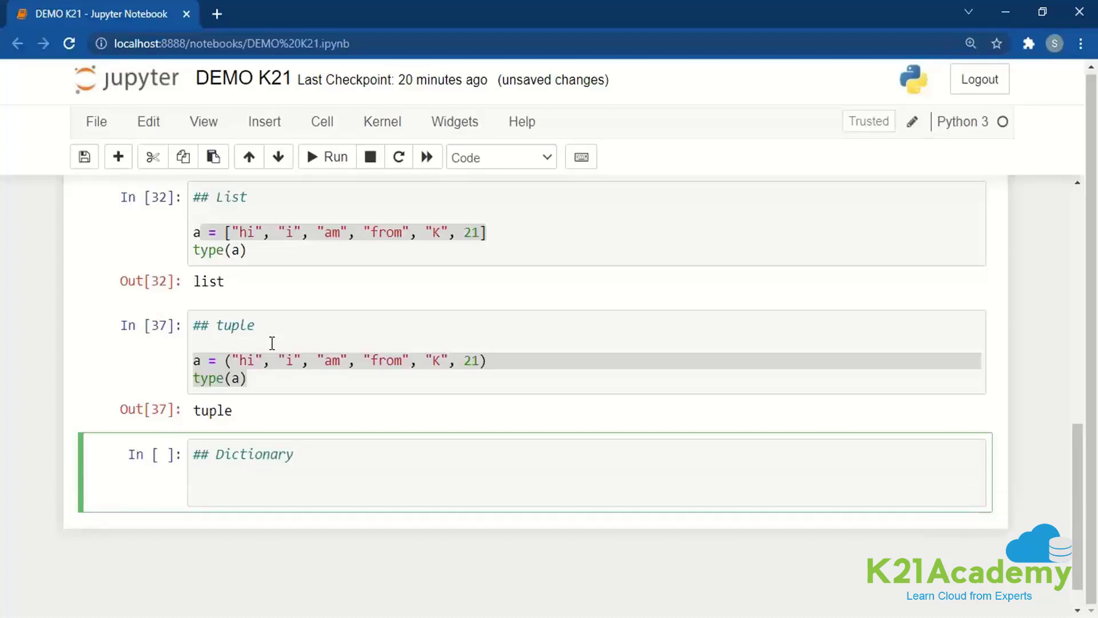
text(a = {})
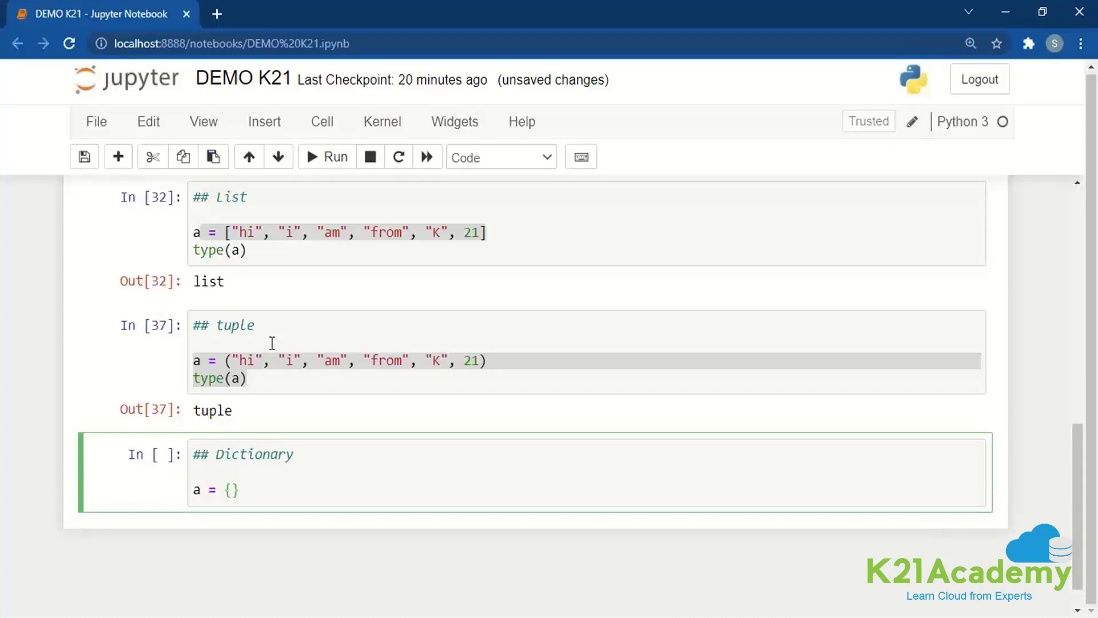
click(233, 489)
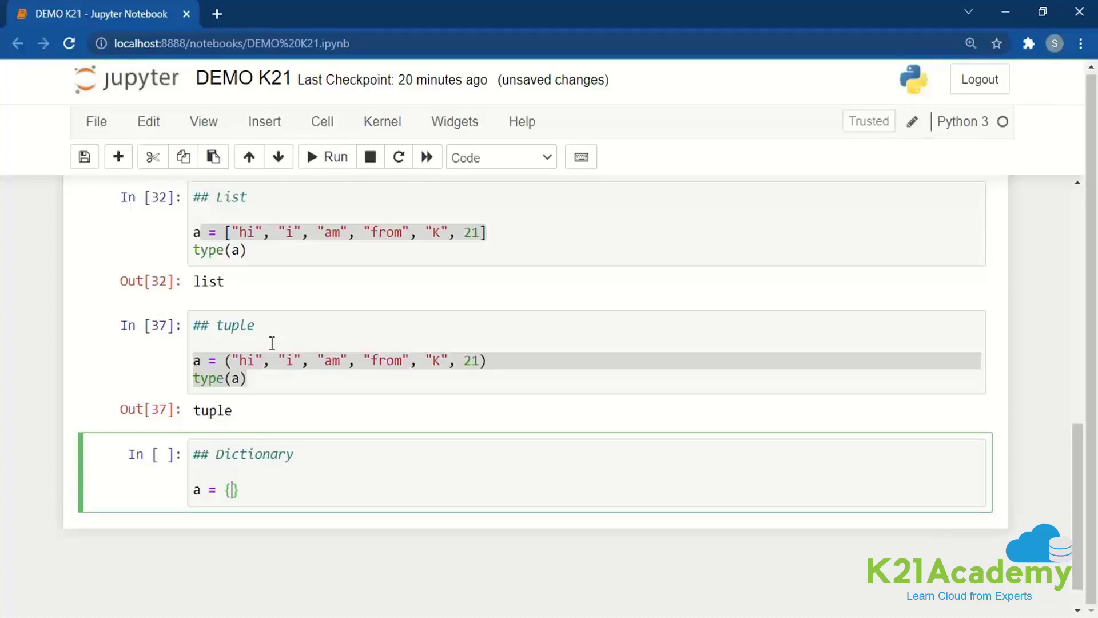
text(1:)
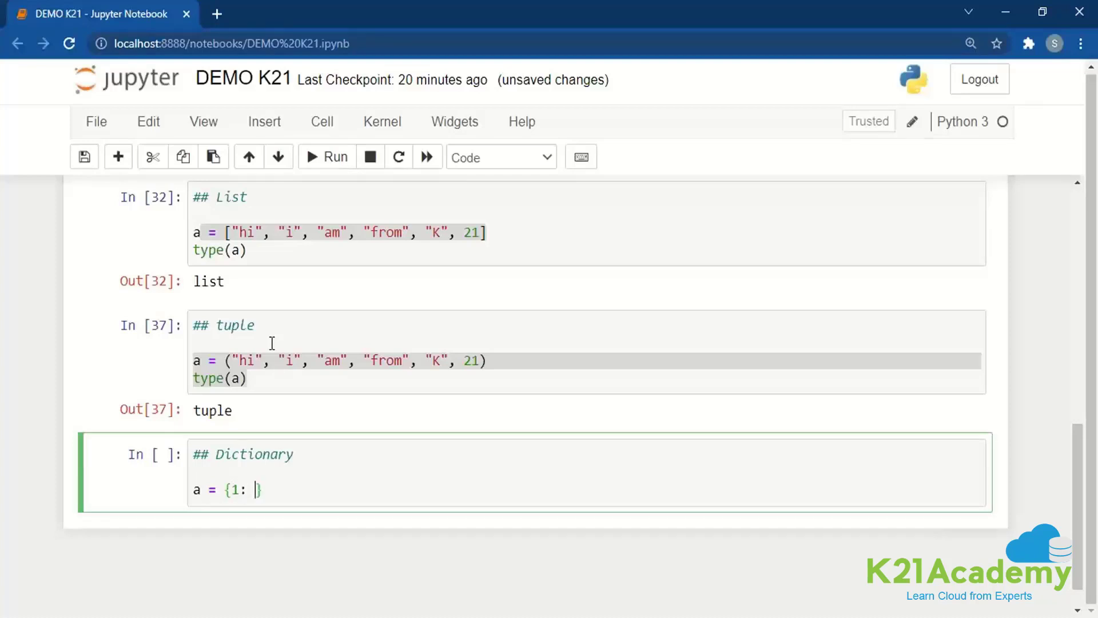
text("")
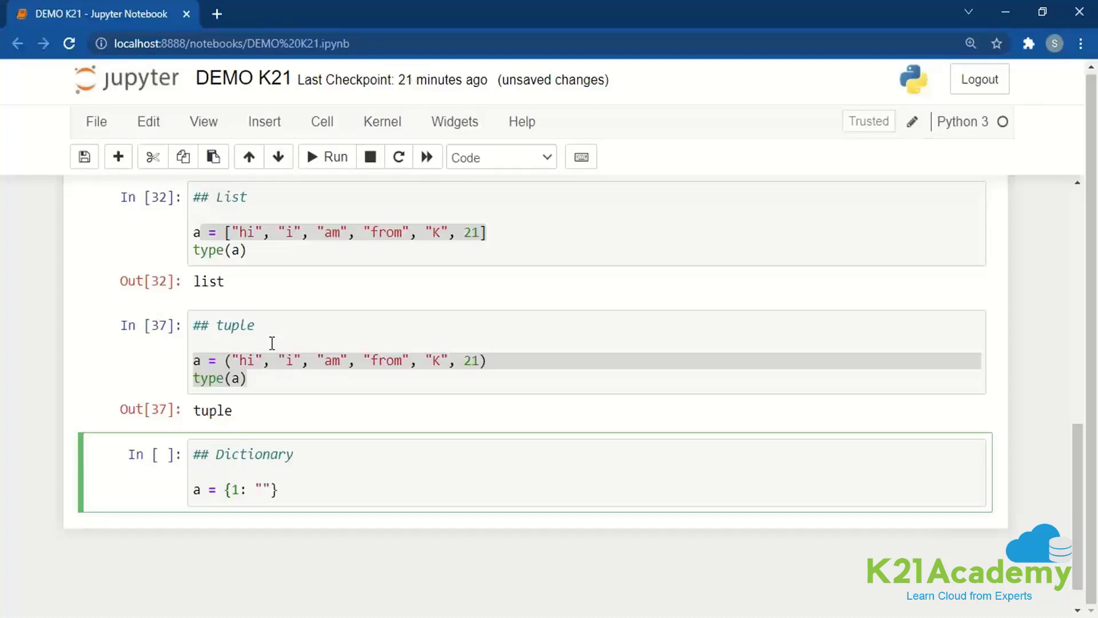
text(K",)
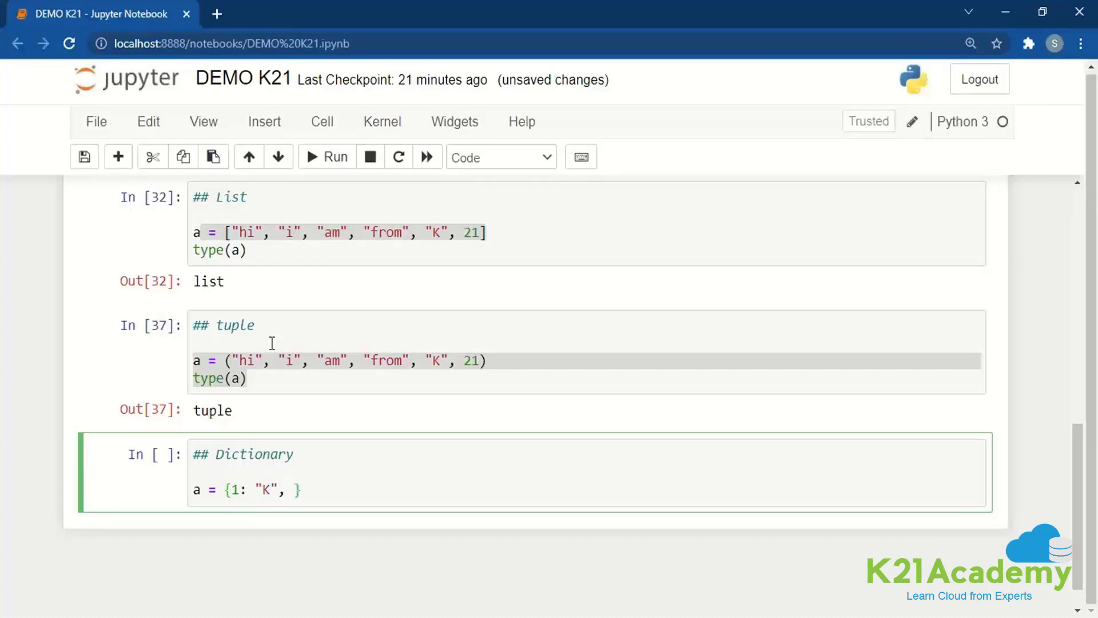
text(2 :)
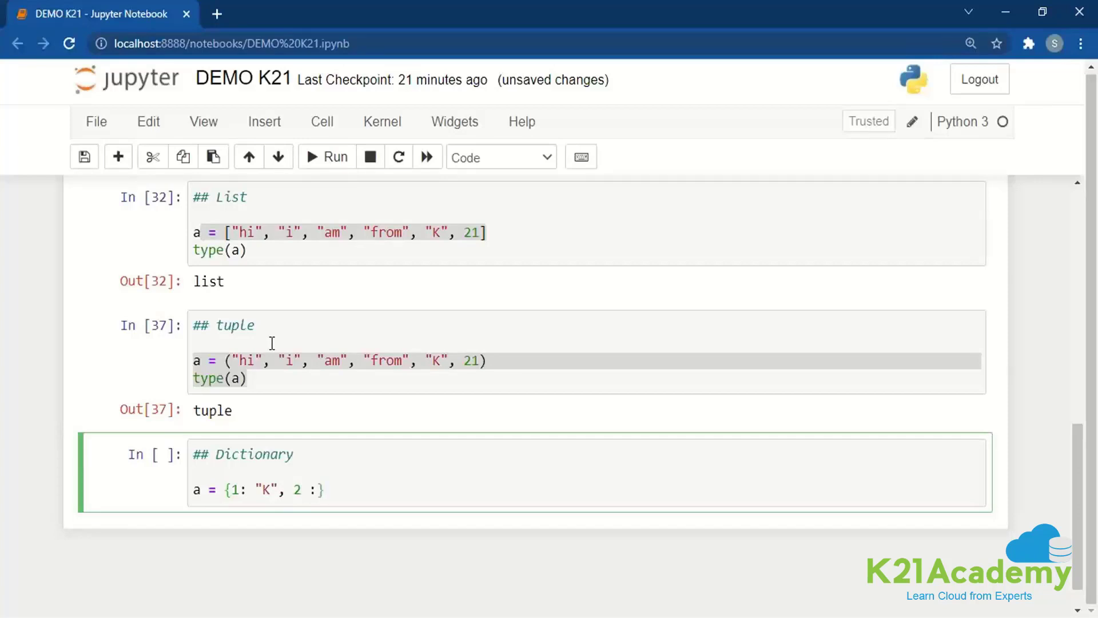
text(21)
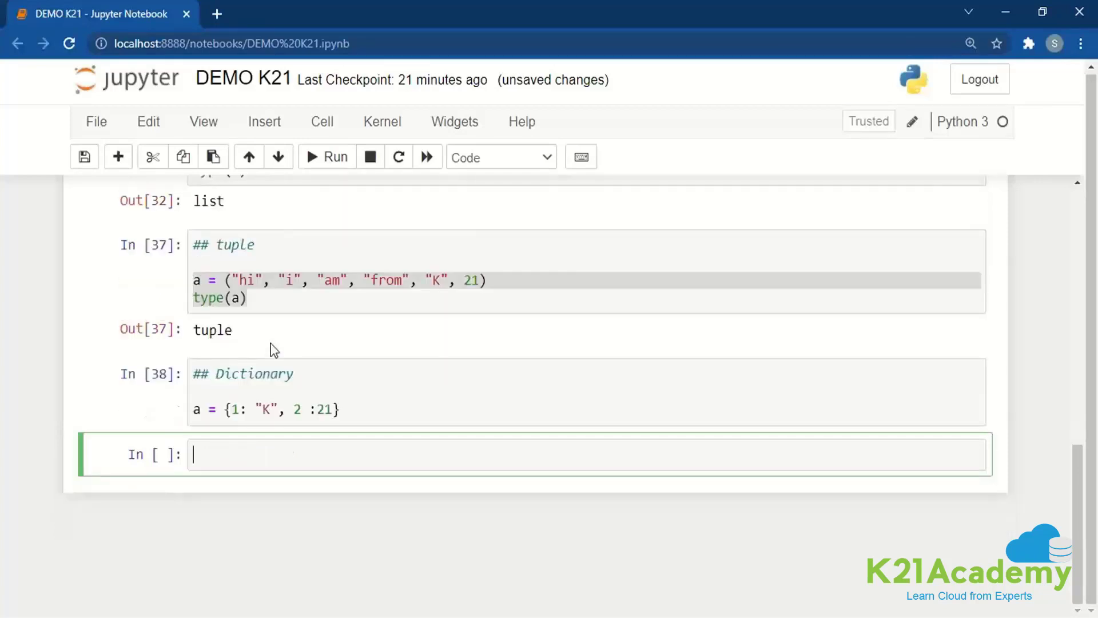
Step: Run lookups a[1] and a[2] on the dictionary
click(326, 156)
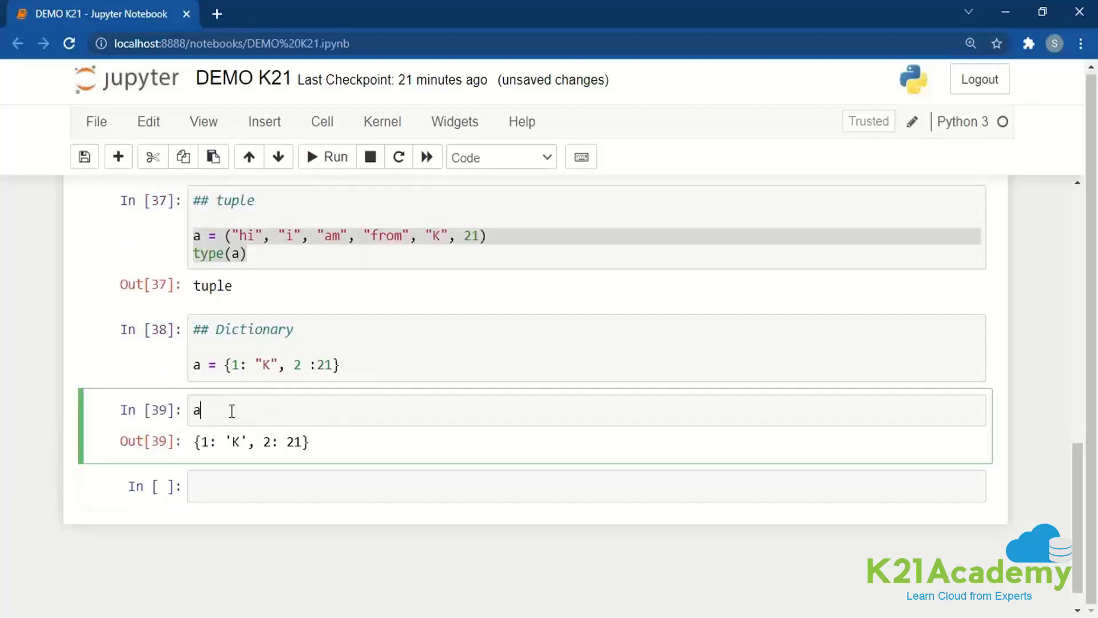
text([1])
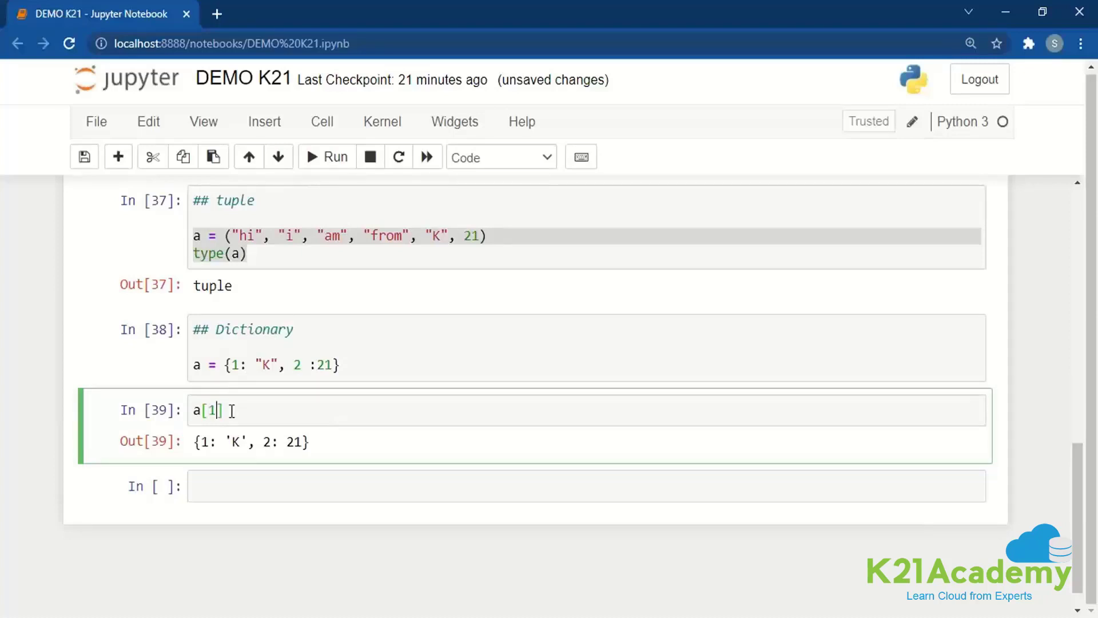
click(326, 157)
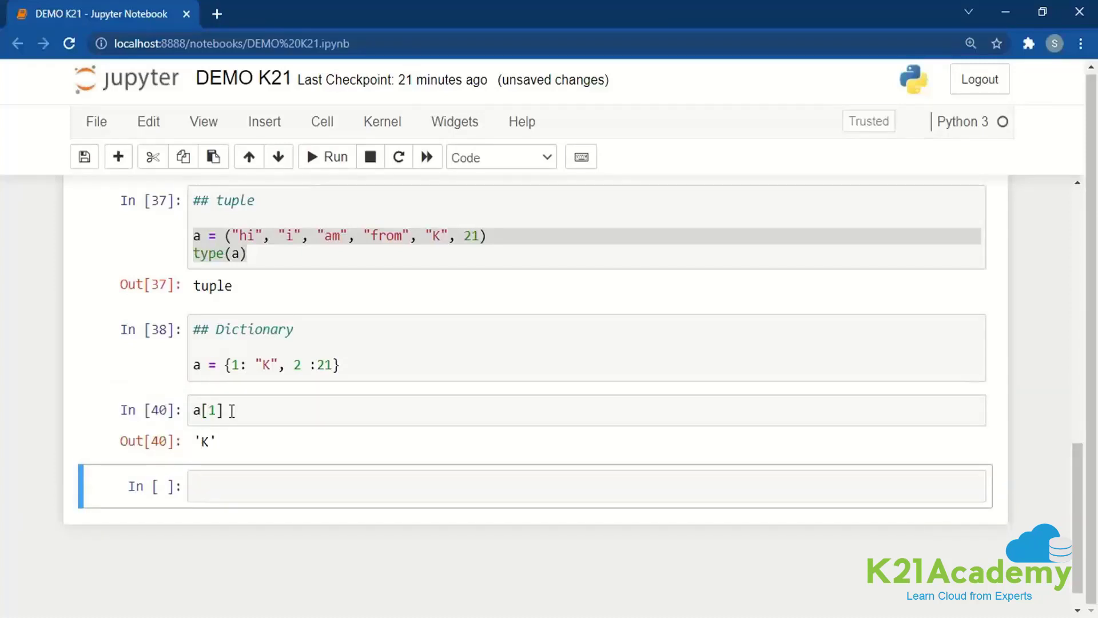
mouse_move(317, 378)
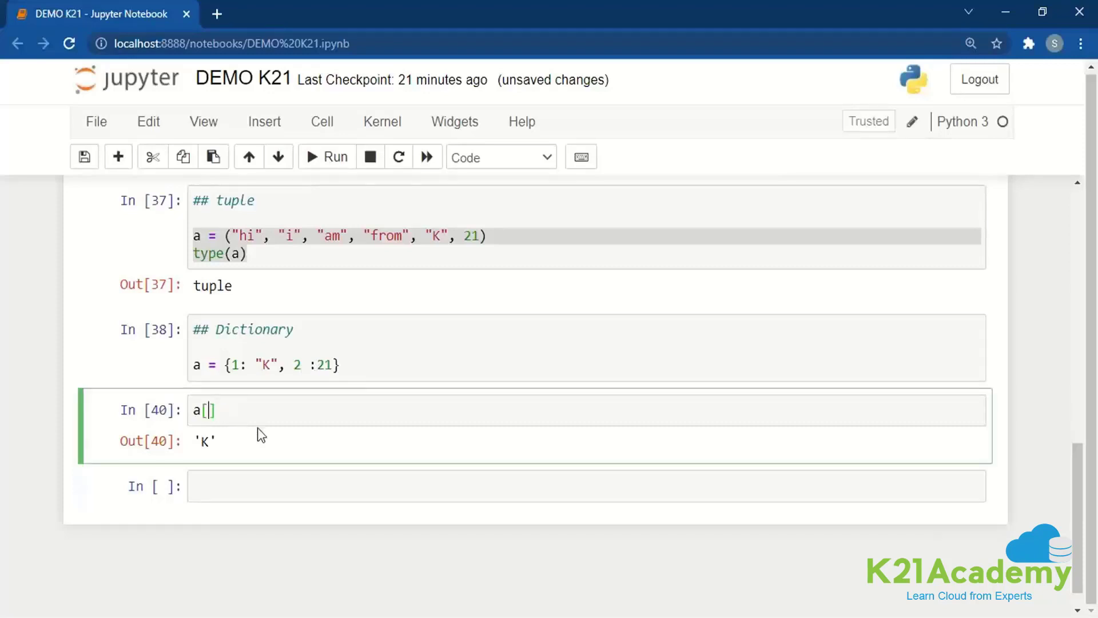
click(335, 157)
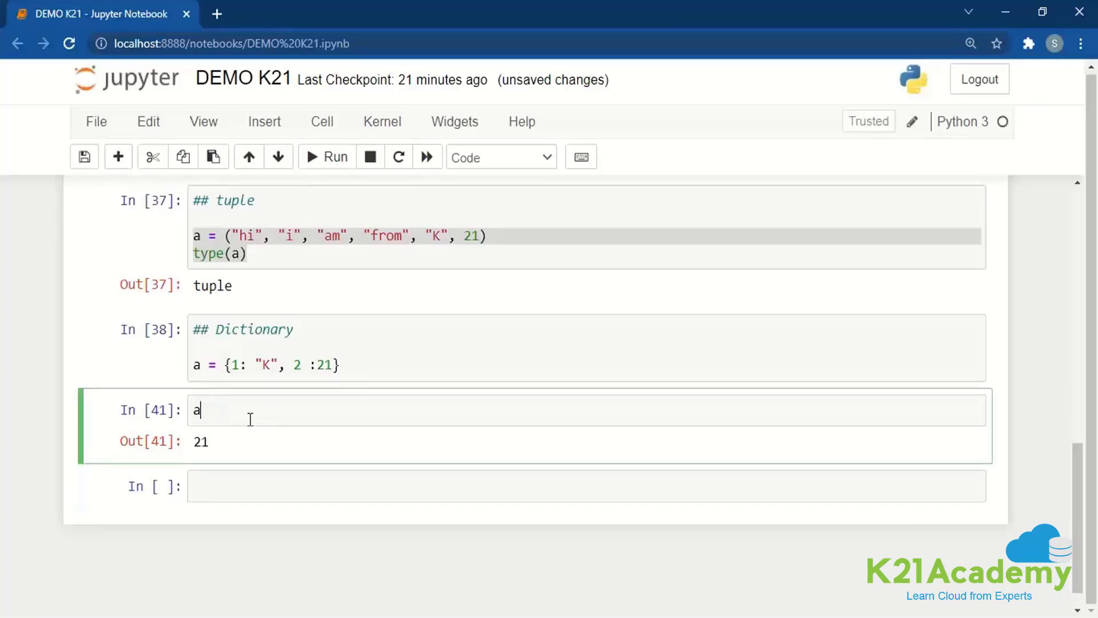
Step: Run a.keys() giving dict_keys([1, 2]) and a.values() giving dict_values(['K', 21])
text(.keys)
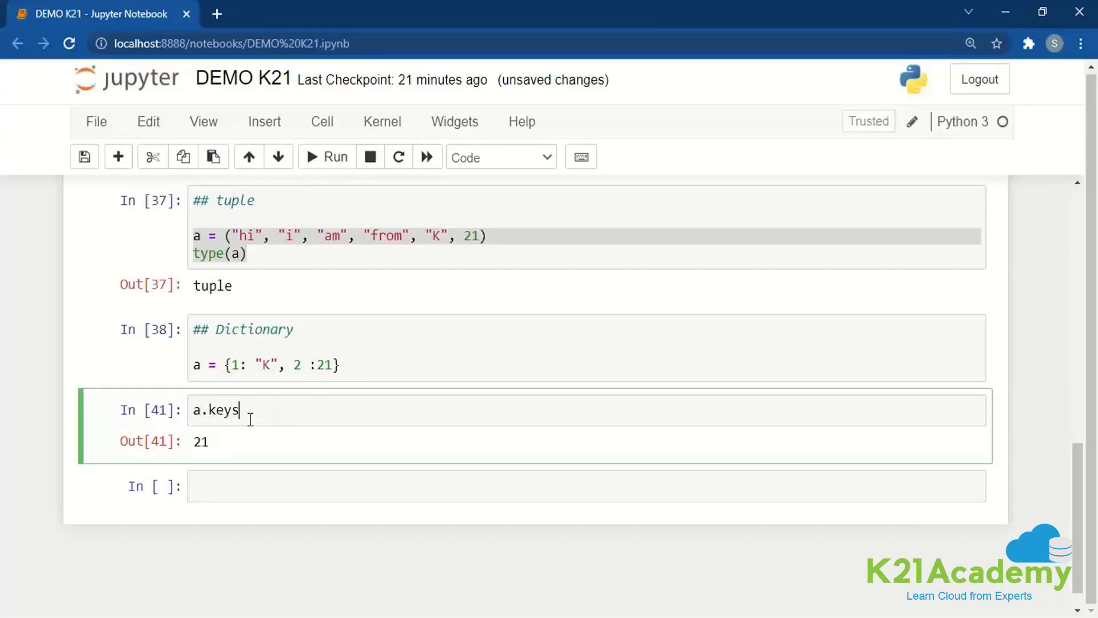
click(326, 157)
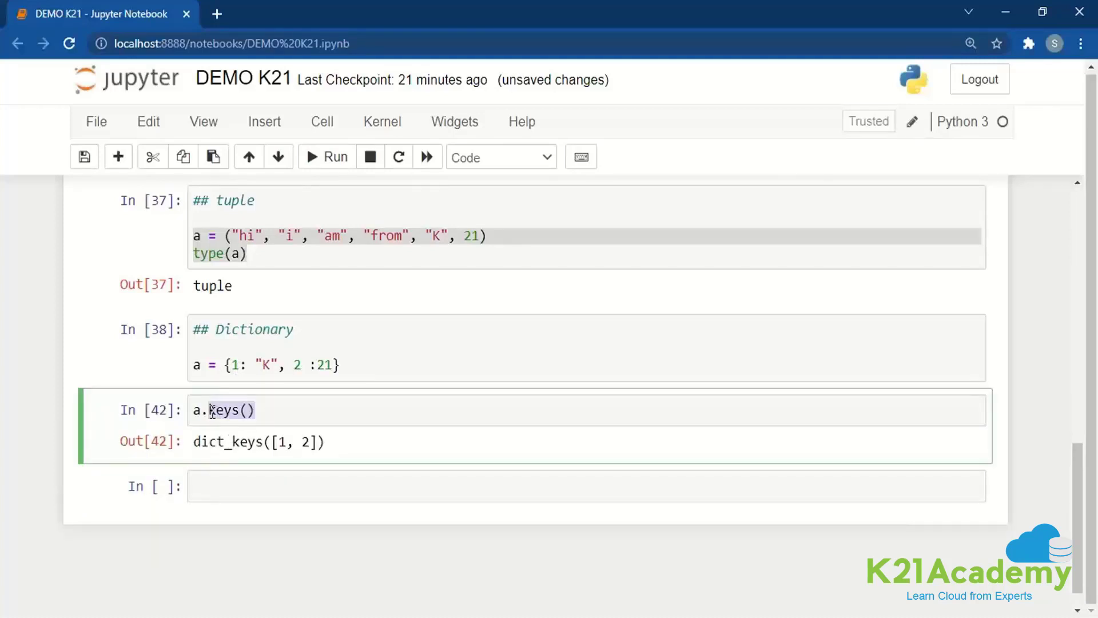
text(v)
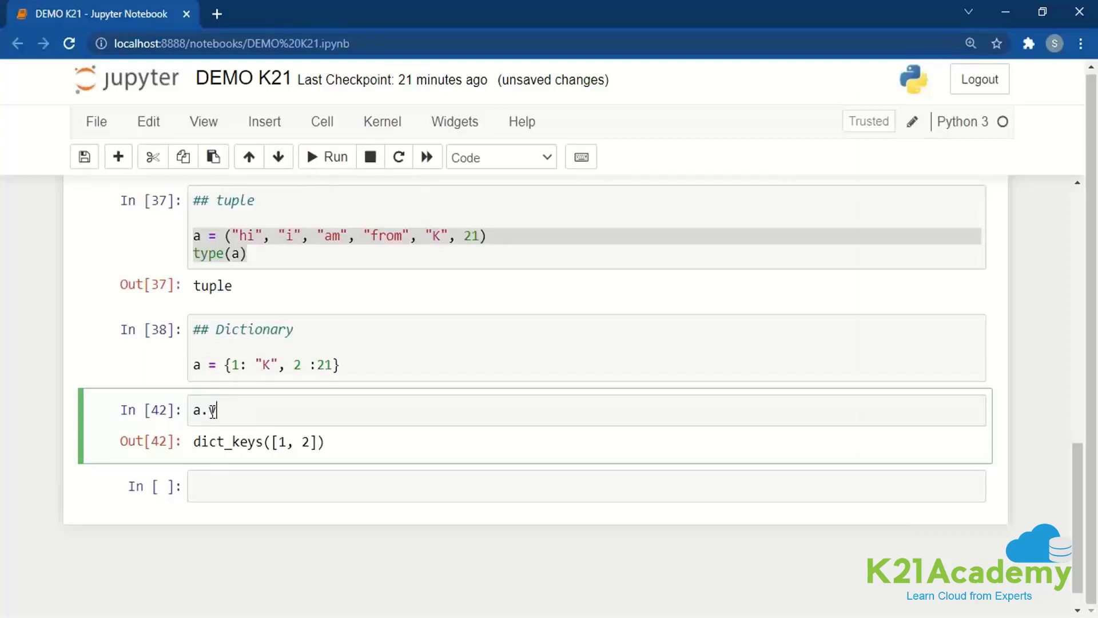
text(alues)
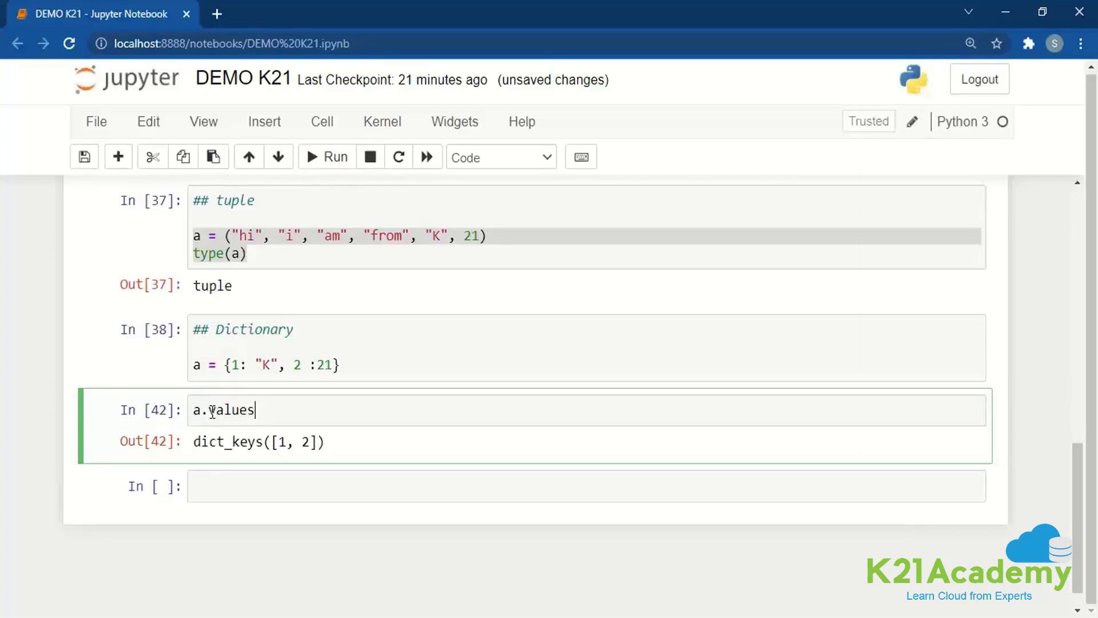
text(())
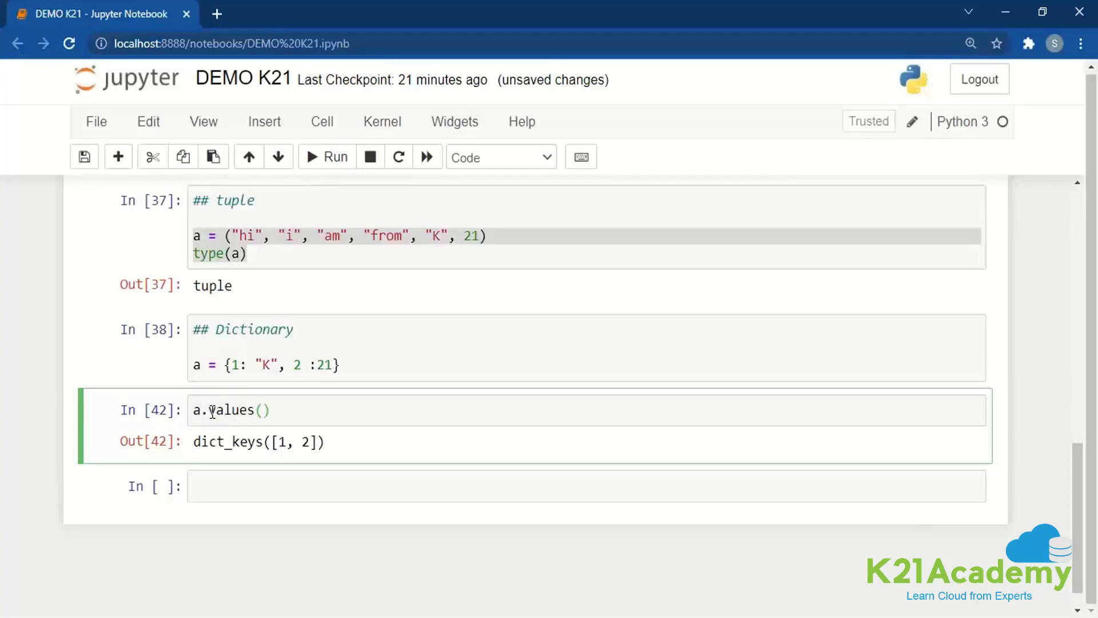
click(326, 157)
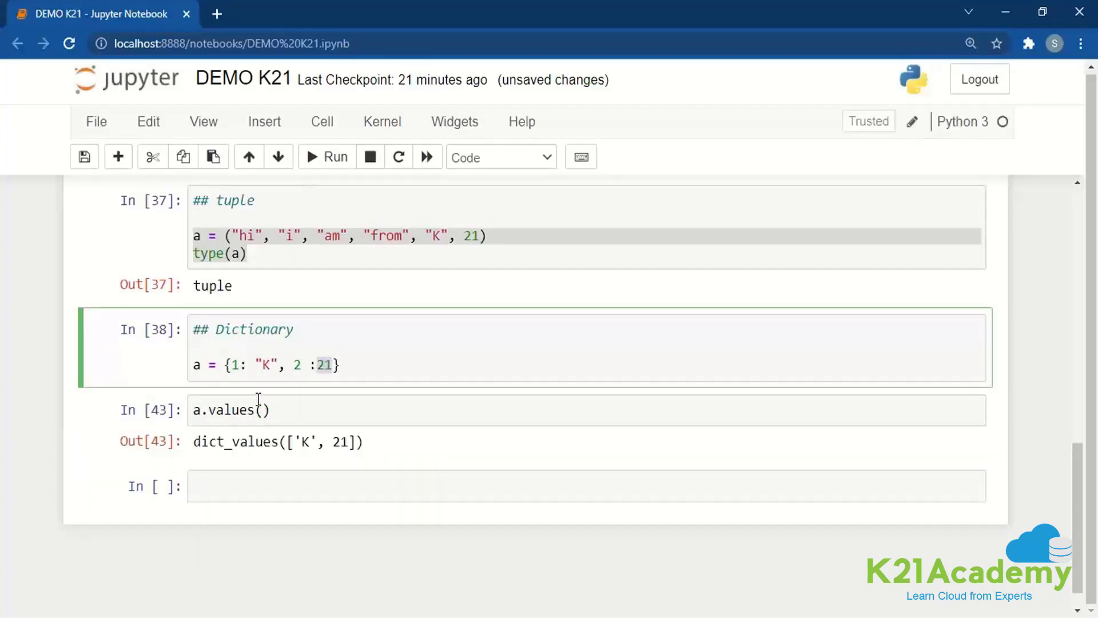
Step: Save the notebook with the Dictionary cell and its dict_values(['K', 21]) output intact
click(193, 329)
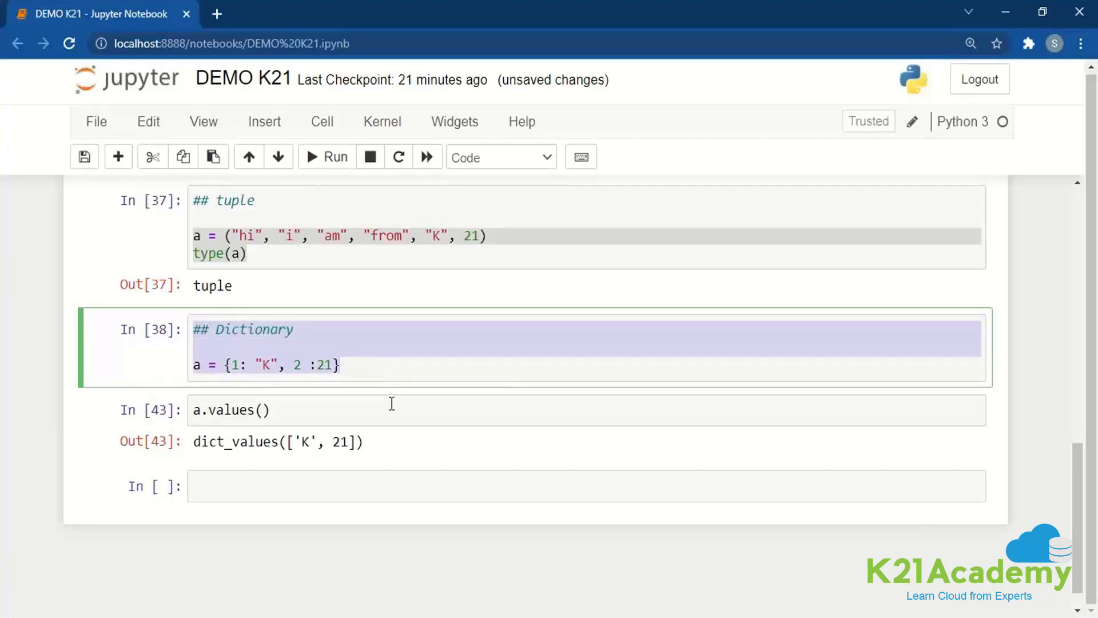
mouse_move(367, 362)
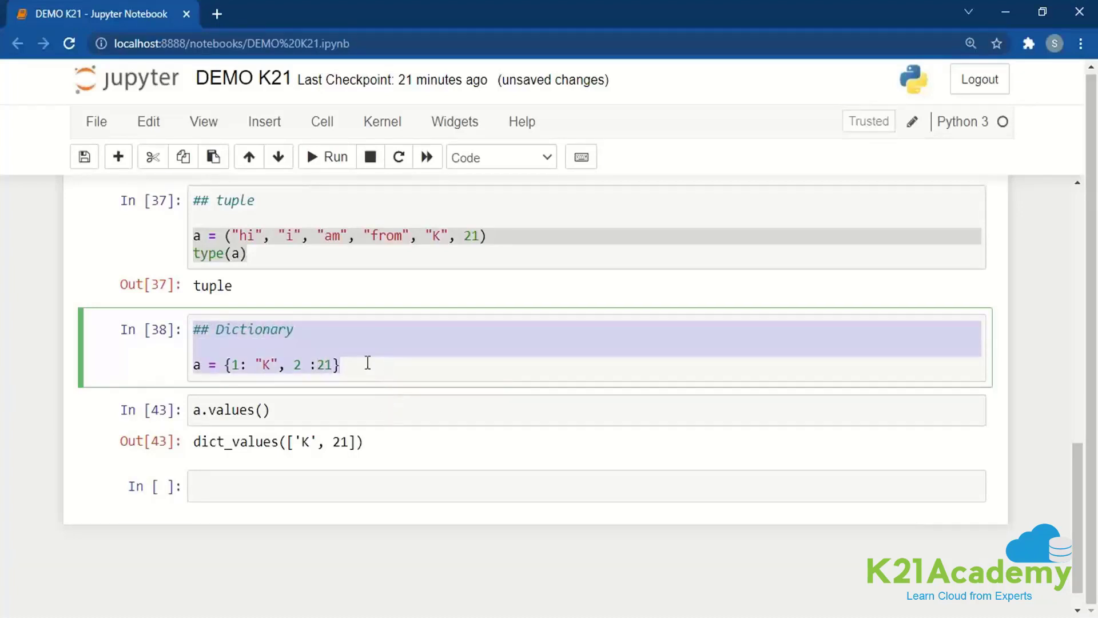
key(ctrl+s)
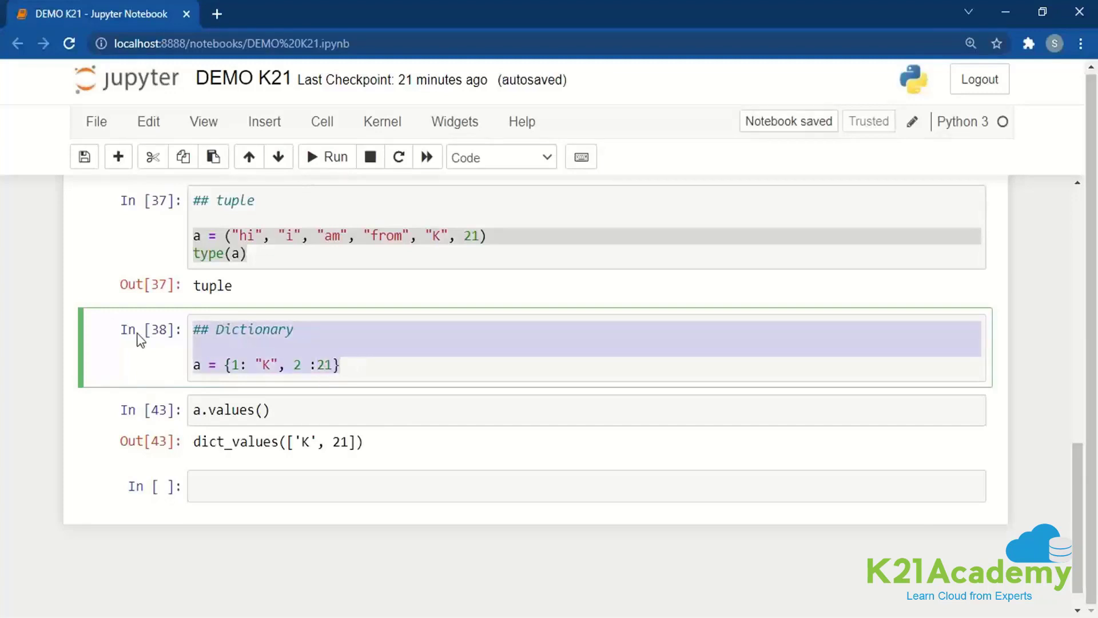
mouse_move(191, 410)
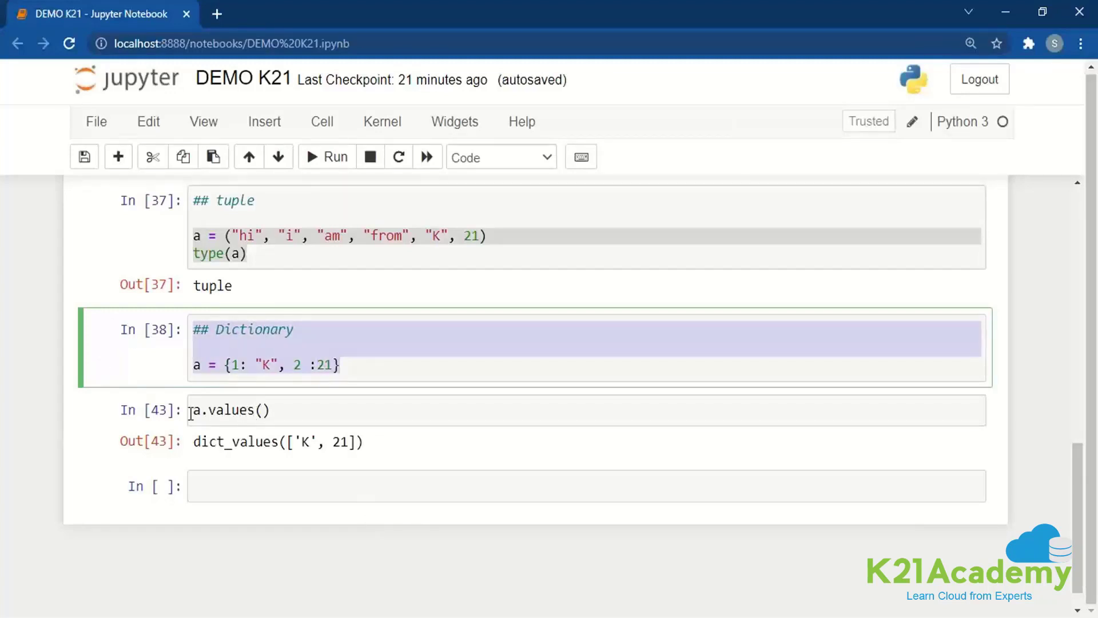
mouse_move(336, 402)
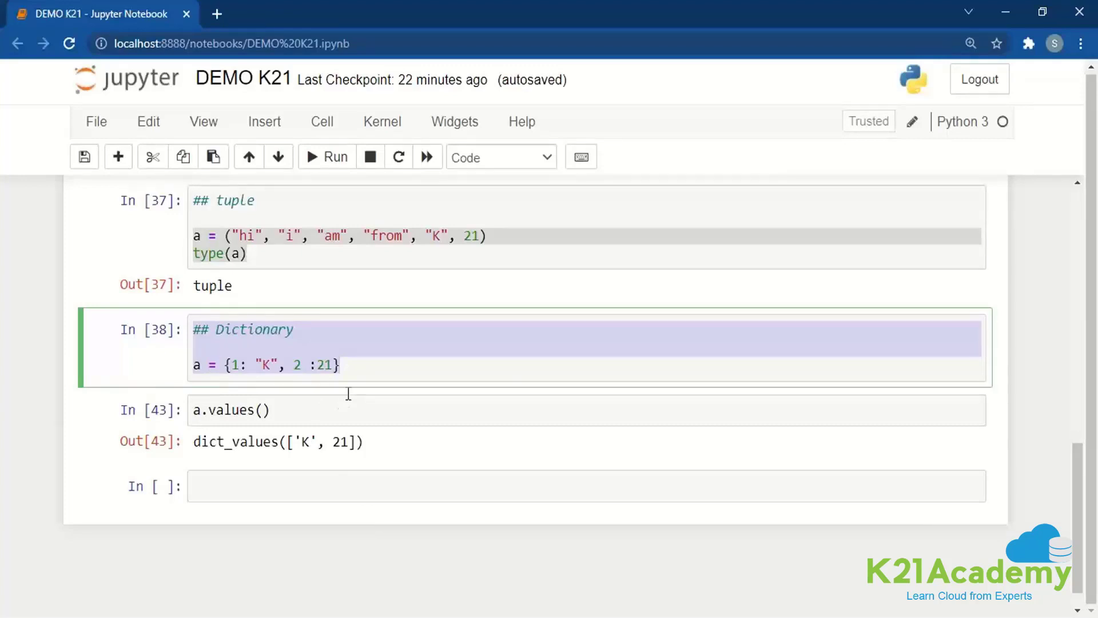
mouse_move(282, 379)
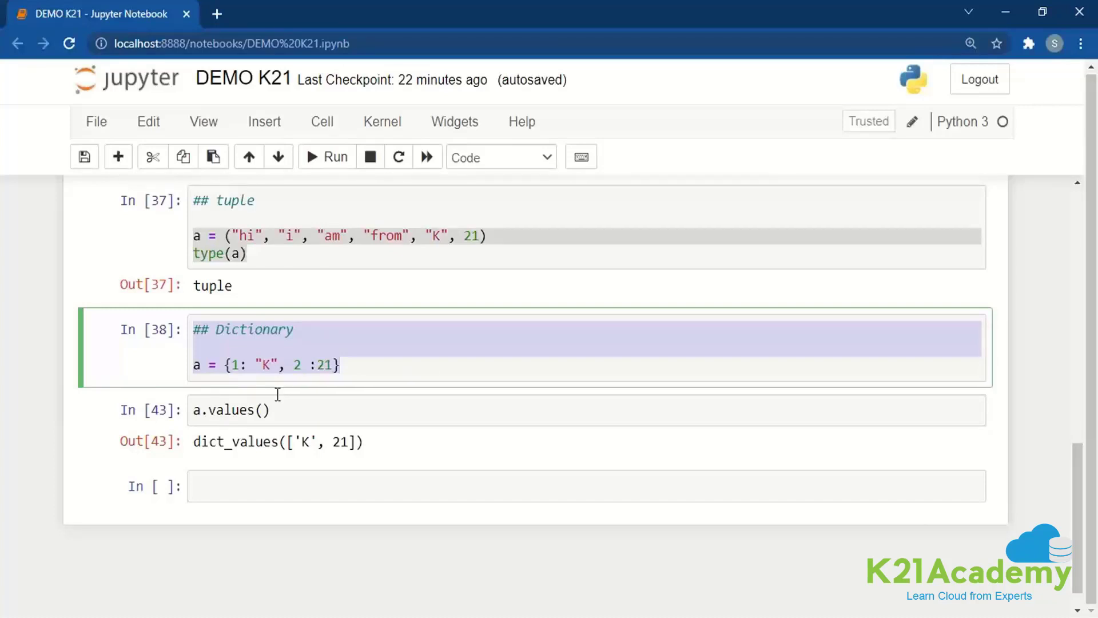
mouse_move(313, 432)
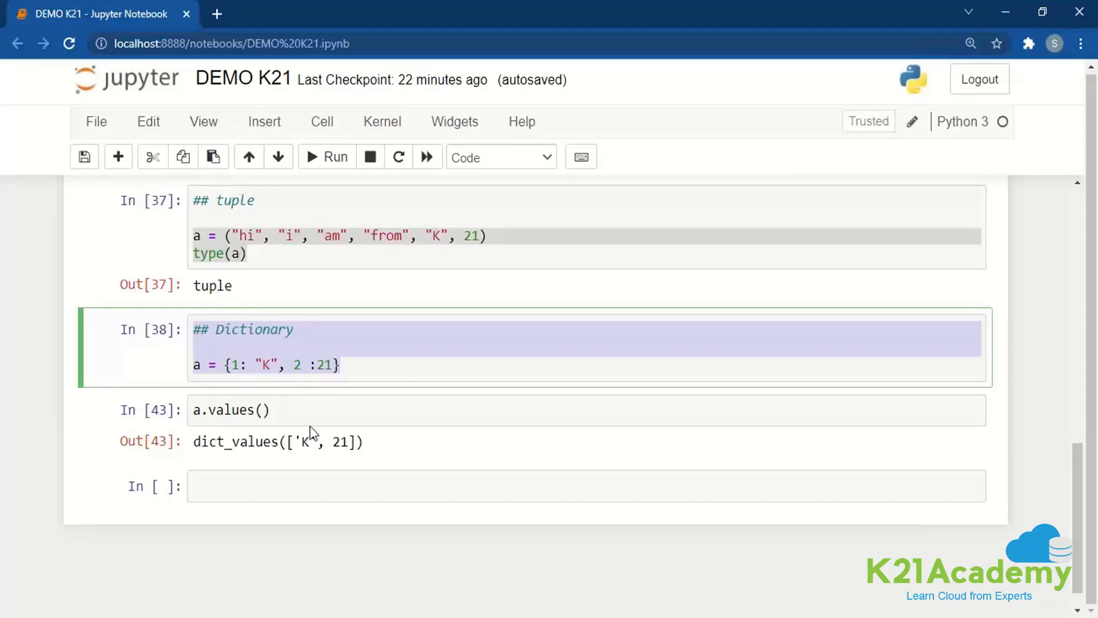
click(231, 410)
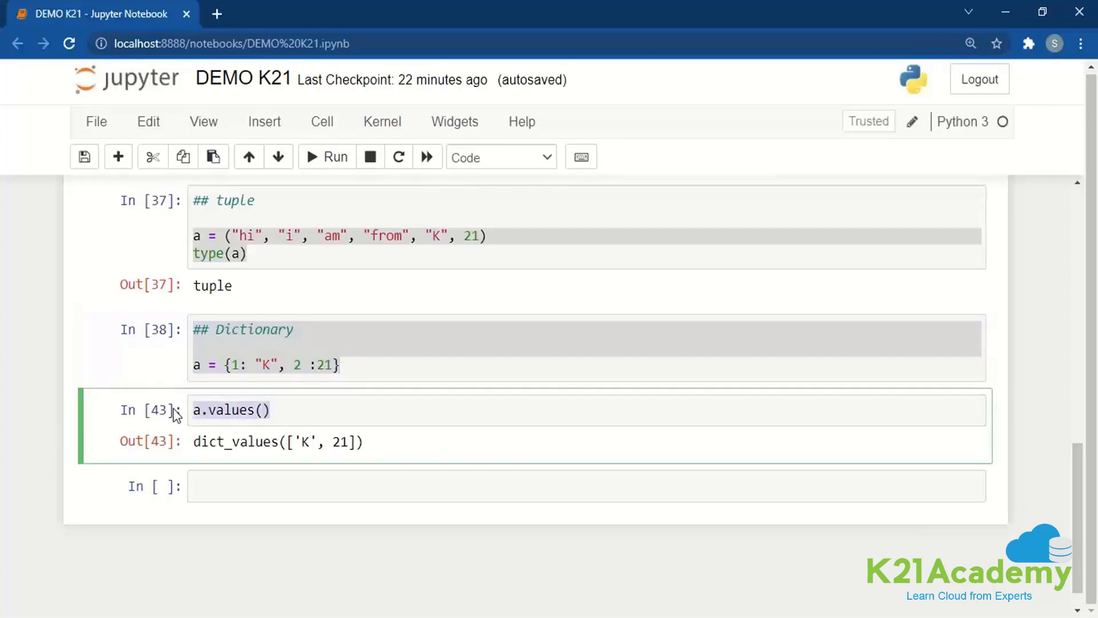
Step: Write the ## Set cell with a = set(["a","a","a","a"]), fixing the TypeError by wrapping items in a list
text(## Set)
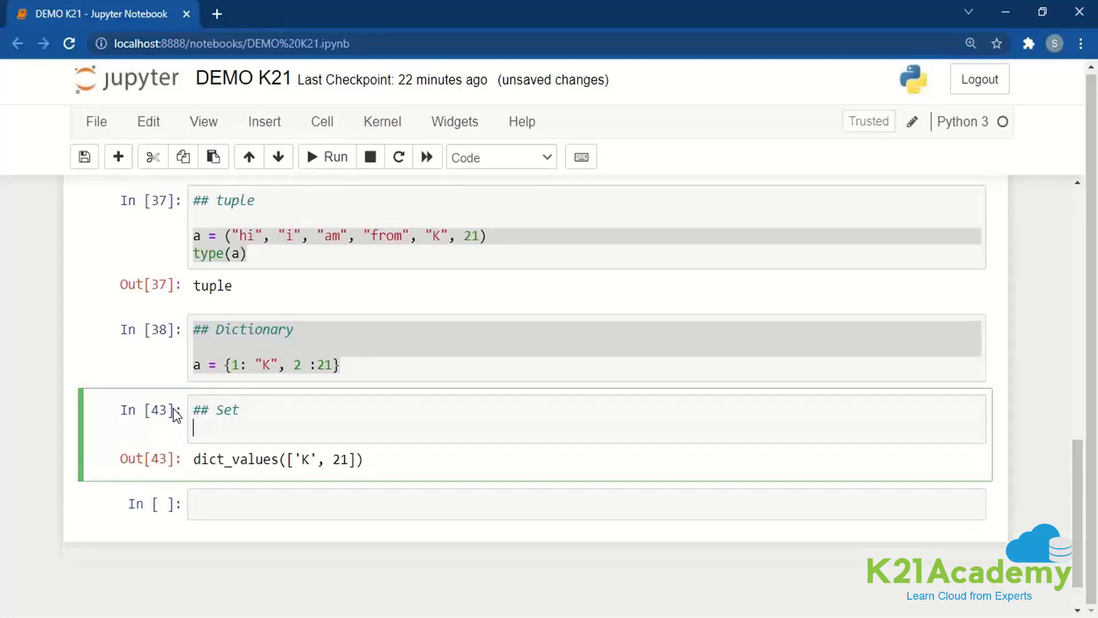
text(a =)
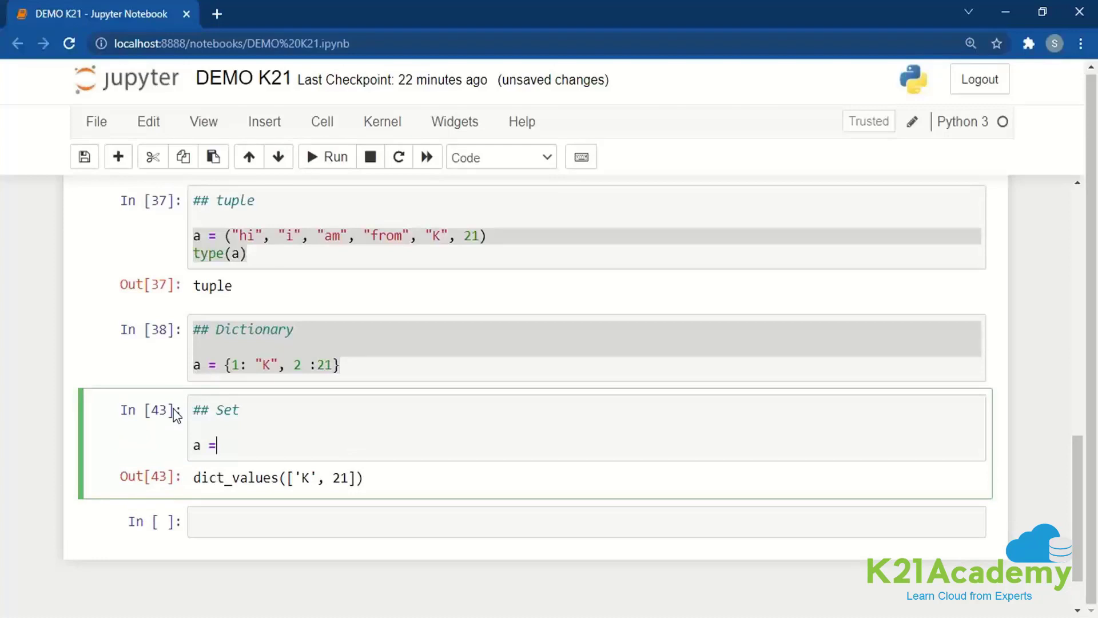
text(se)
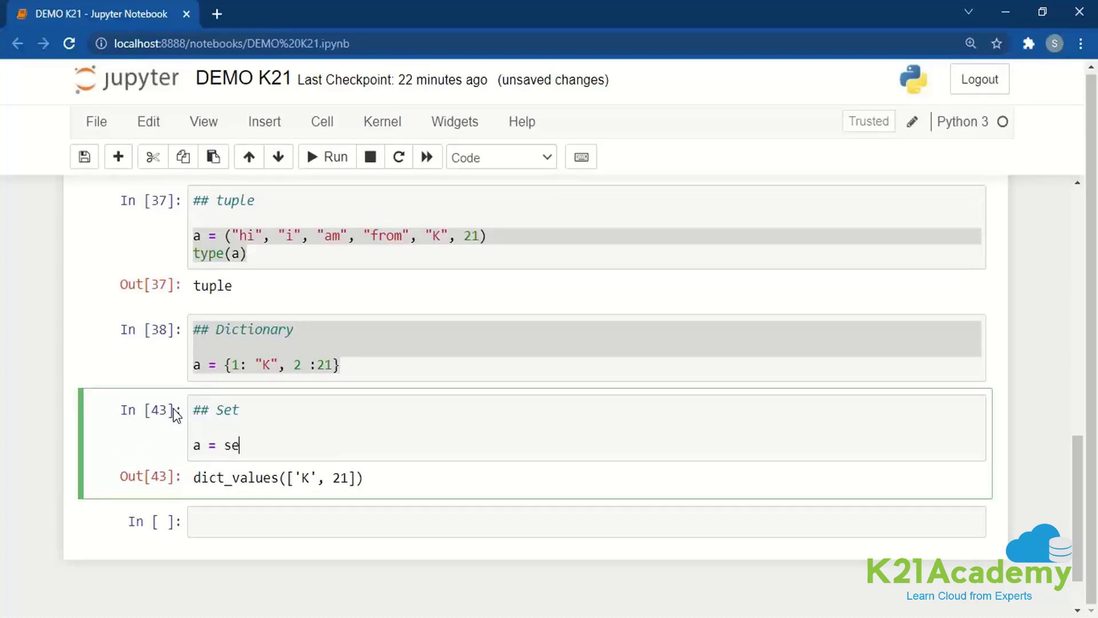
text(t())
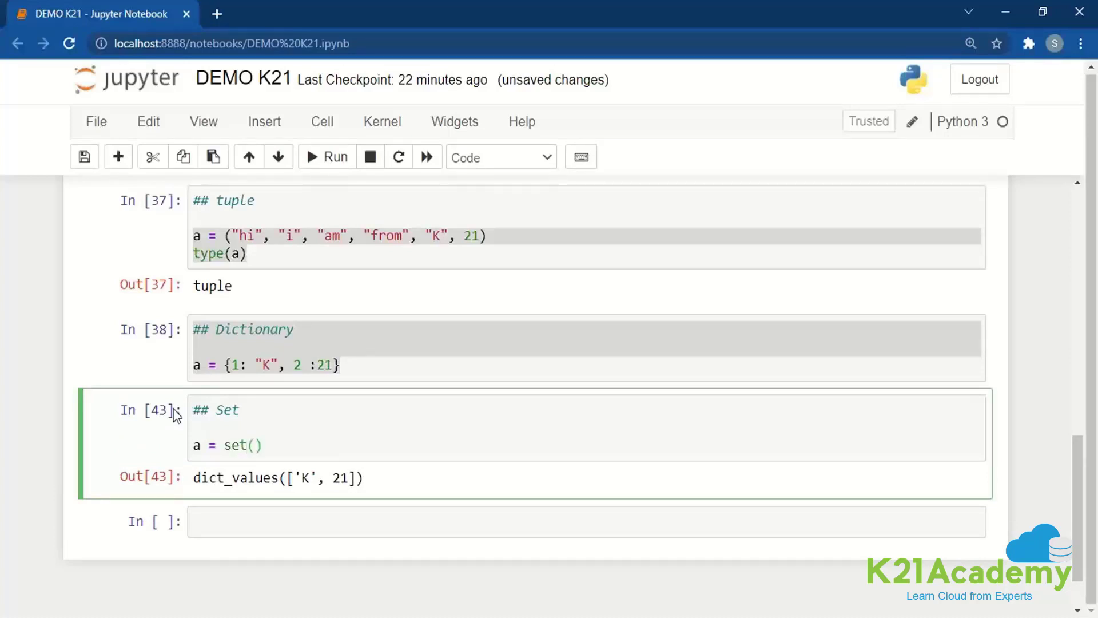
text("a")
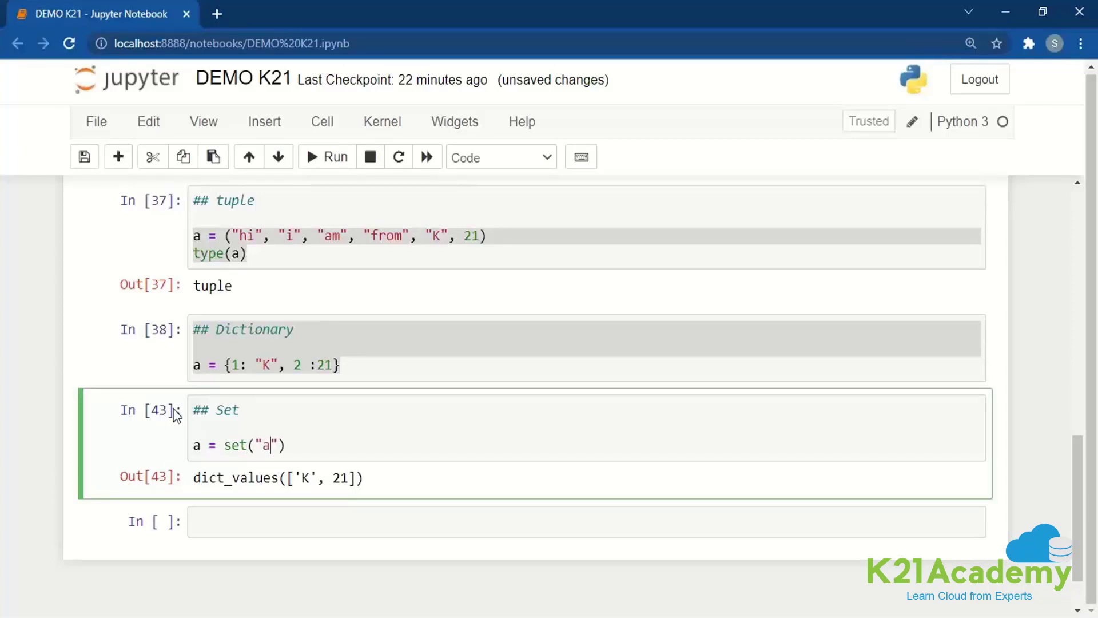
text(,")
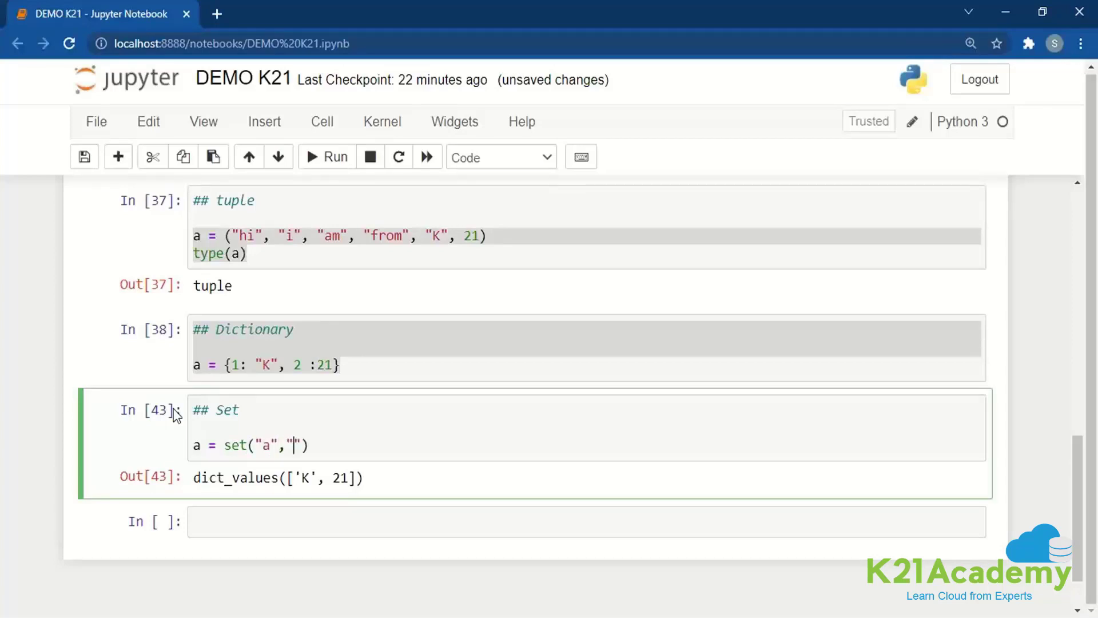
click(326, 157)
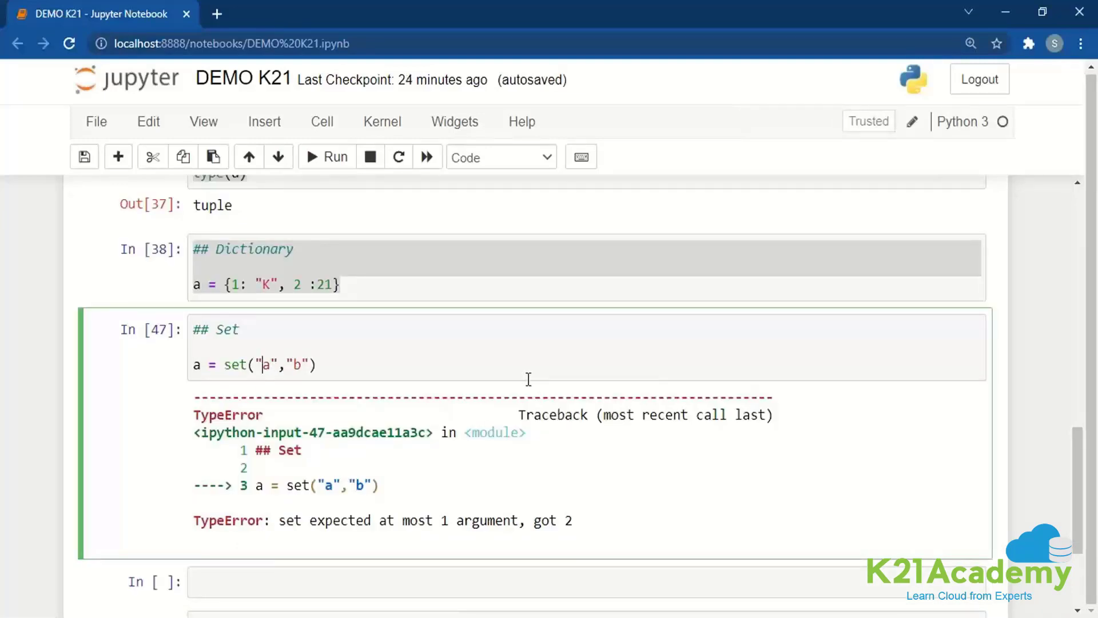
text([])
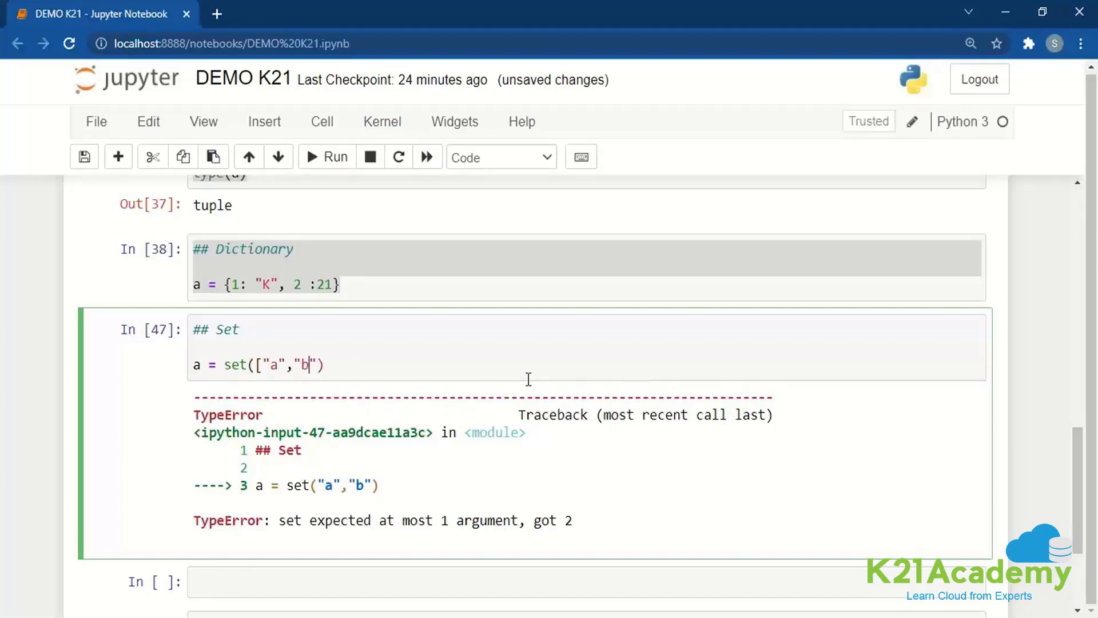
click(326, 156)
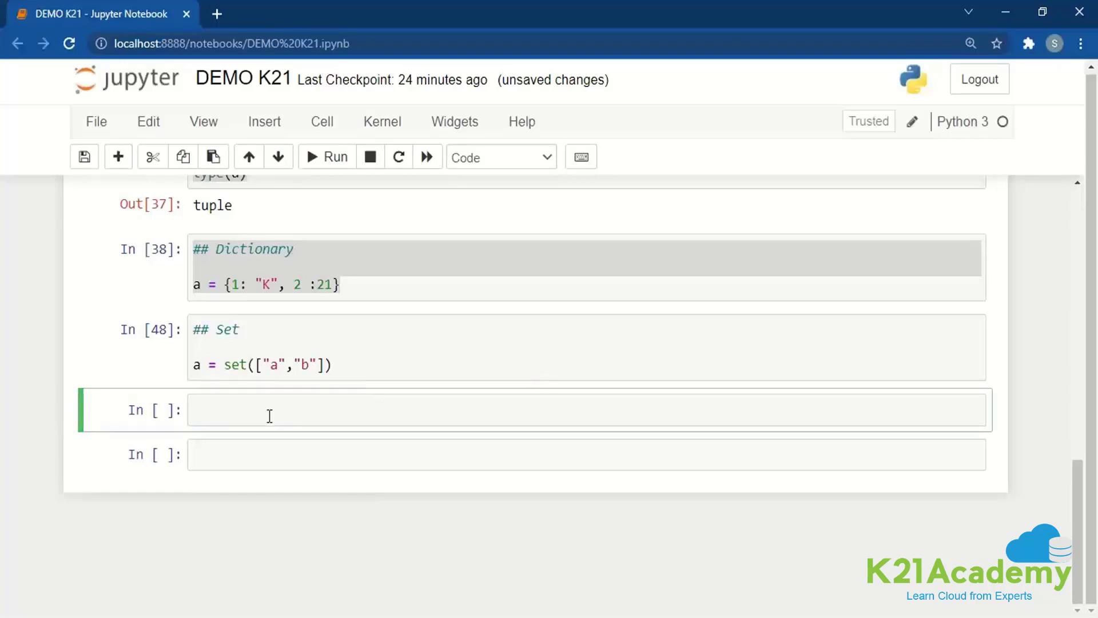
click(325, 157)
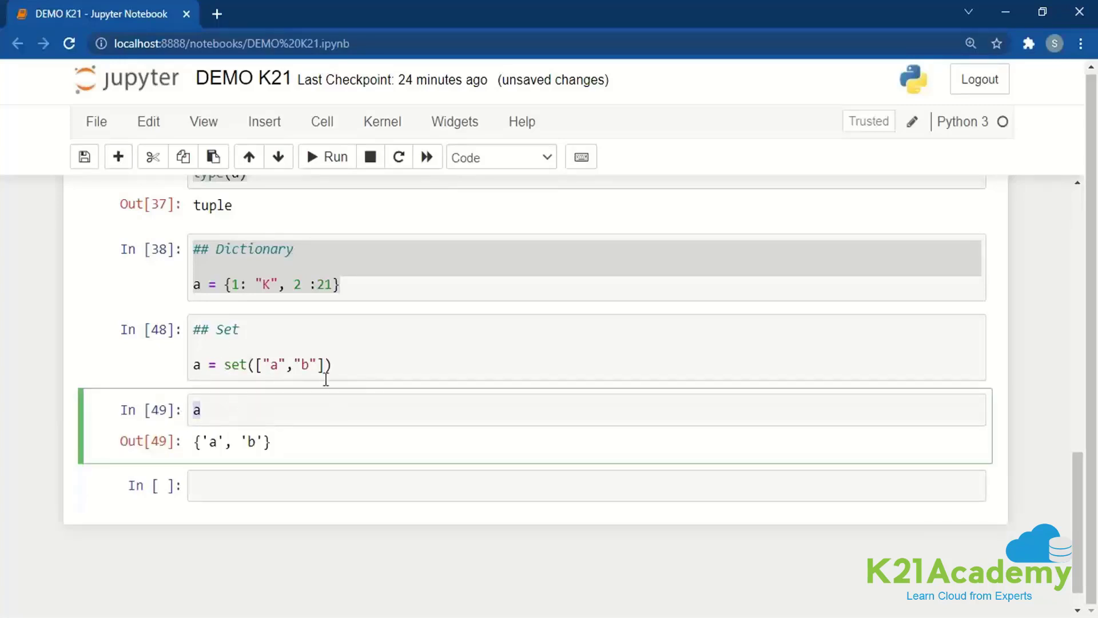
Step: Show type(a) returns set and a displays {'a'} with duplicates collapsed
click(203, 410)
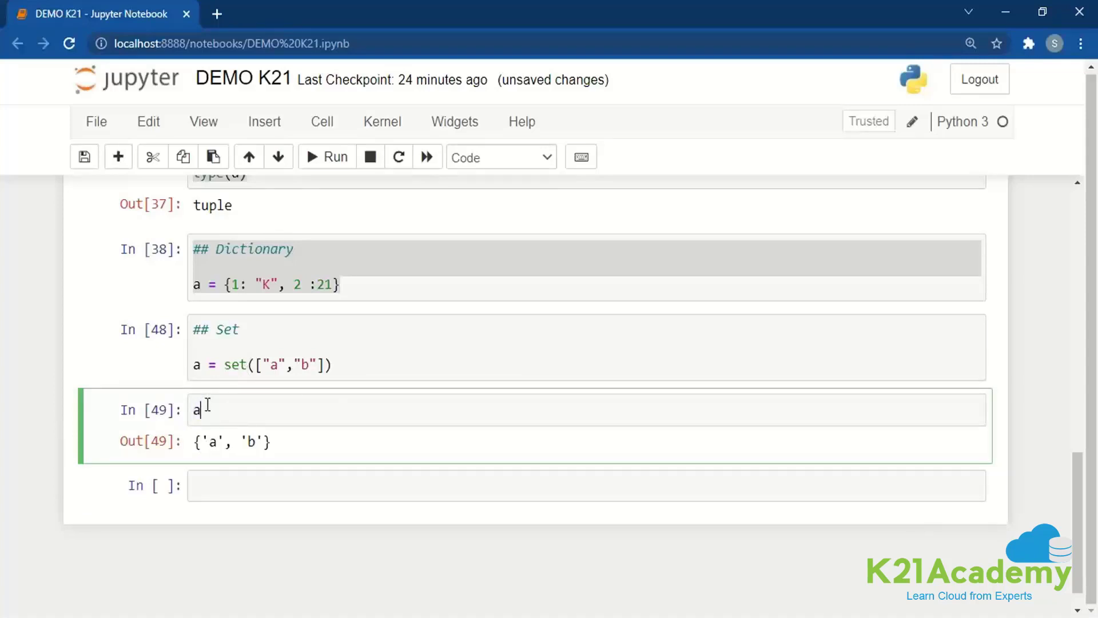
key(backspace)
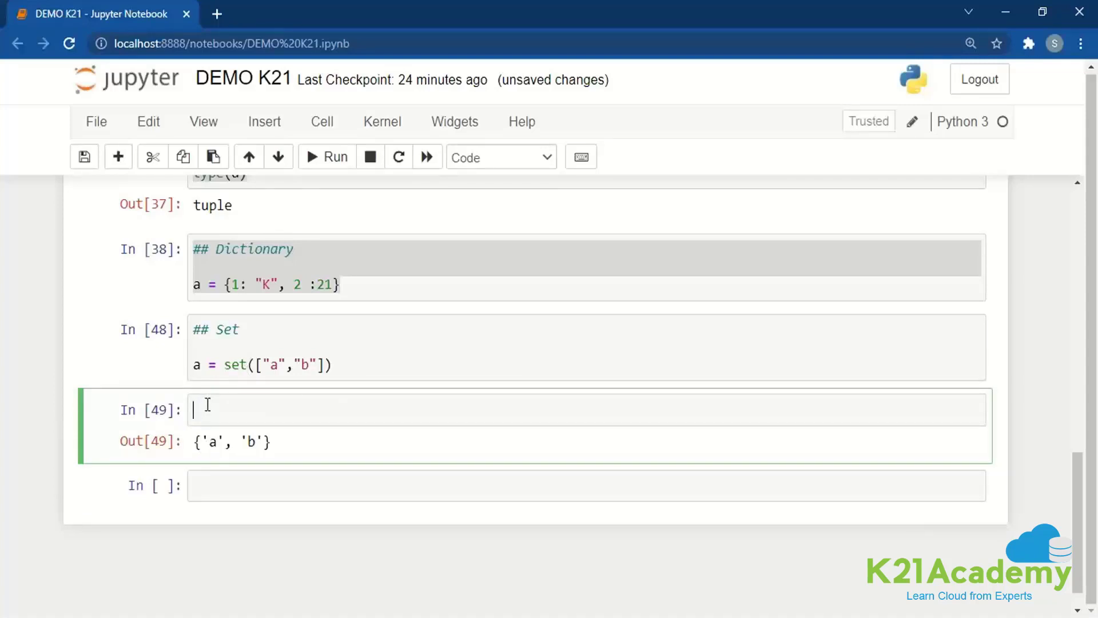
text(type(a))
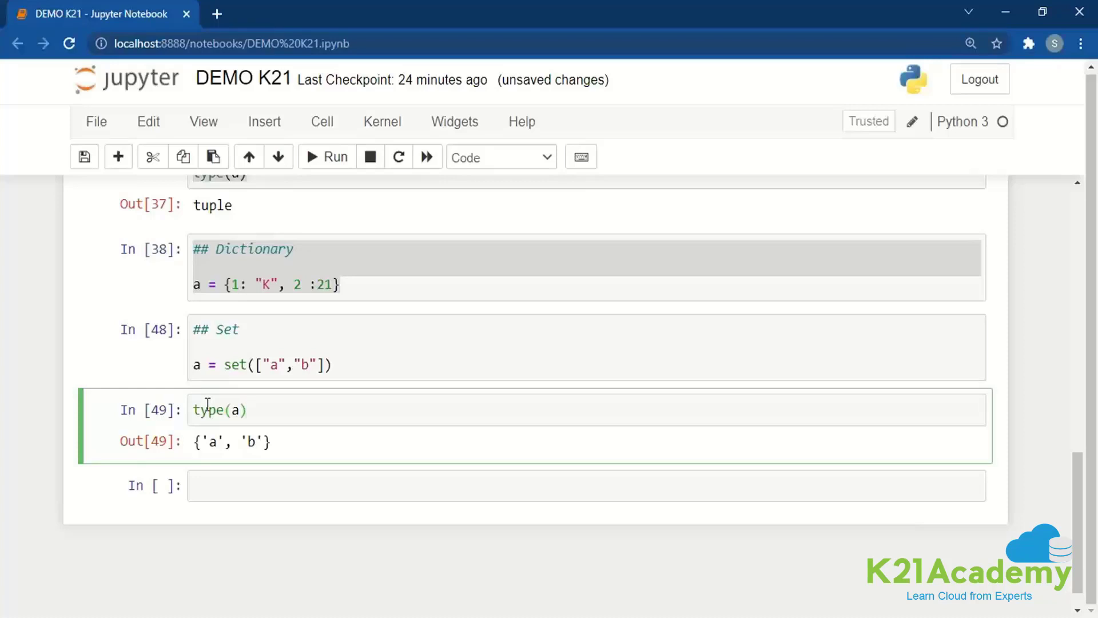
click(326, 157)
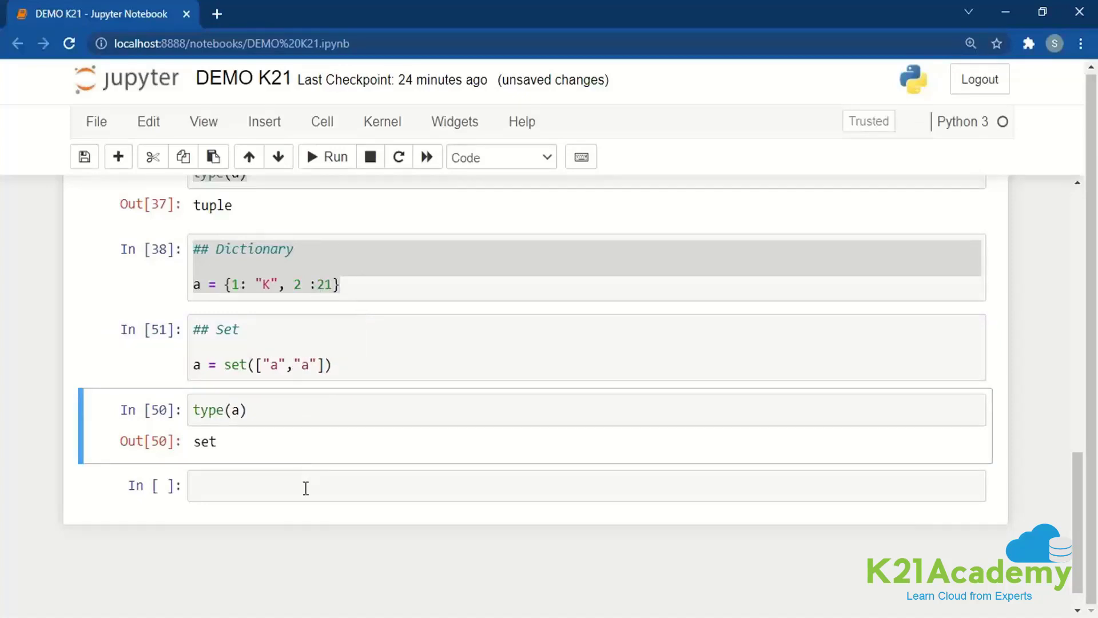
text(a)
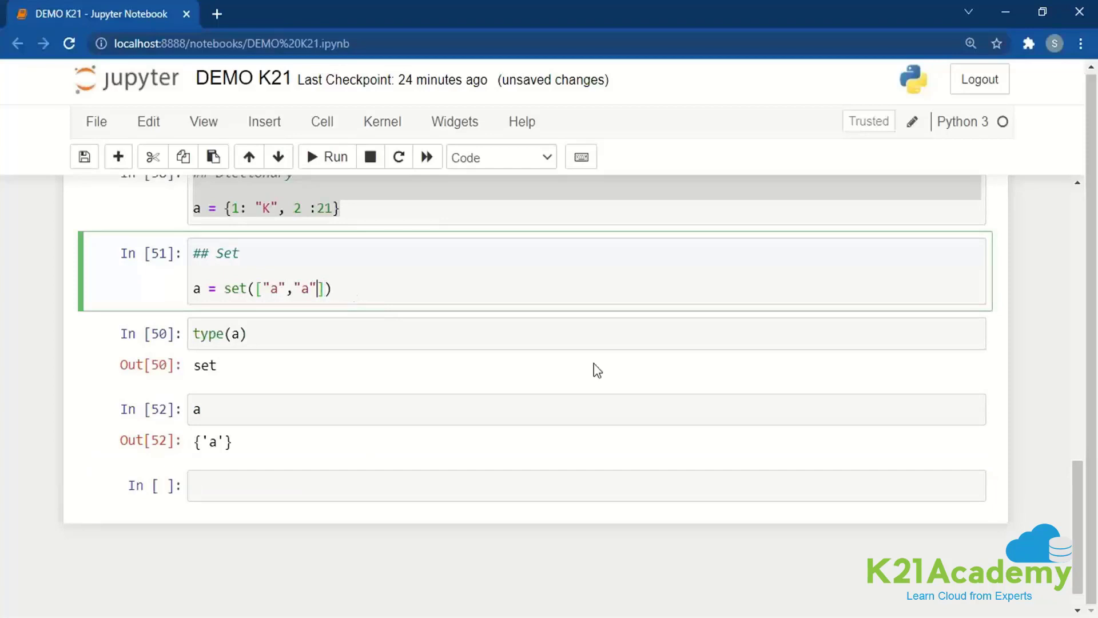
text(,"a","a)
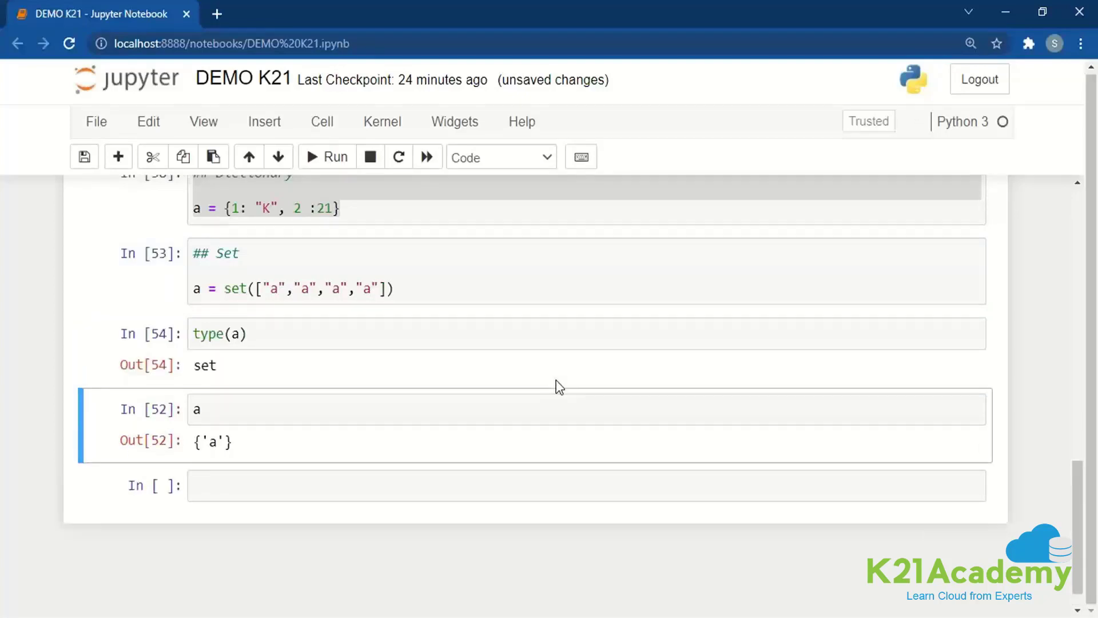
click(326, 157)
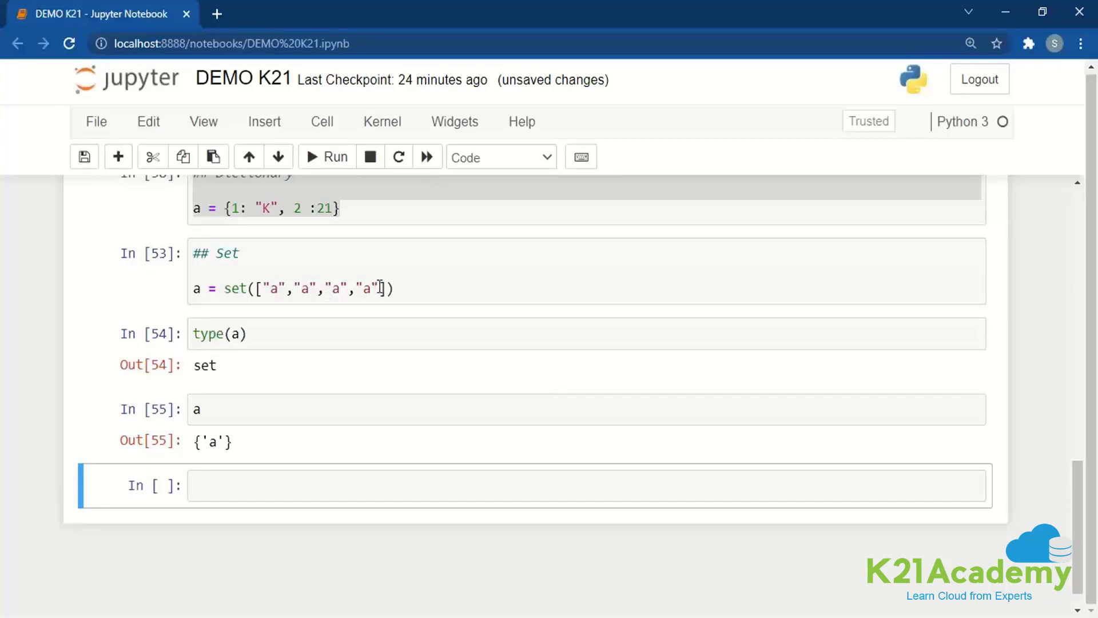
scroll(up, 3)
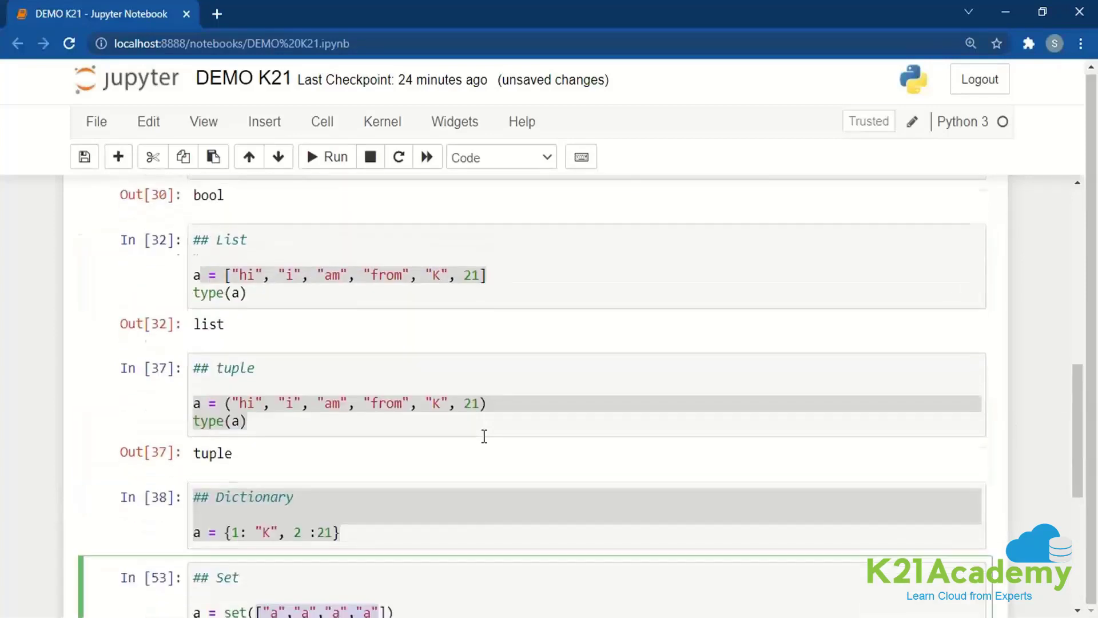
scroll(up, 3)
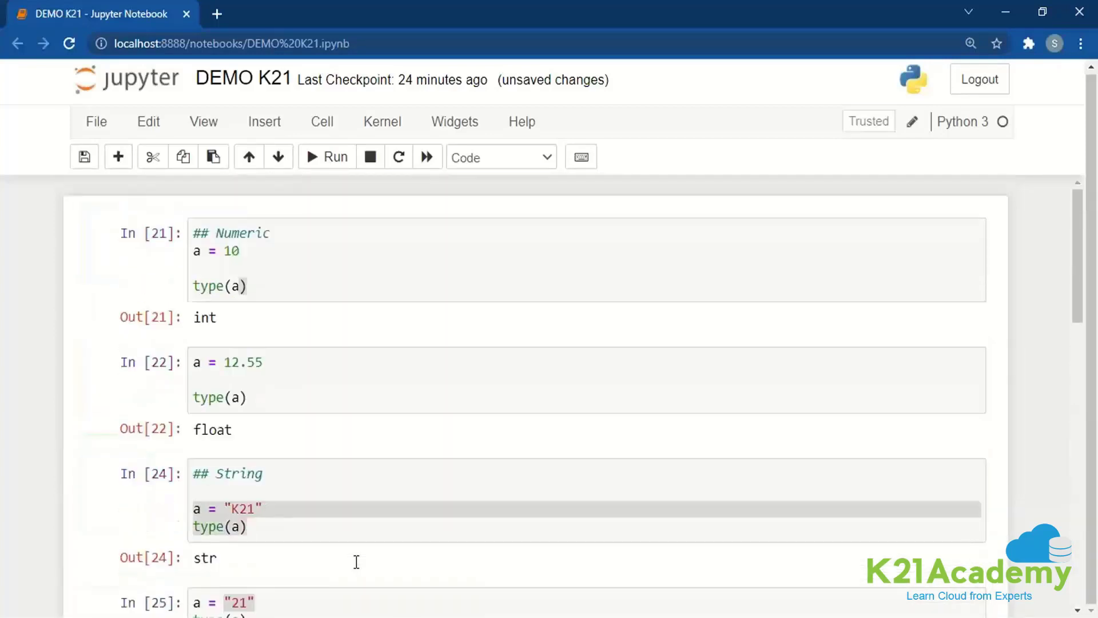
mouse_move(257, 436)
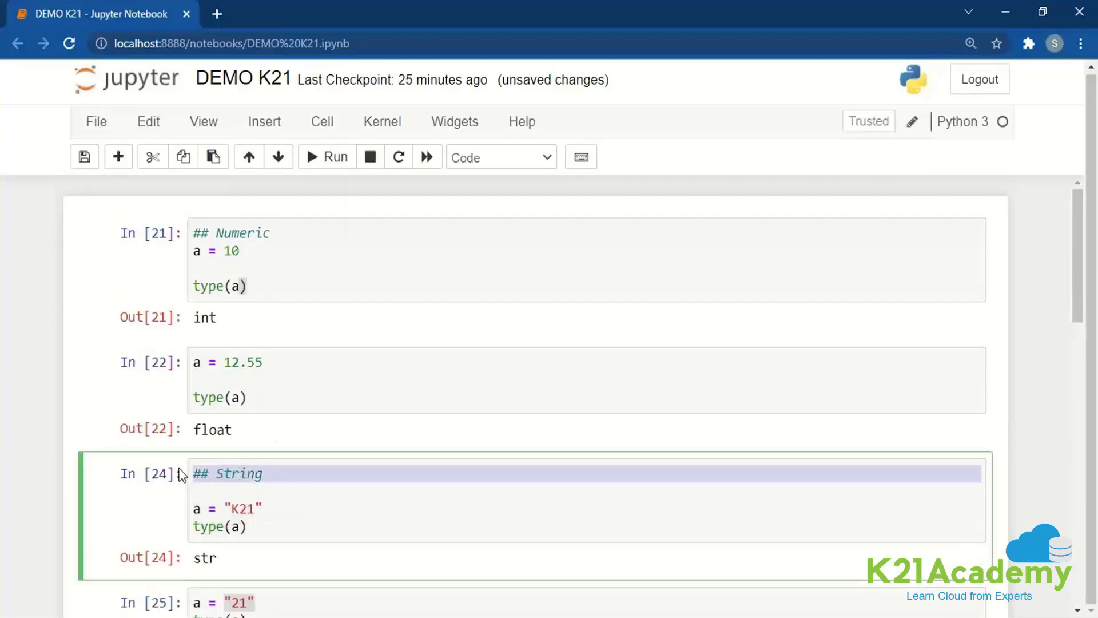
scroll(down, 3)
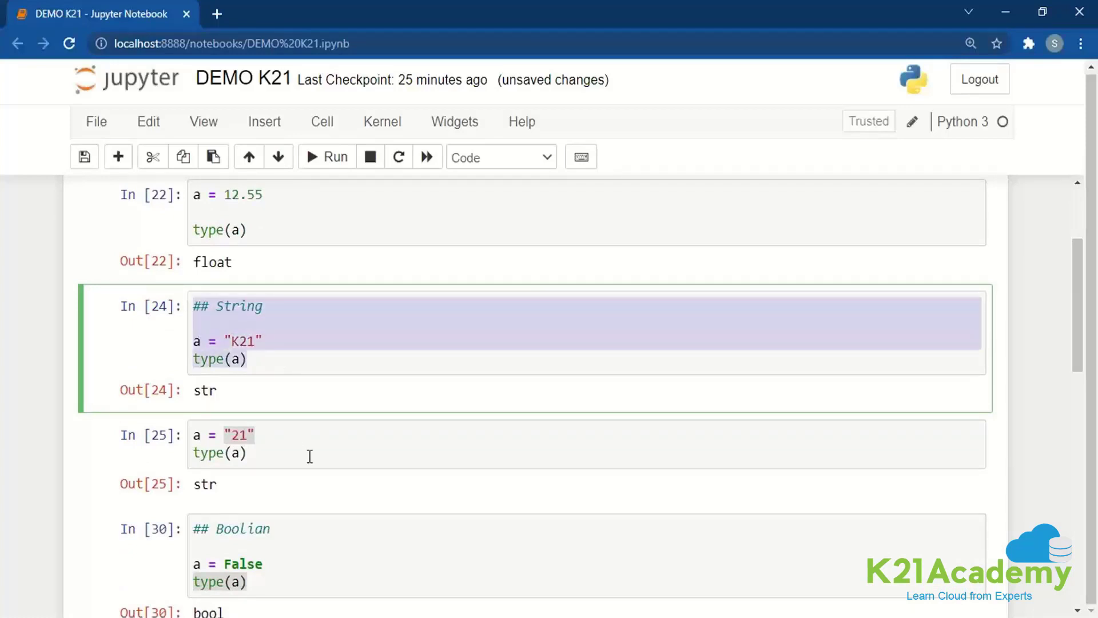
scroll(down, 3)
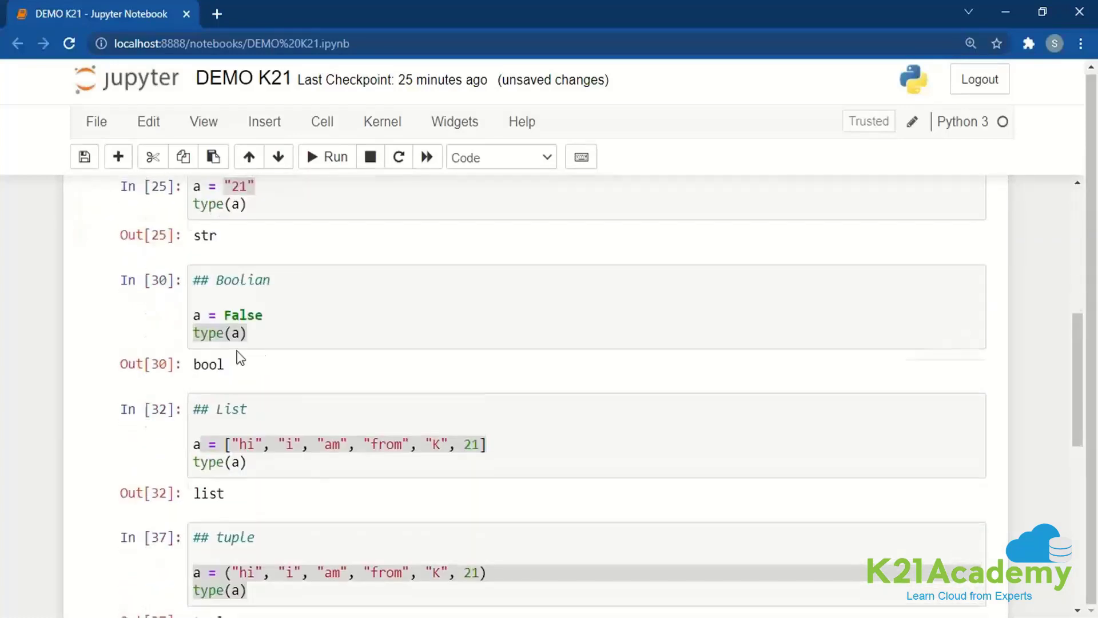
scroll(up, 3)
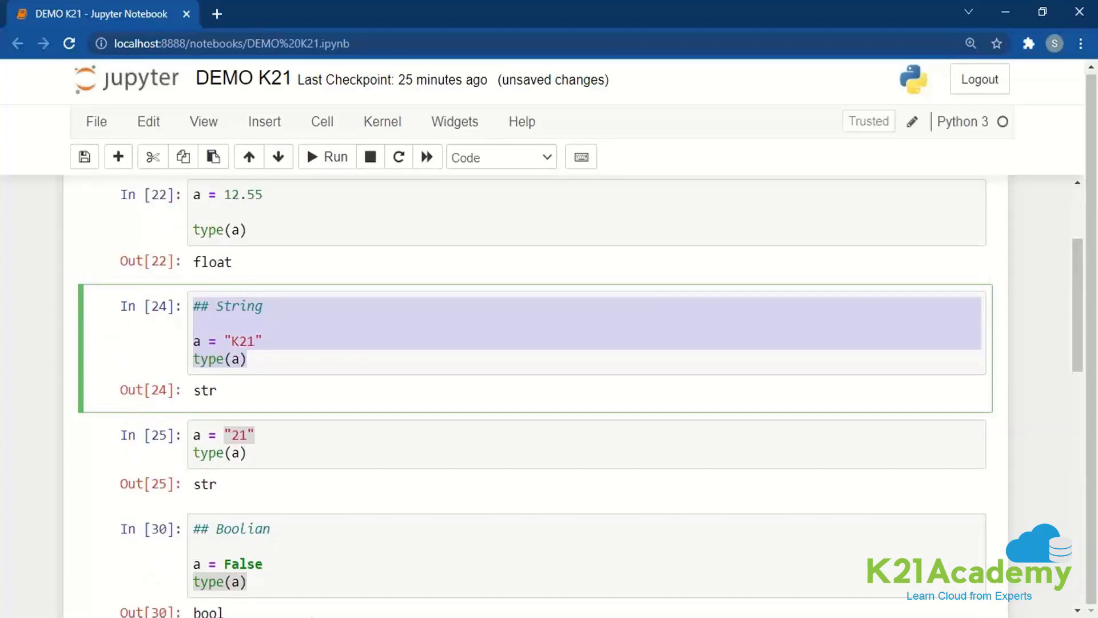
scroll(down, 3)
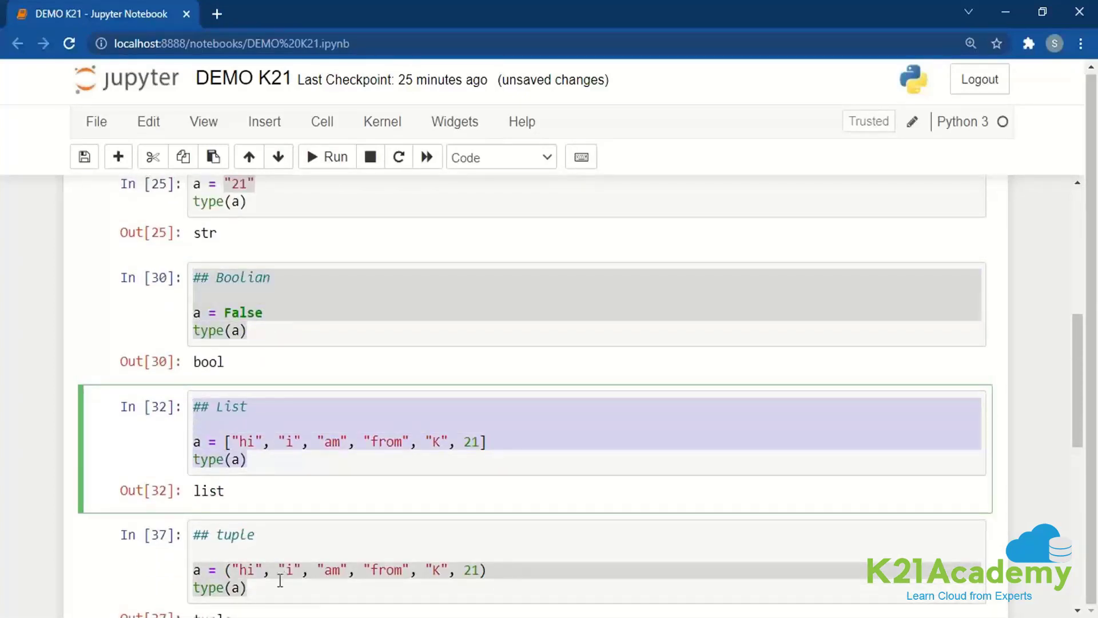
scroll(down, 3)
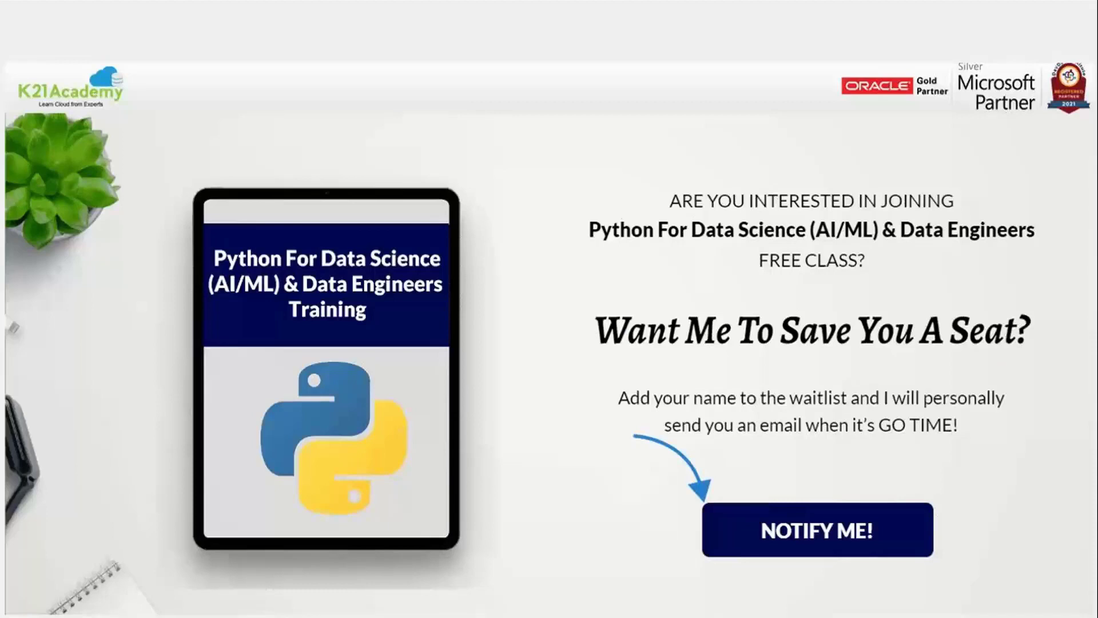
Step: Follow NOTIFY ME! on the promo slide to the free live Python class page
click(816, 529)
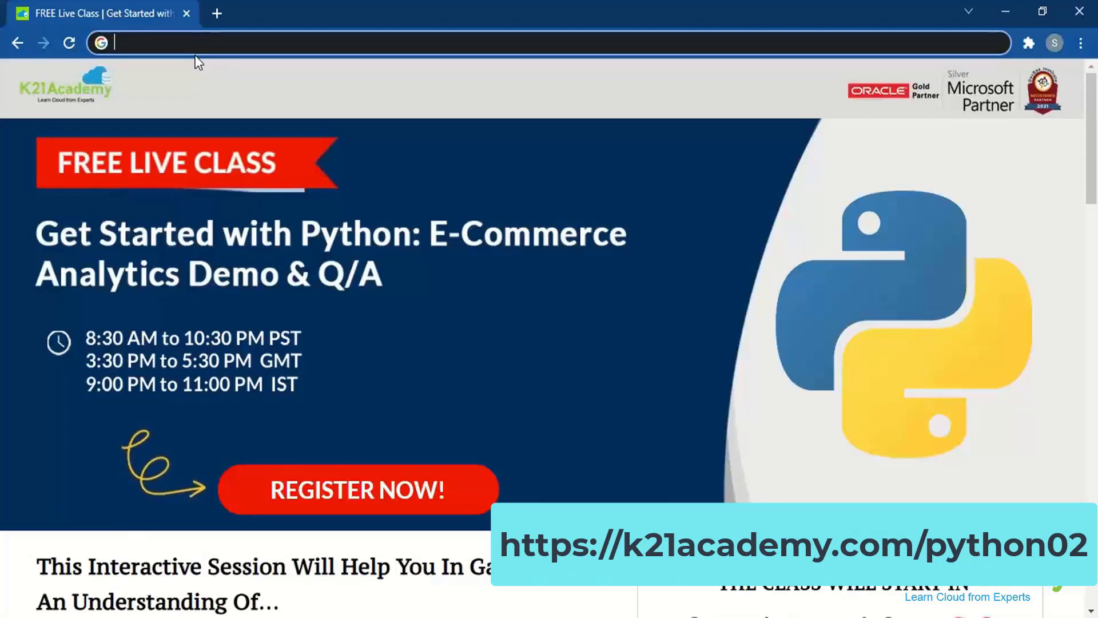
text(https://k21academy.com/python02)
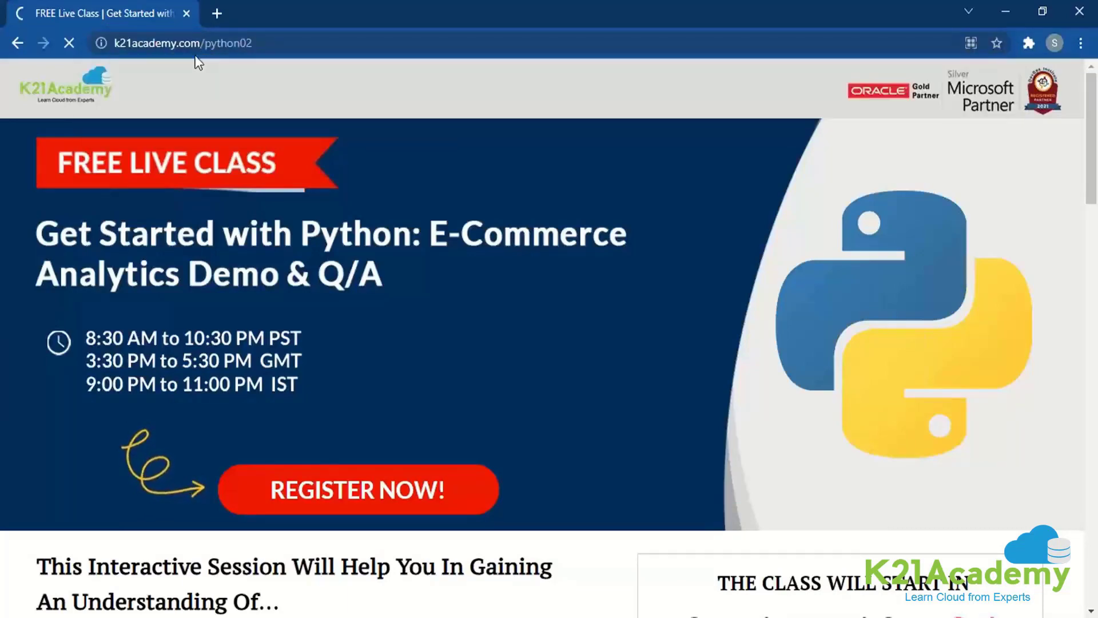
click(357, 490)
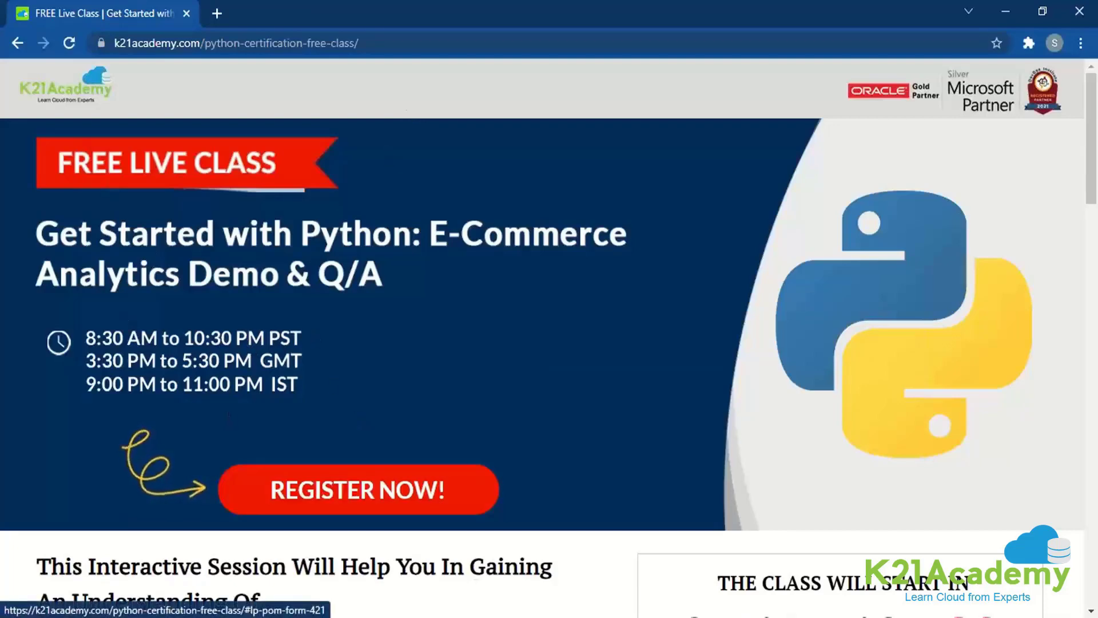
scroll(down, 3)
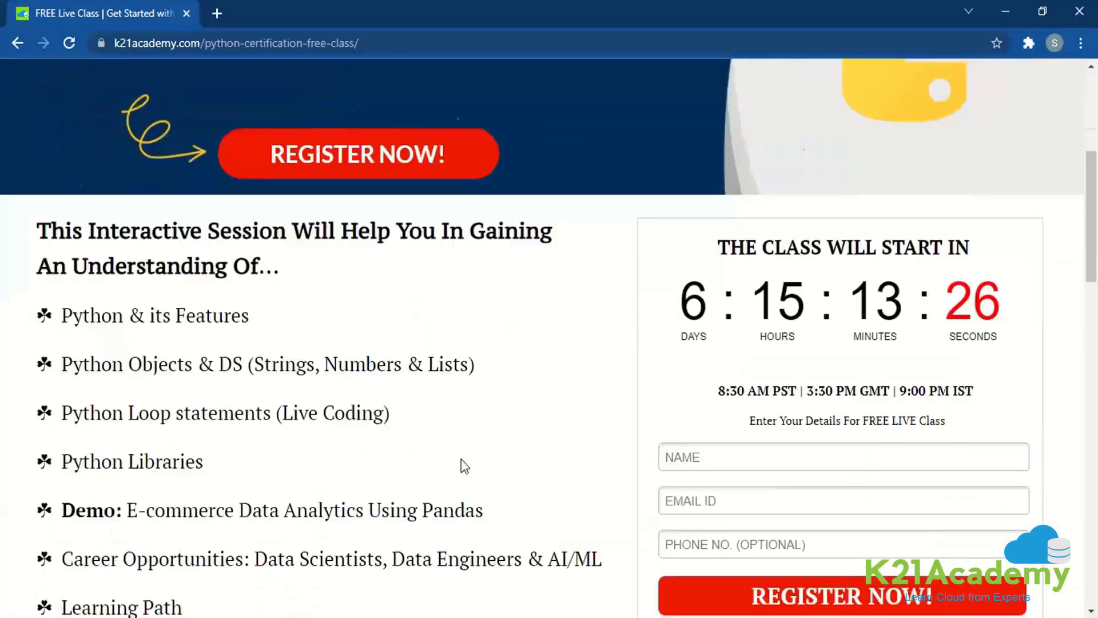
scroll(up, 3)
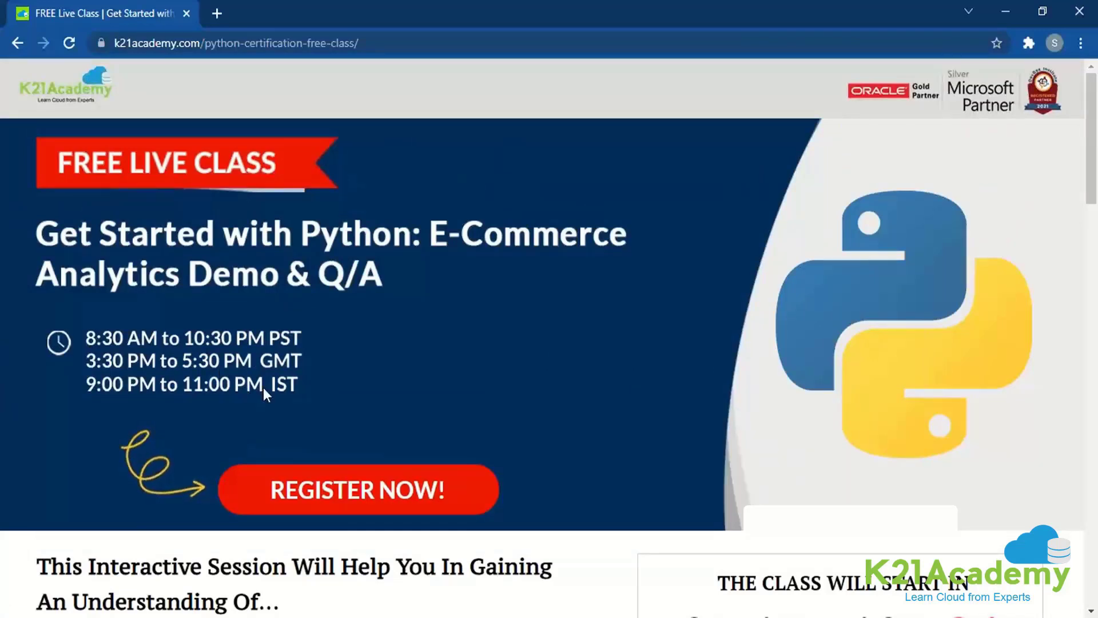
mouse_move(164, 341)
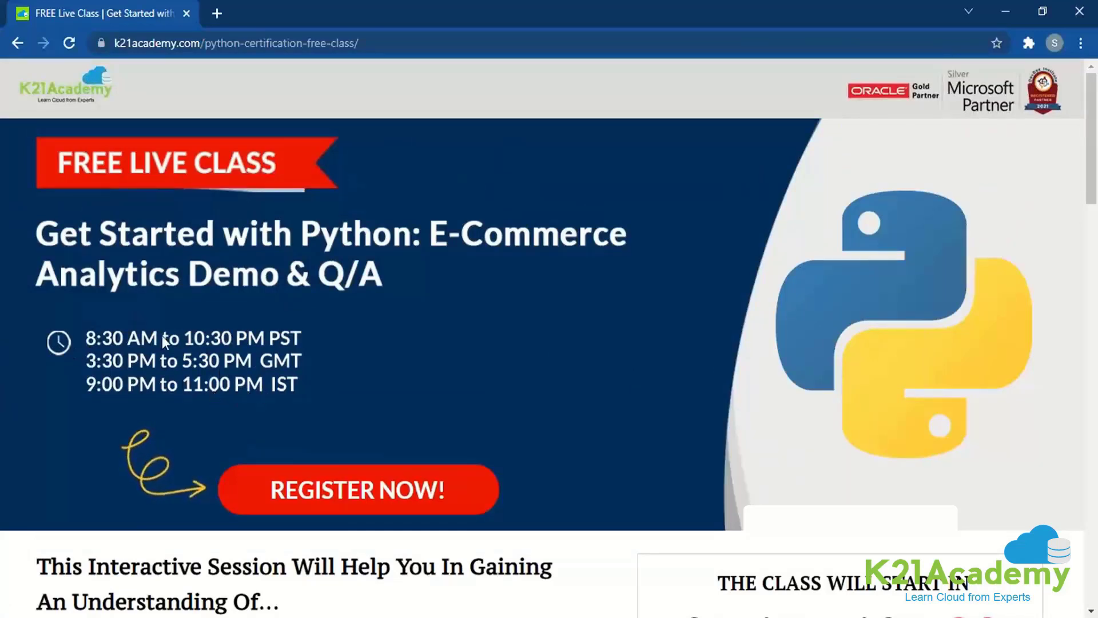
mouse_move(3, 445)
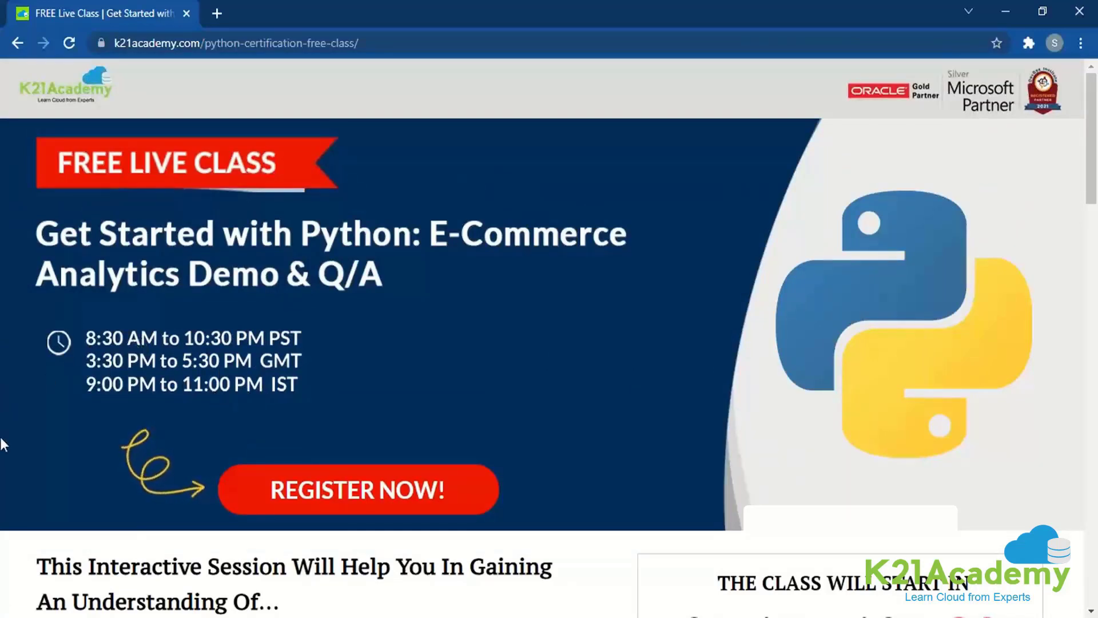
mouse_move(393, 273)
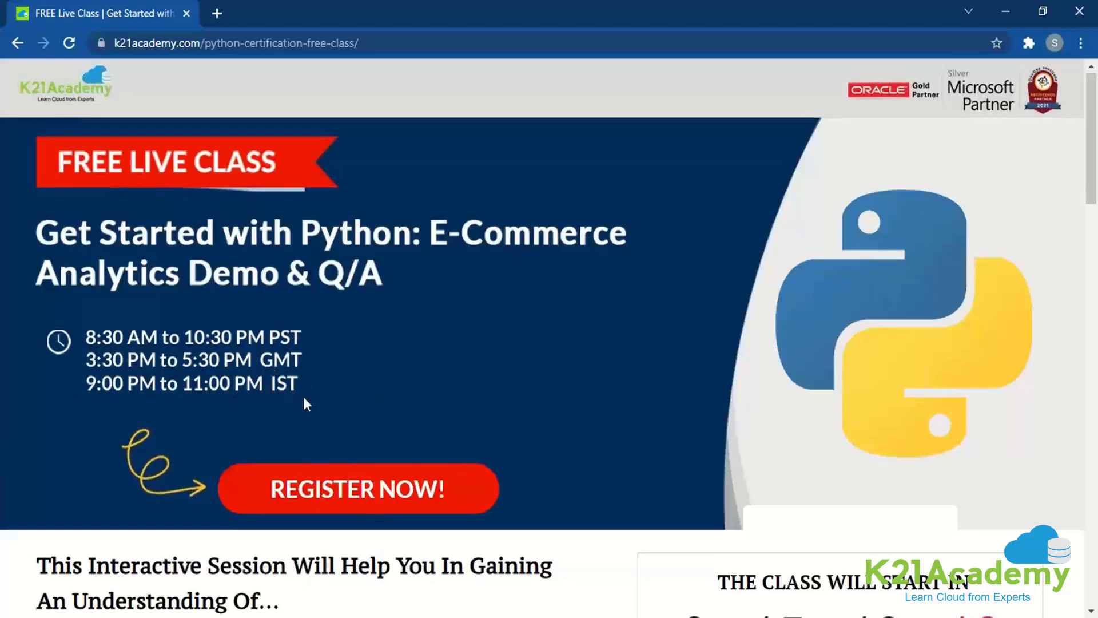
scroll(down, 3)
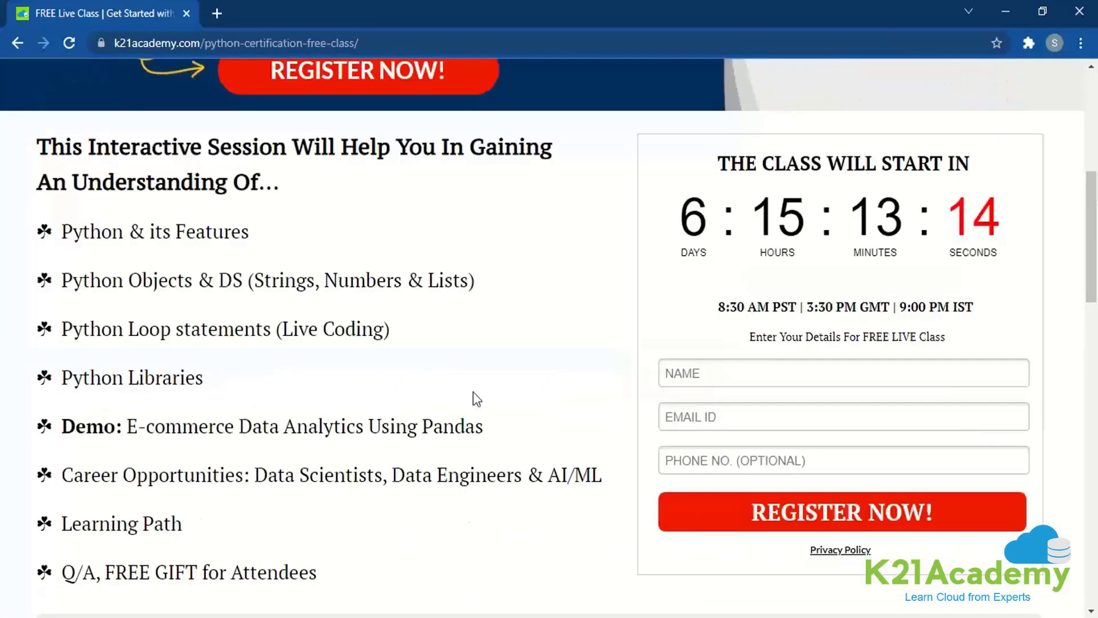
scroll(up, 3)
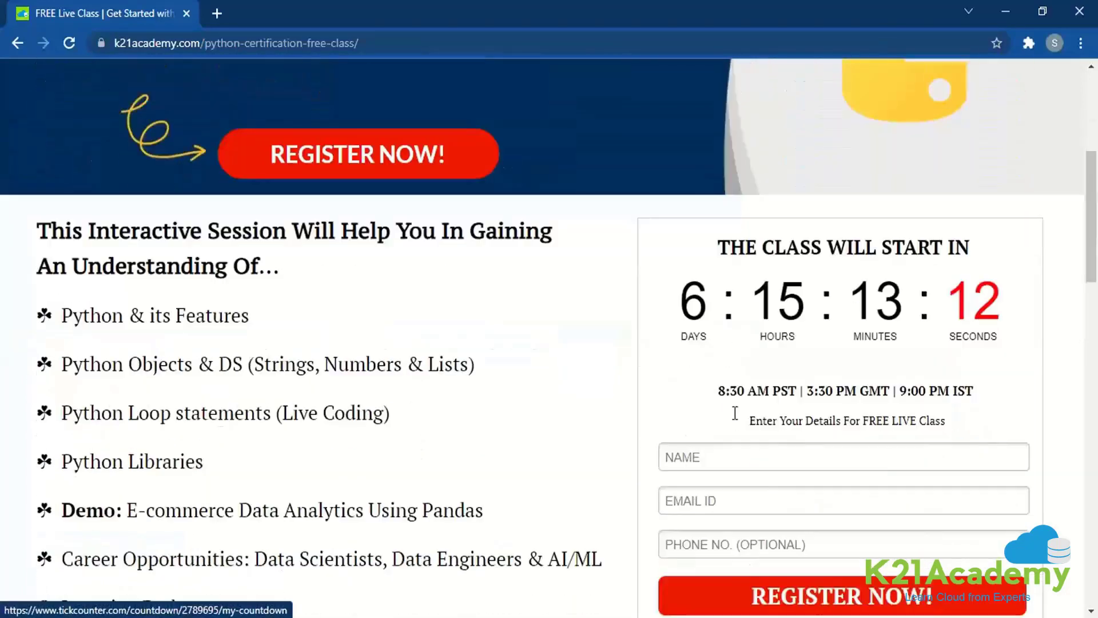
scroll(down, 3)
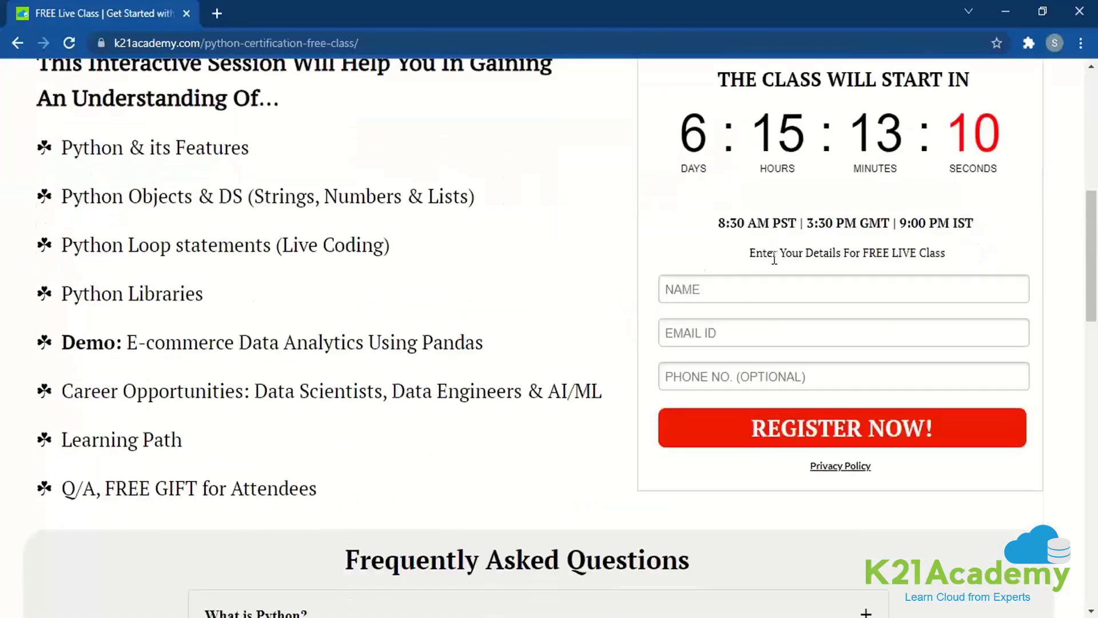
scroll(up, 3)
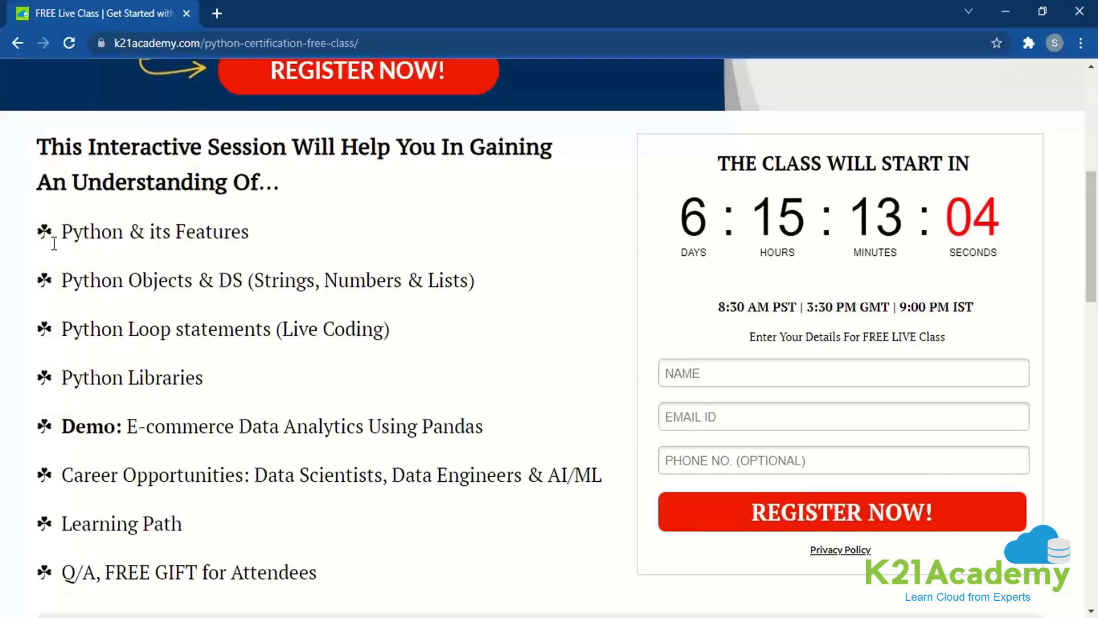
mouse_move(129, 411)
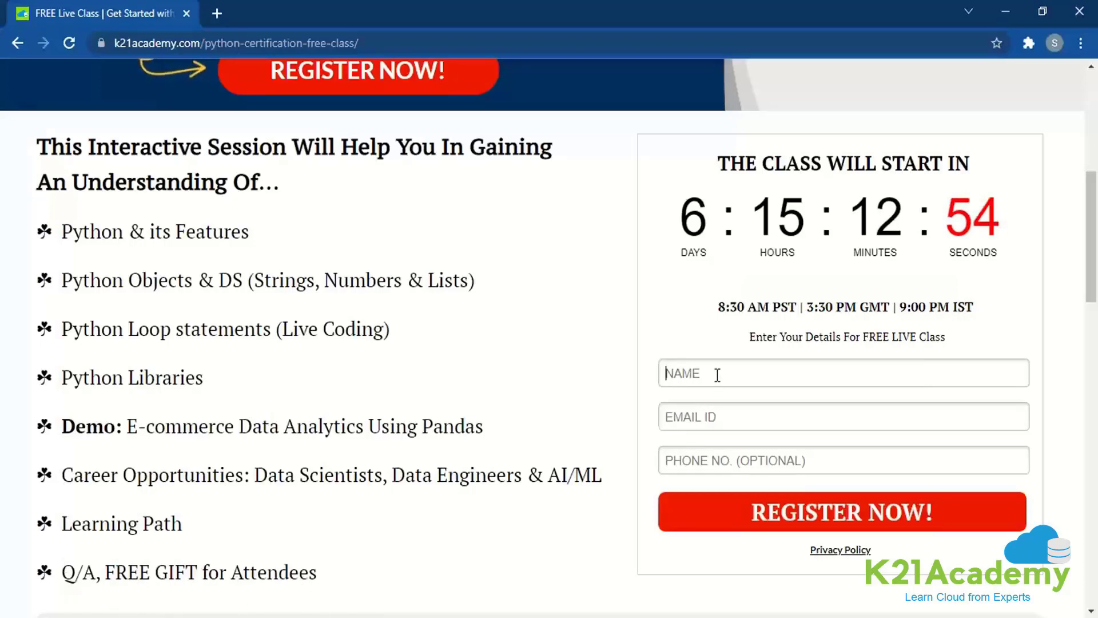
text(K)
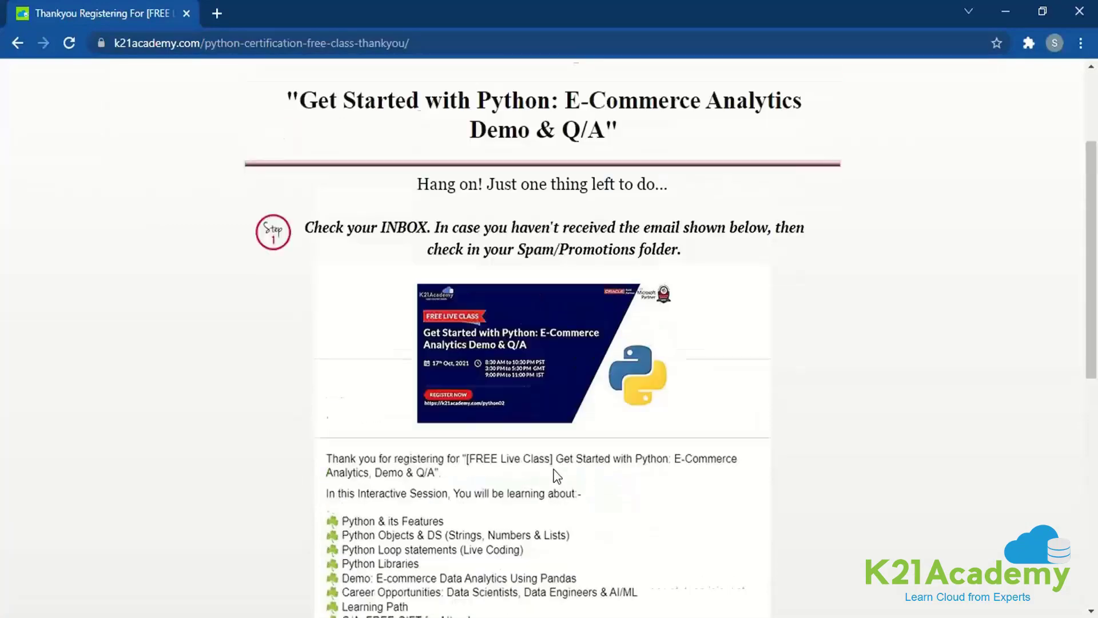
scroll(up, 3)
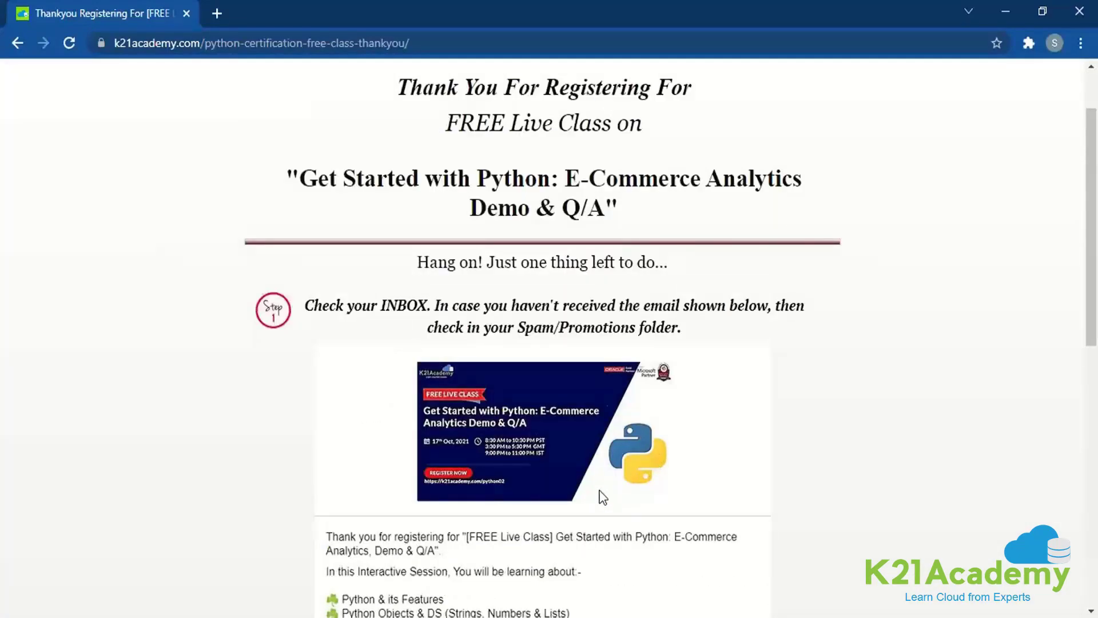
scroll(down, 3)
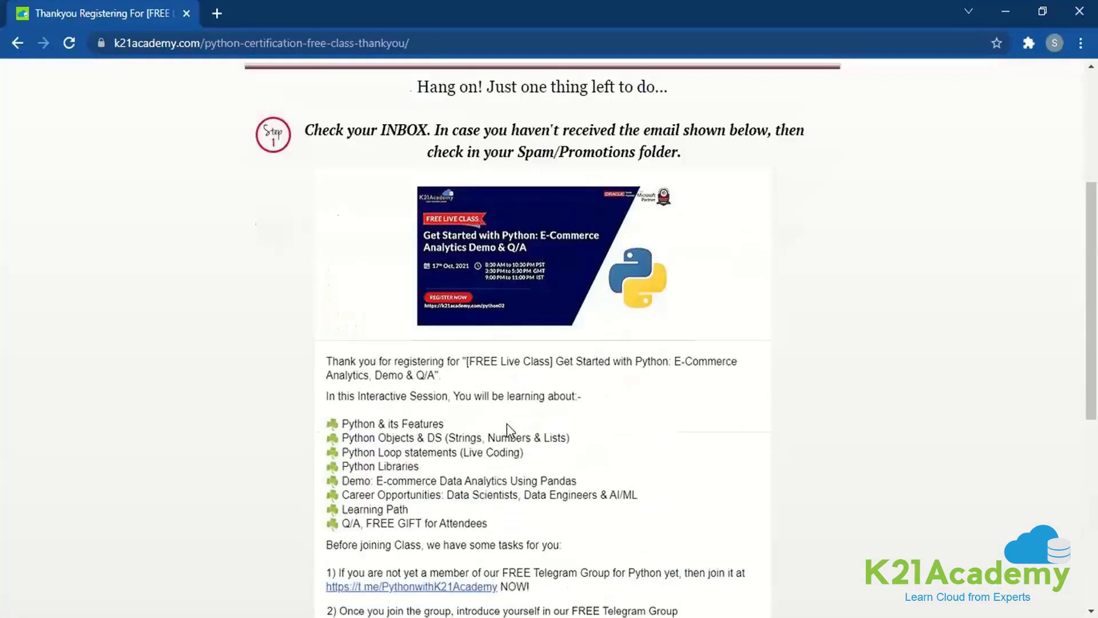
scroll(down, 3)
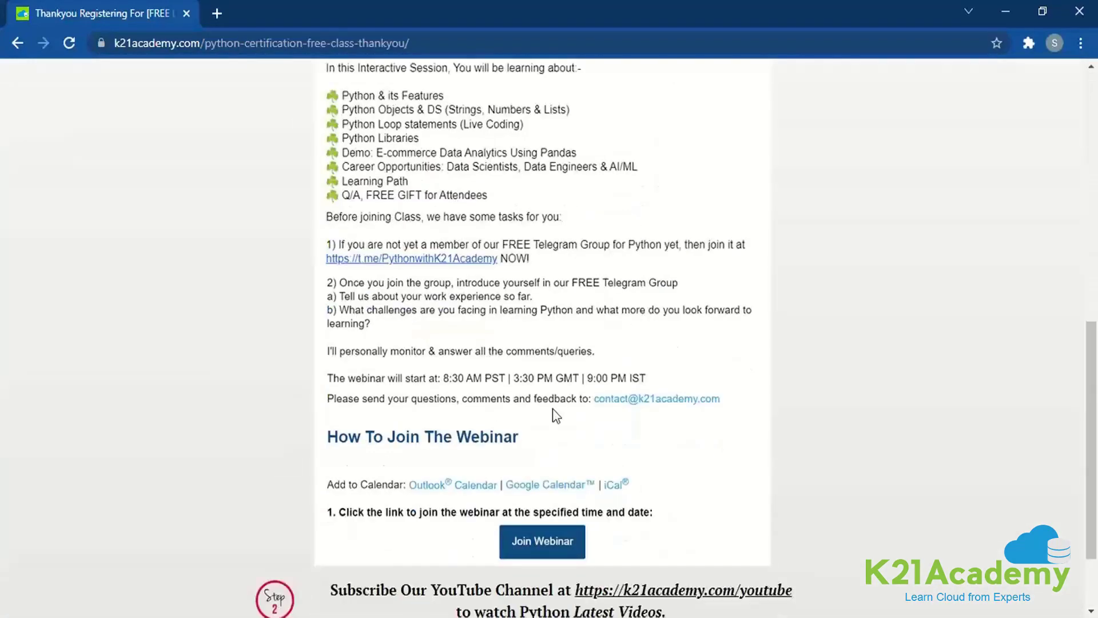
mouse_move(393, 470)
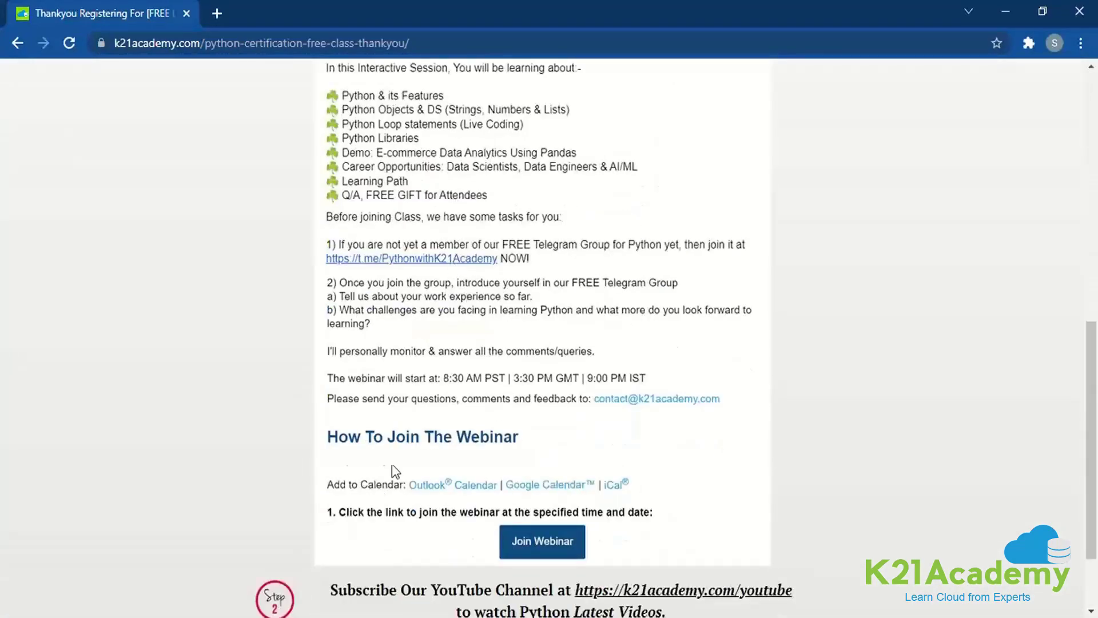
mouse_move(343, 483)
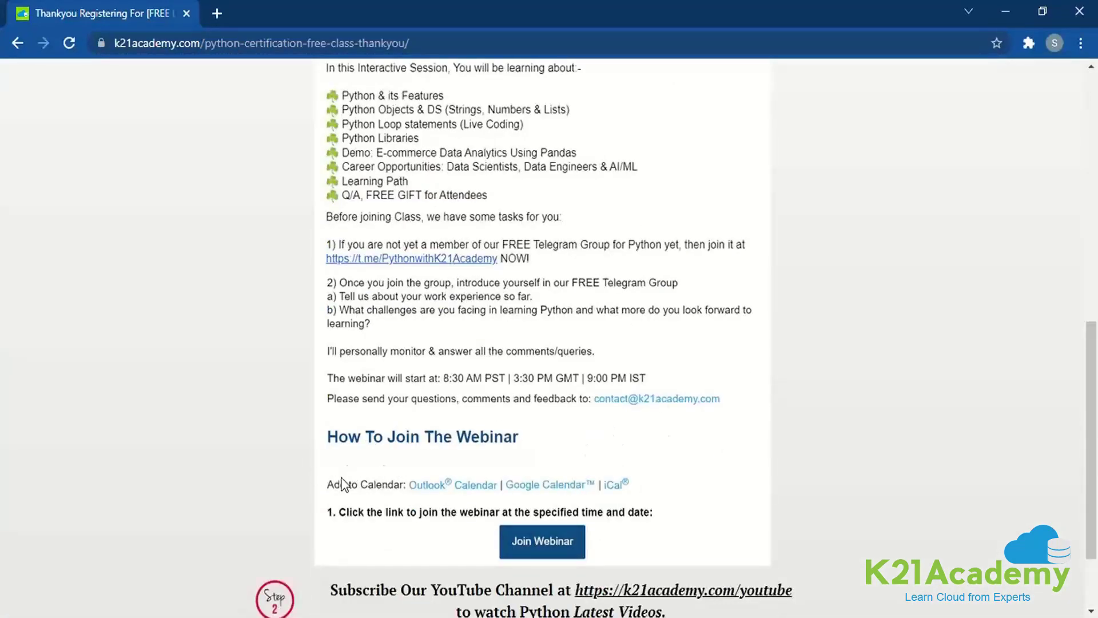
scroll(up, 3)
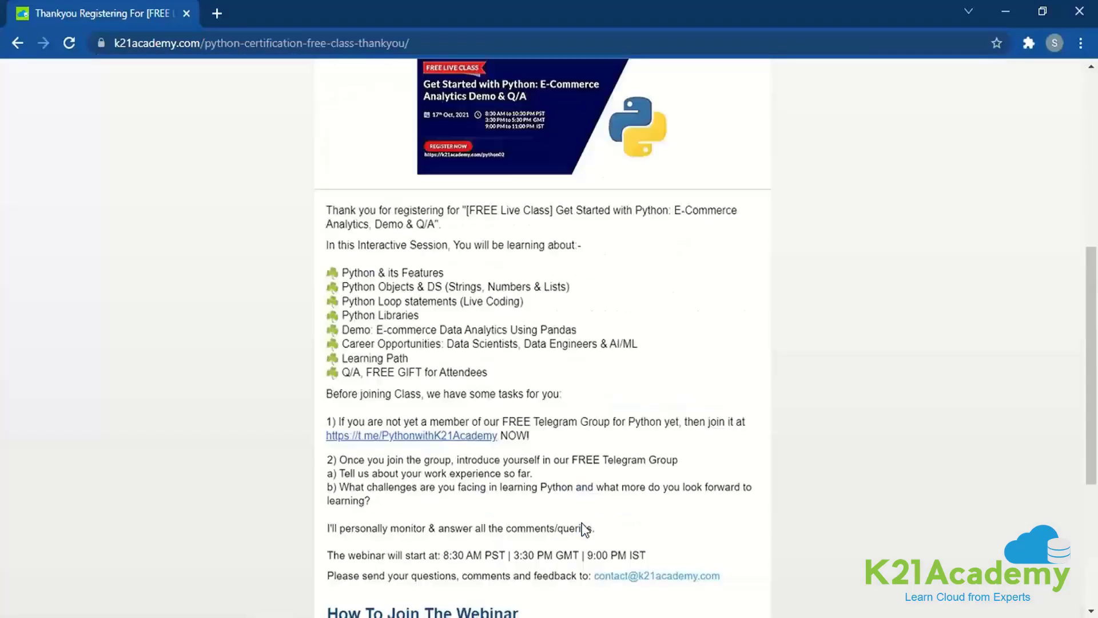
scroll(up, 3)
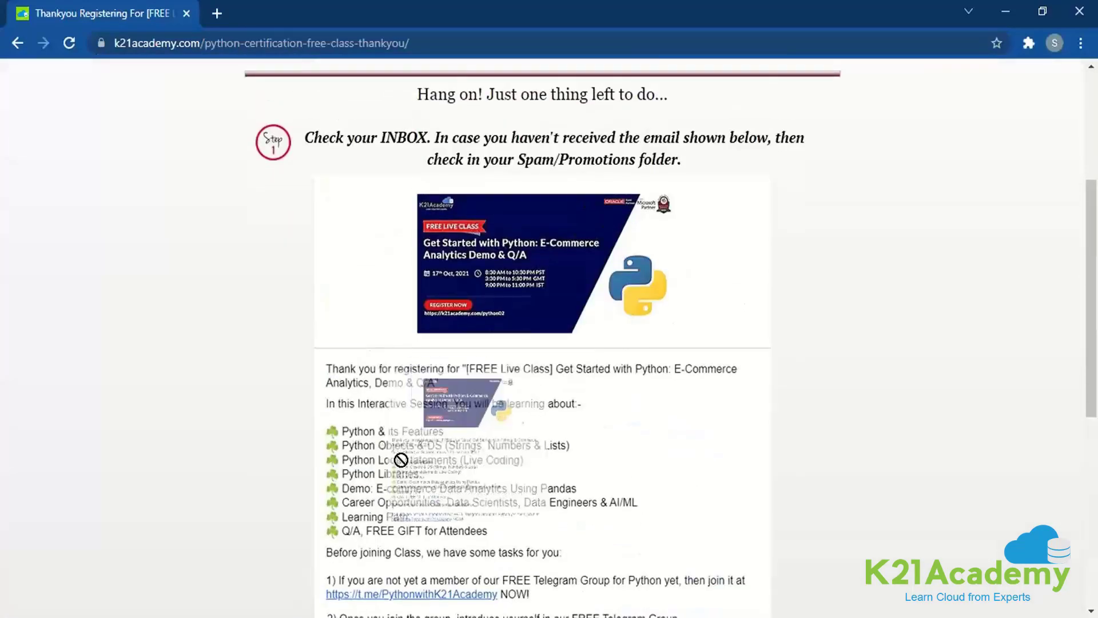
scroll(down, 3)
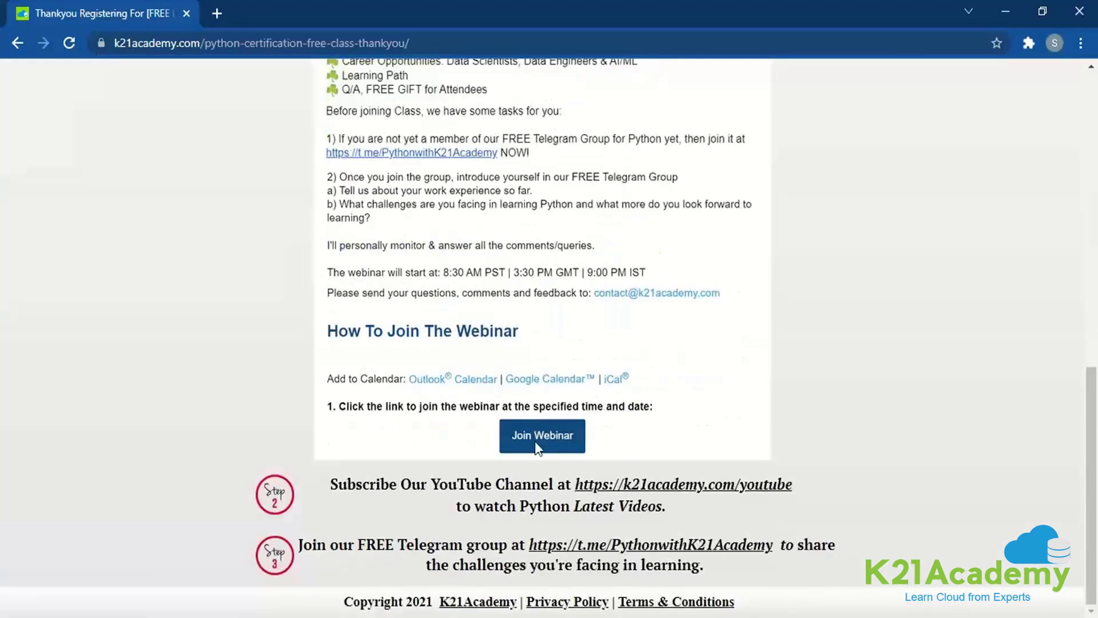
mouse_move(482, 492)
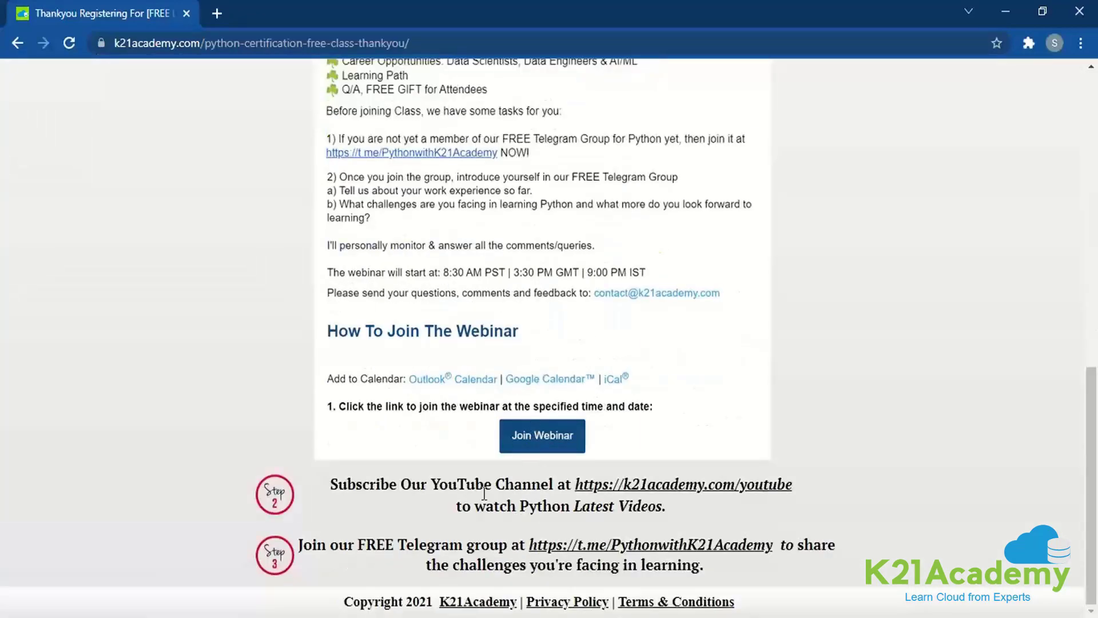
mouse_move(378, 509)
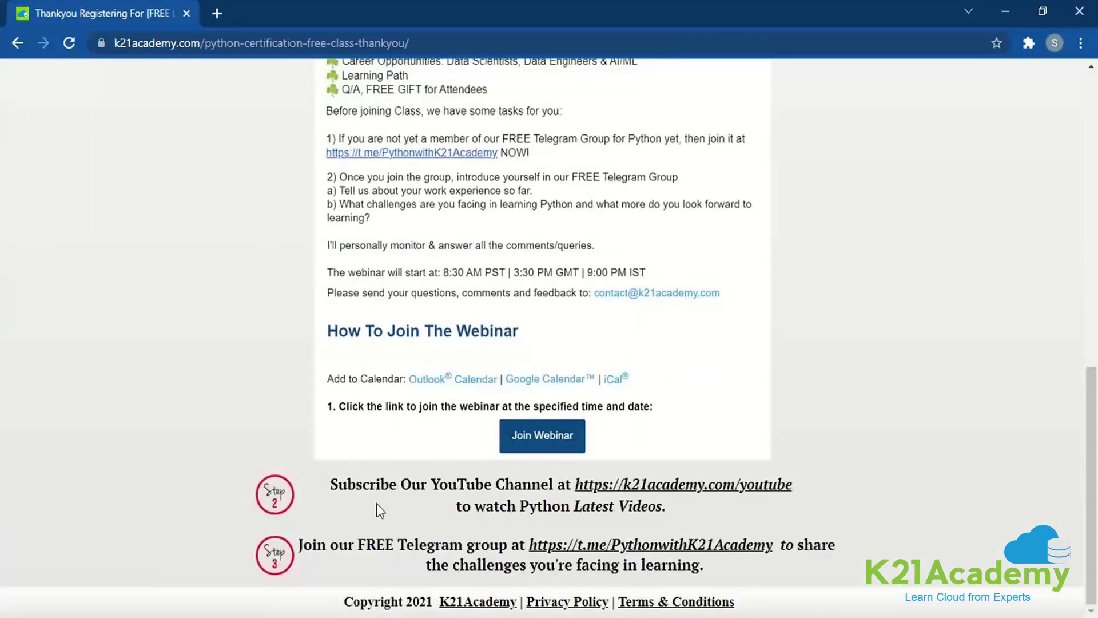
mouse_move(606, 571)
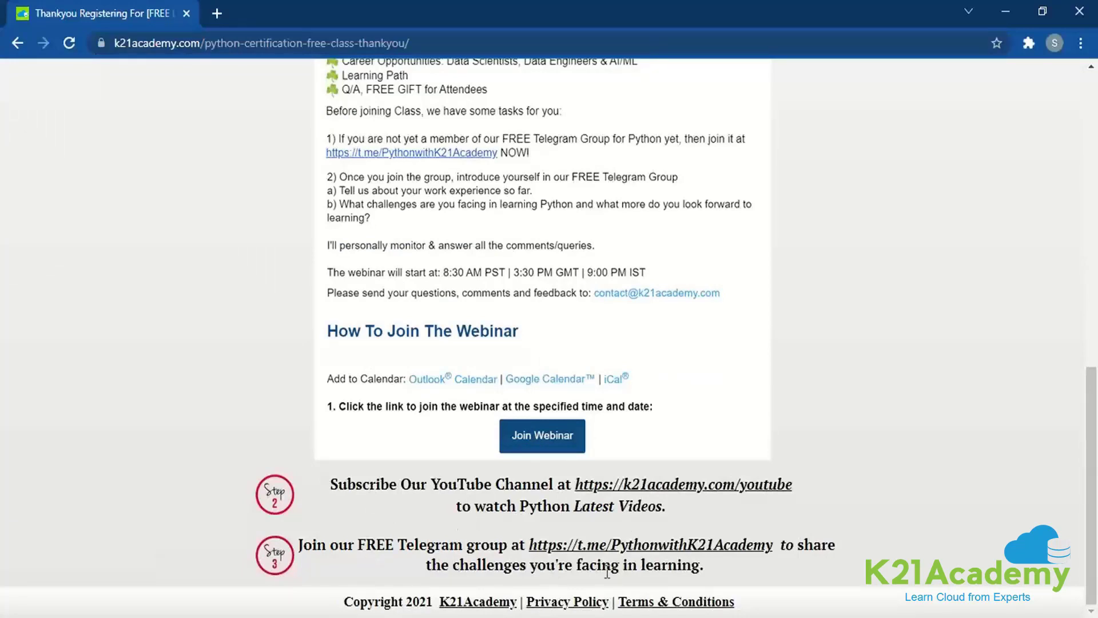
mouse_move(1029, 453)
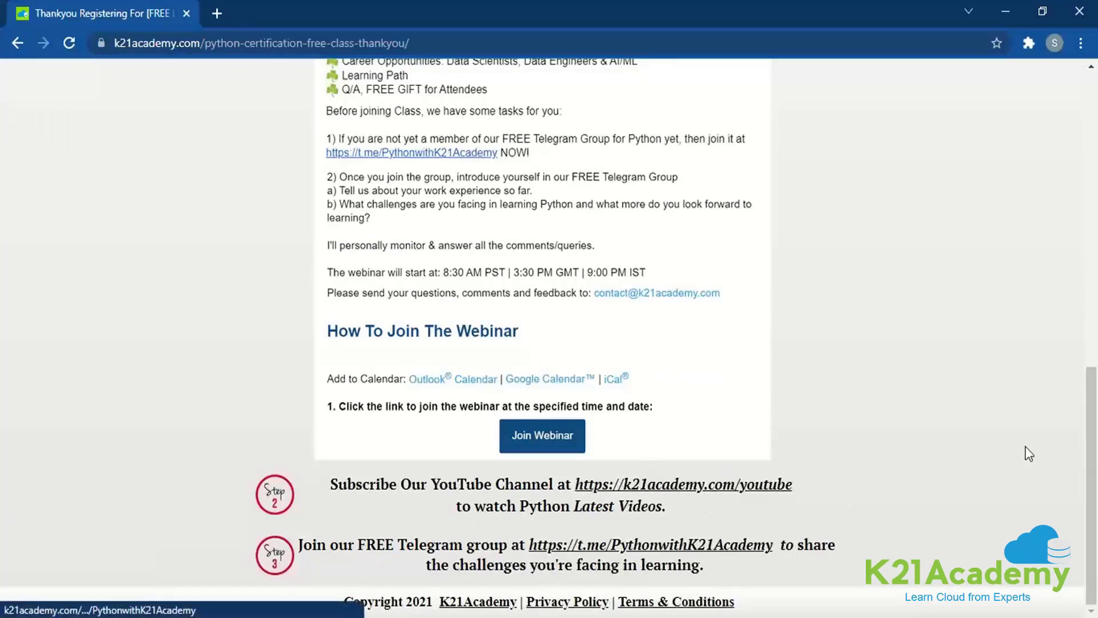
mouse_move(944, 398)
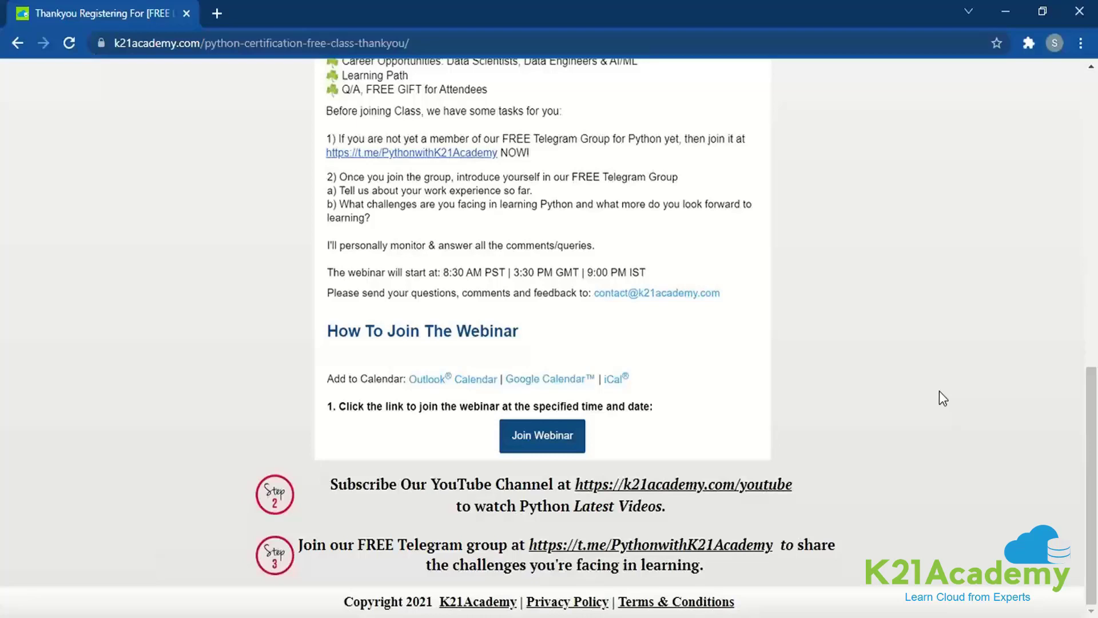
mouse_move(827, 502)
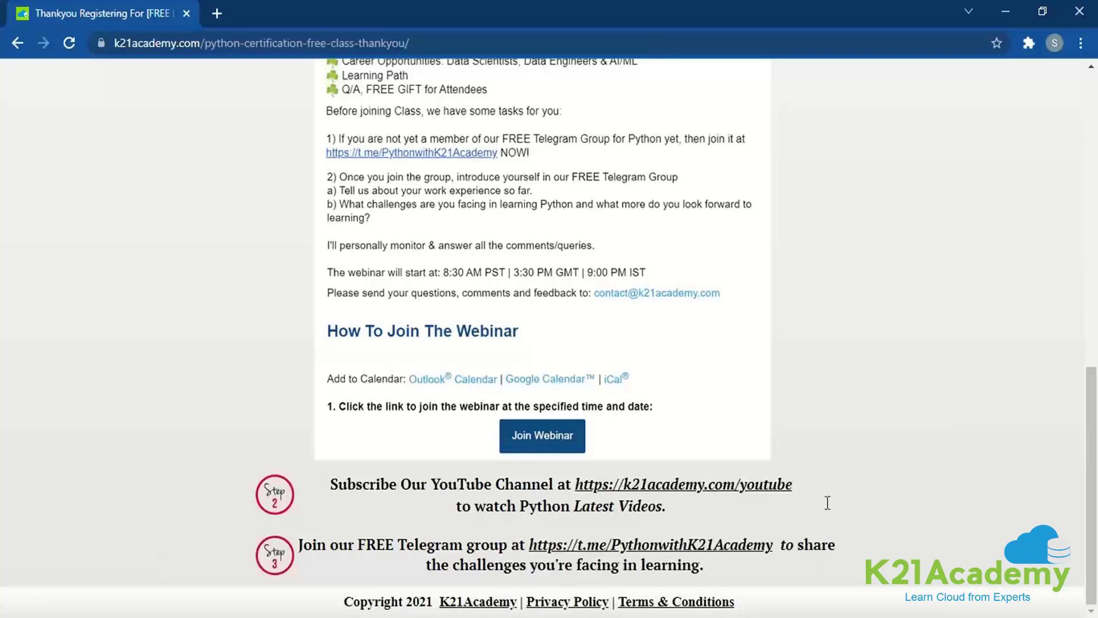